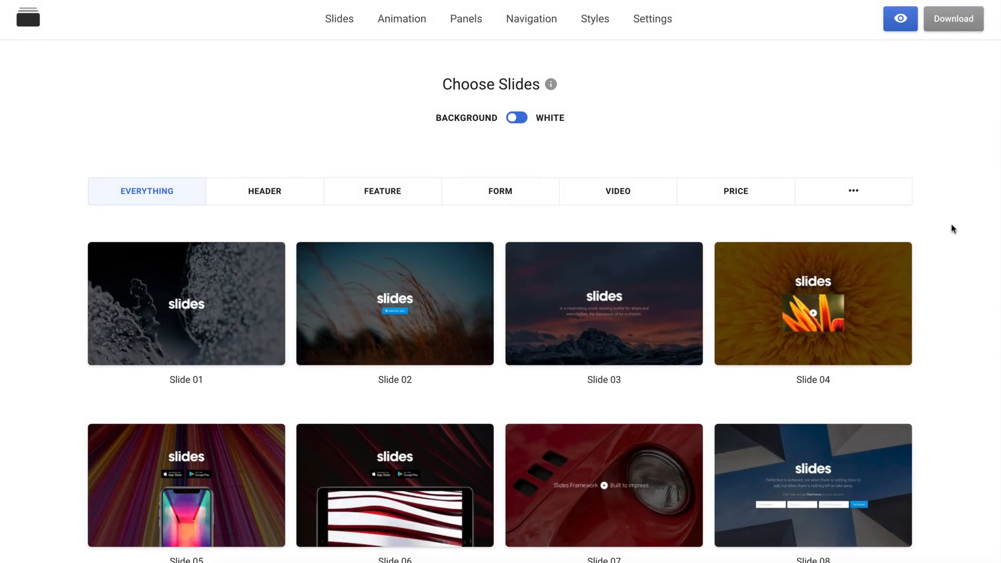
Step: Browse down through the slide template gallery and back up to the top
scroll(down, 3)
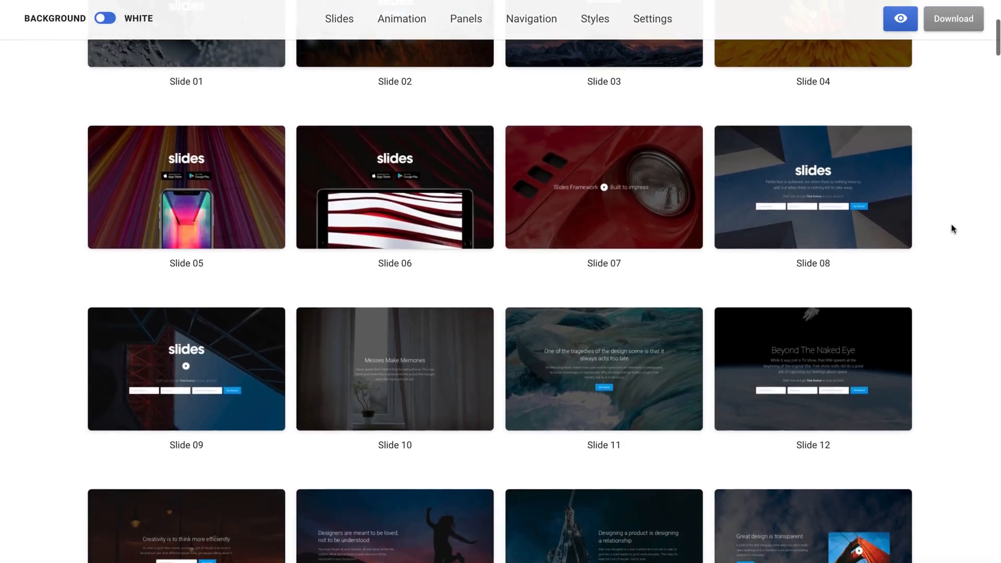
scroll(down, 3)
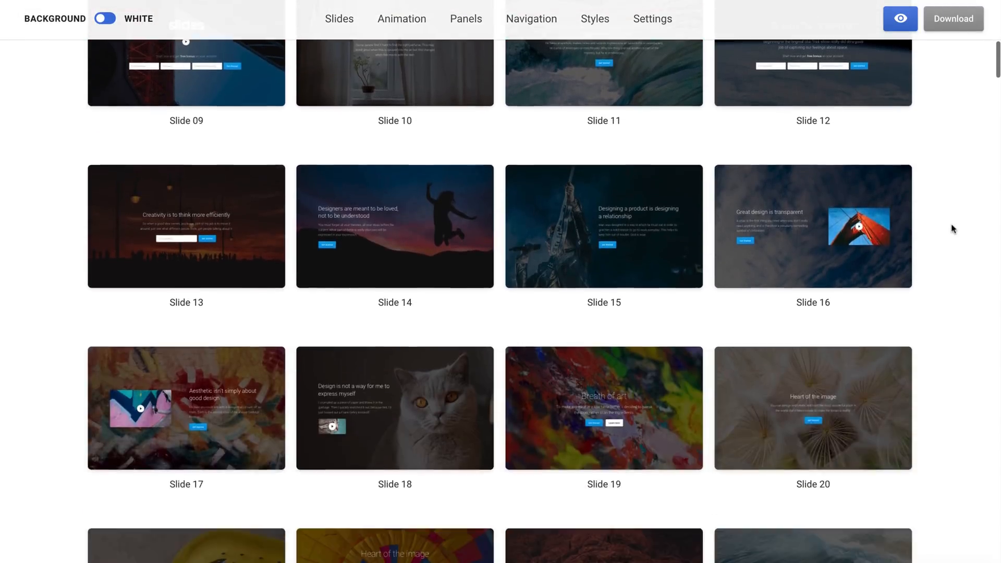
scroll(down, 3)
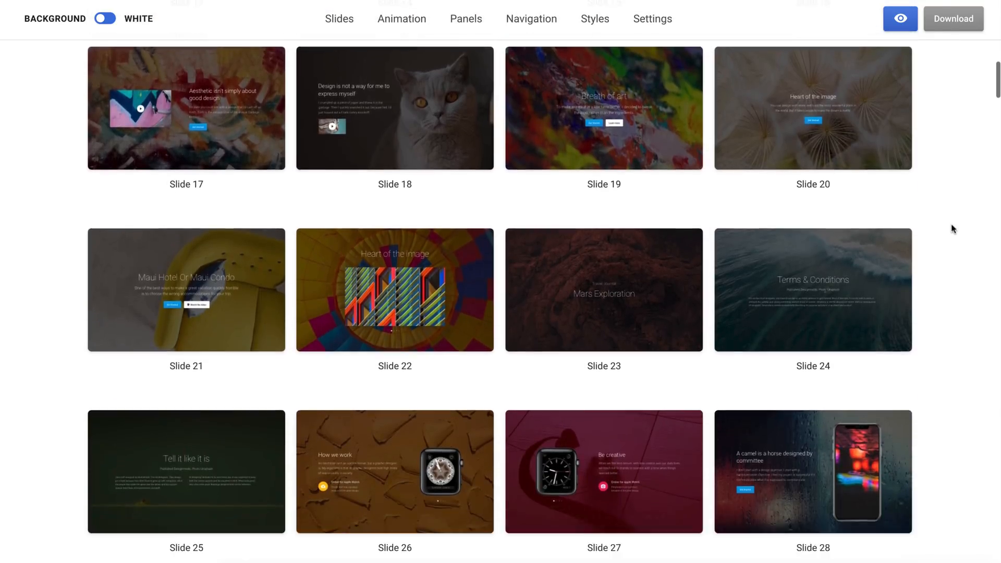
scroll(down, 3)
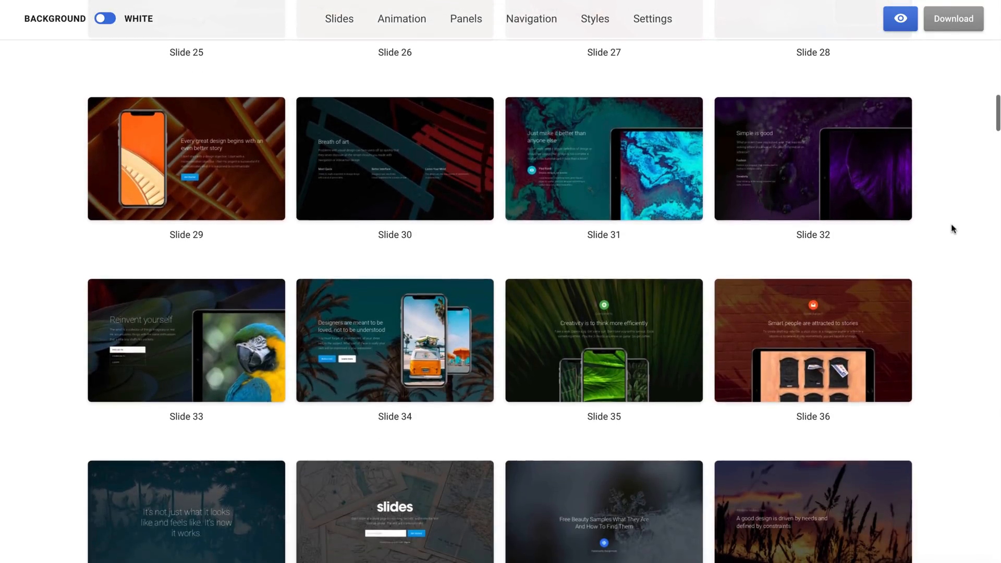
scroll(down, 3)
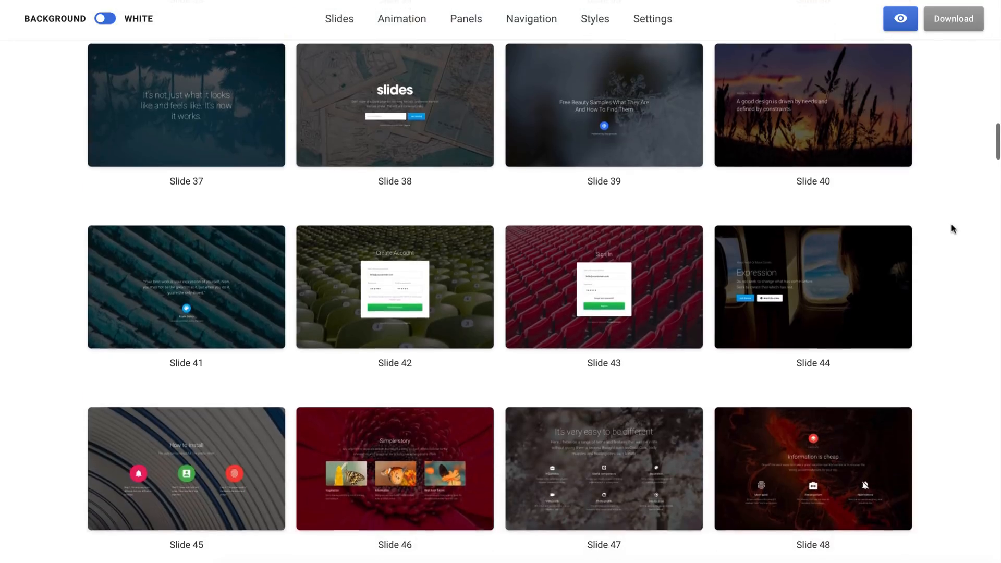
scroll(down, 3)
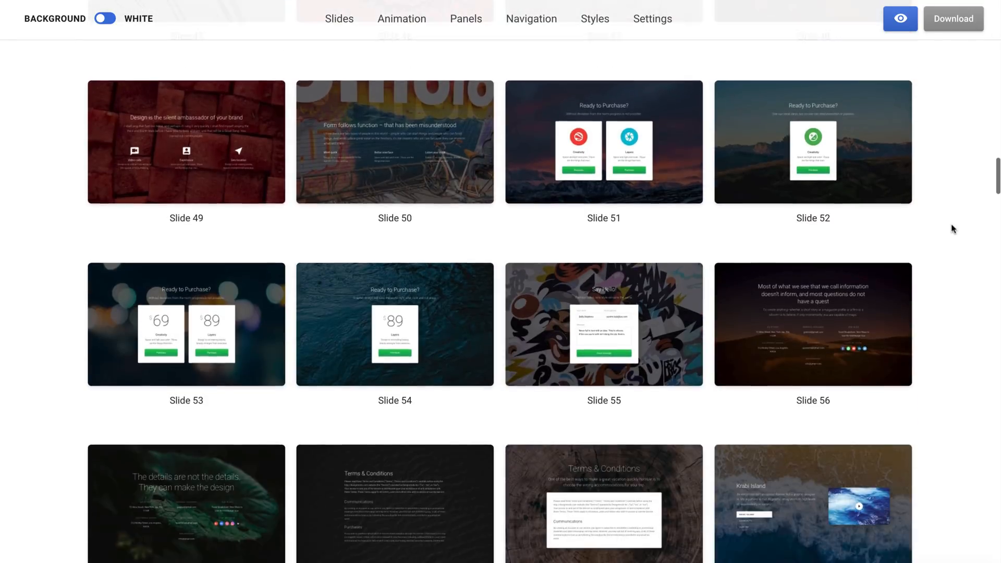
scroll(down, 3)
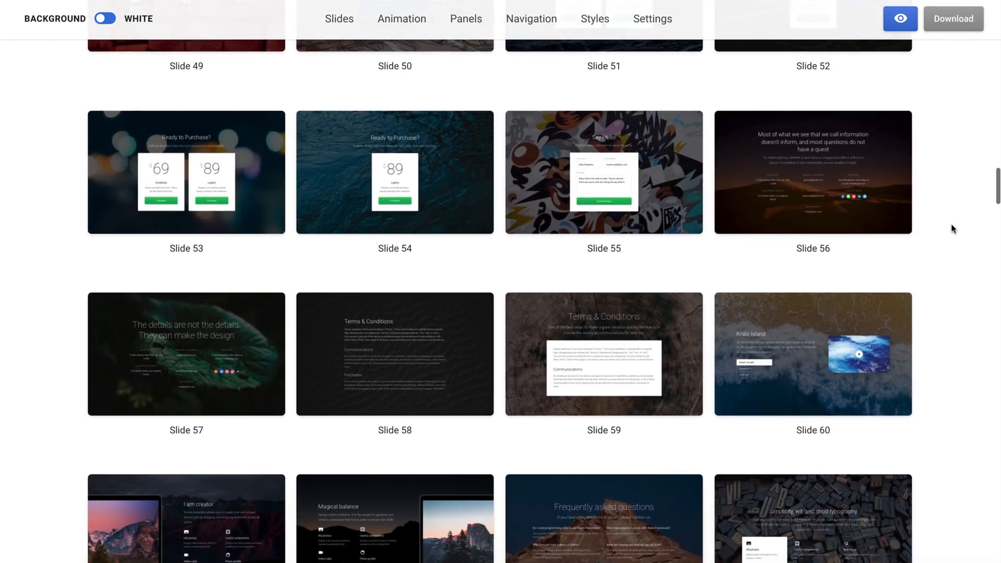
scroll(down, 3)
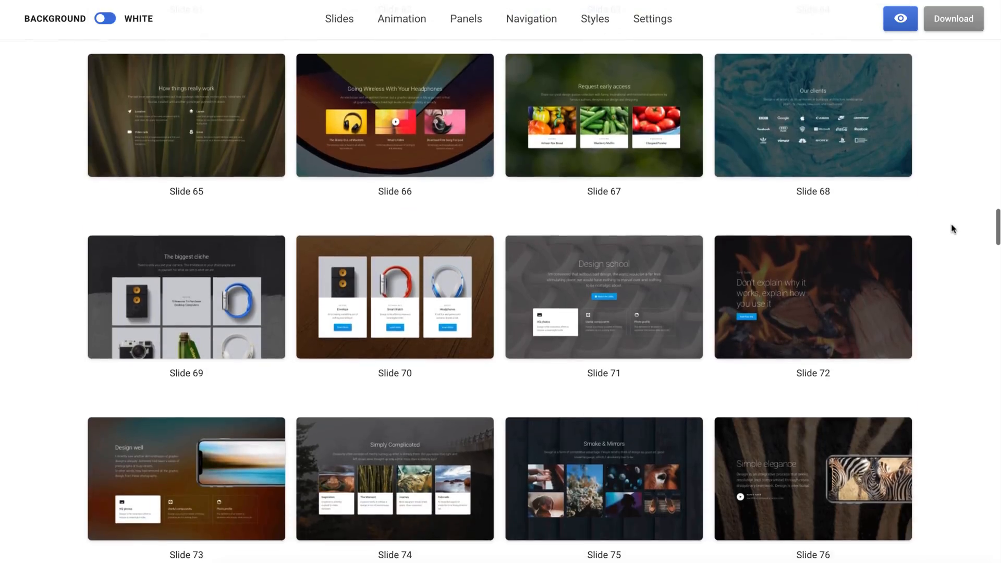
scroll(down, 3)
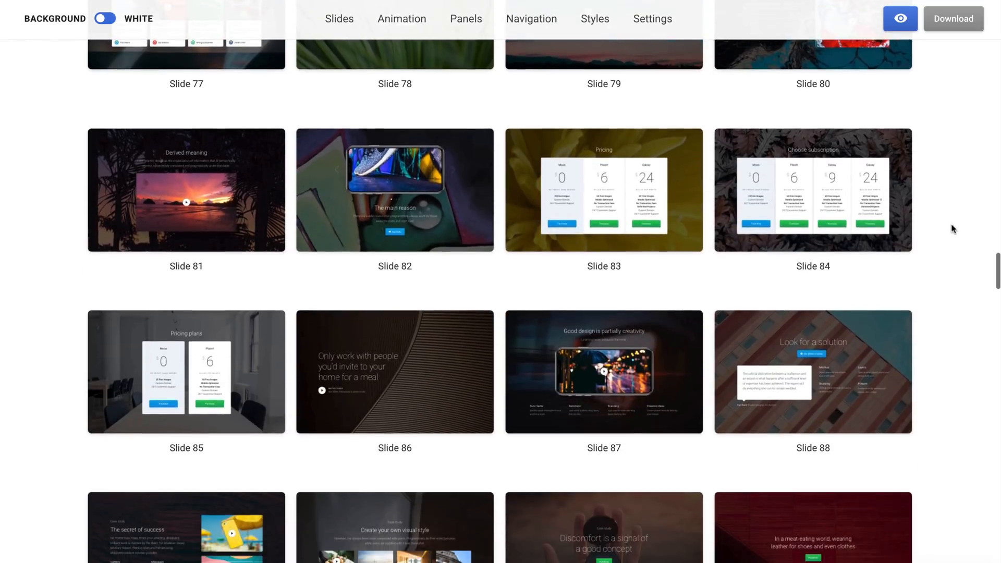
scroll(down, 3)
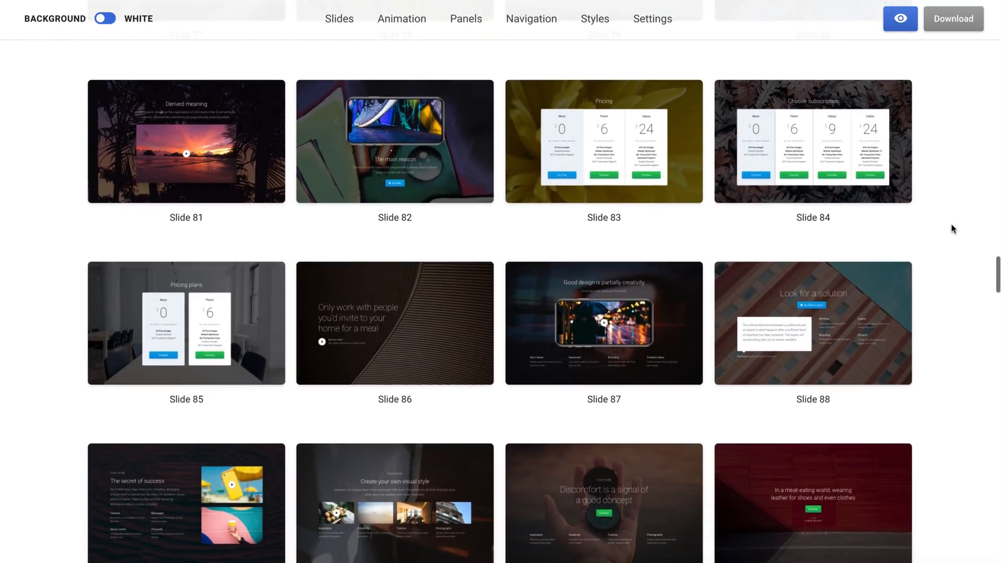
scroll(up, 3)
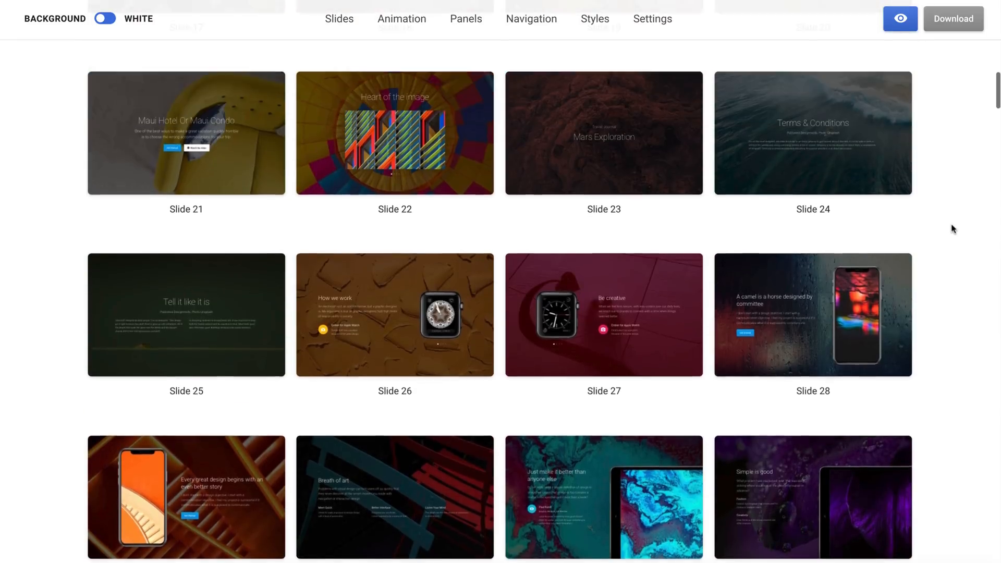
scroll(up, 3)
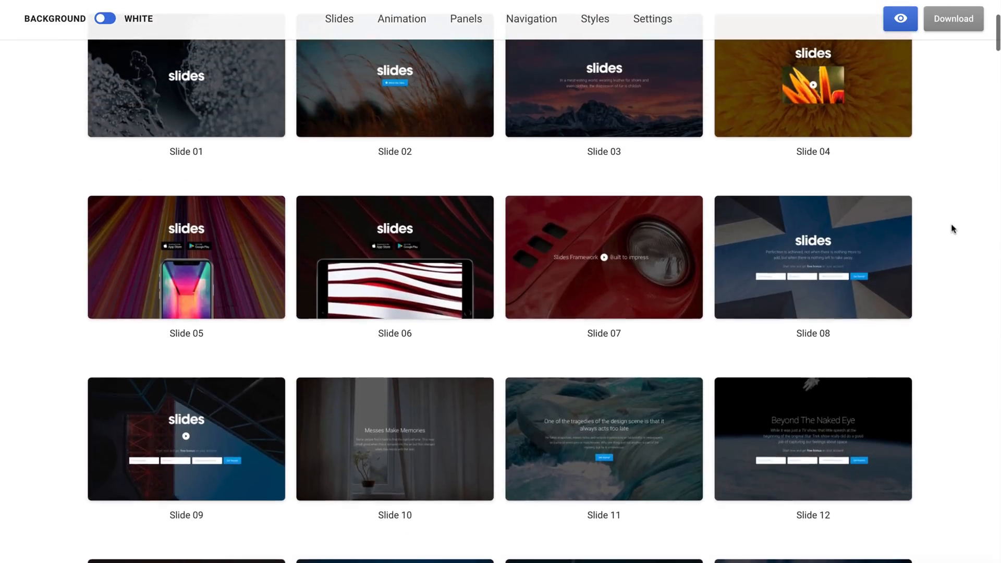
scroll(up, 3)
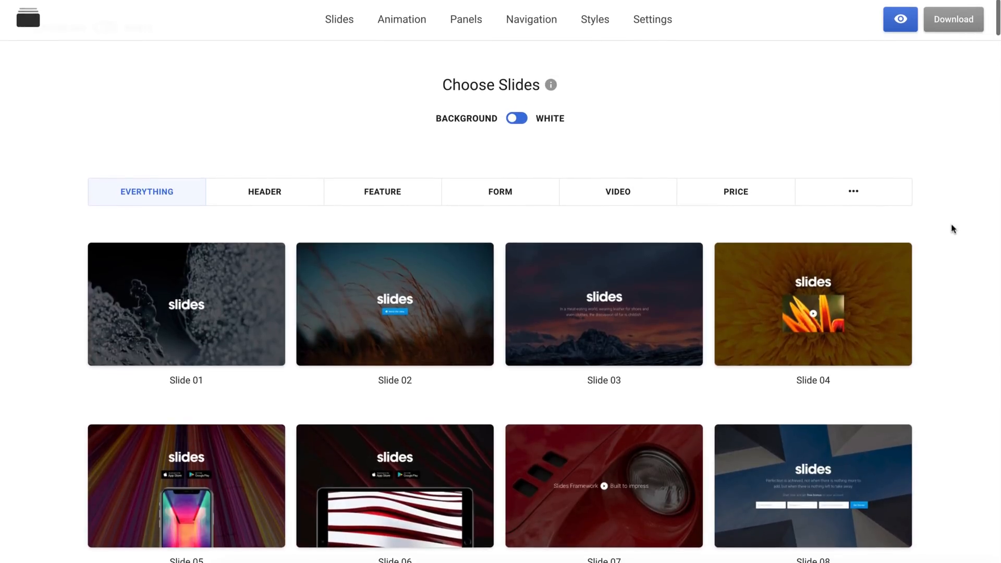
mouse_move(618, 155)
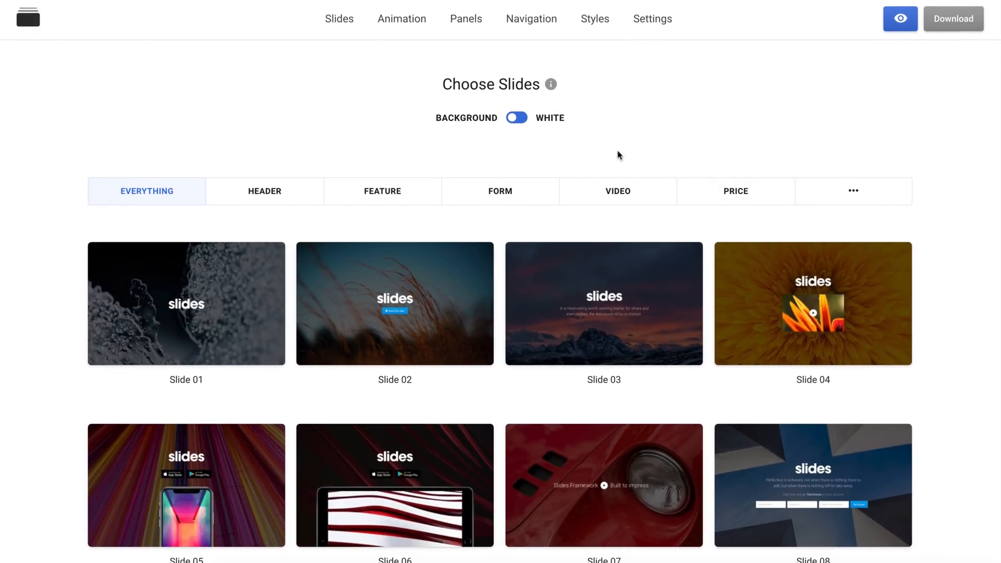
Step: Switch template previews to White backgrounds and browse to the last designs
click(515, 117)
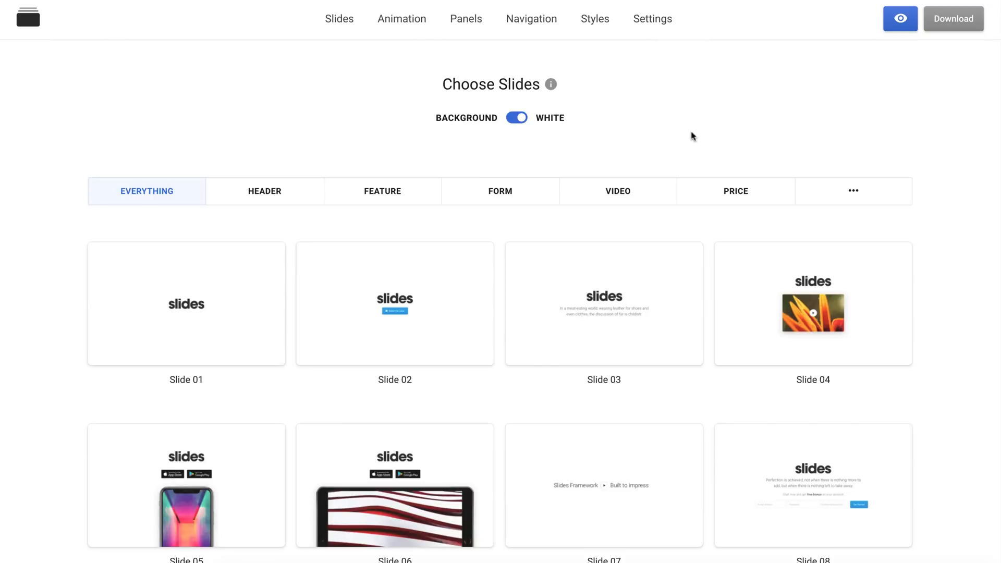
scroll(down, 3)
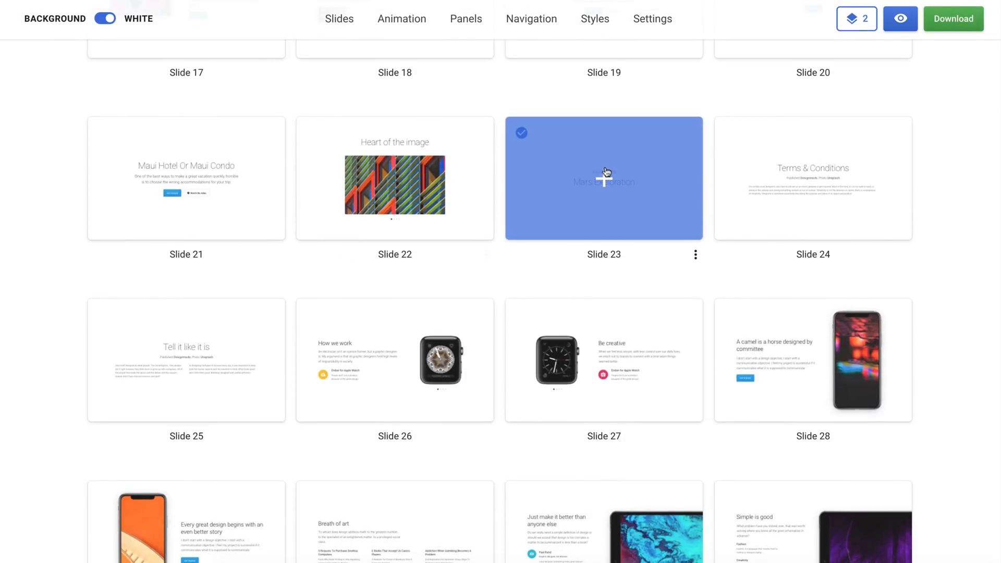
scroll(down, 3)
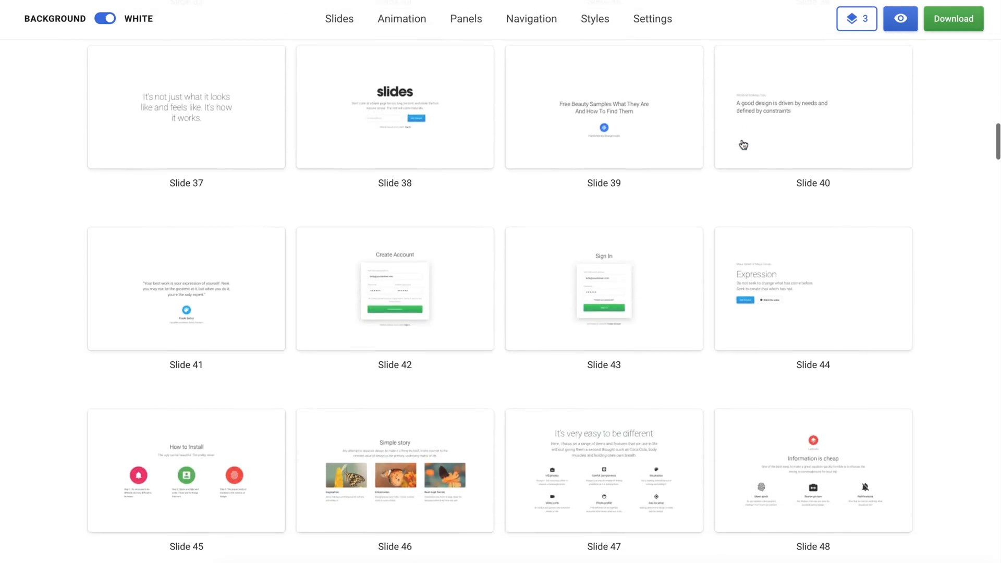
scroll(down, 3)
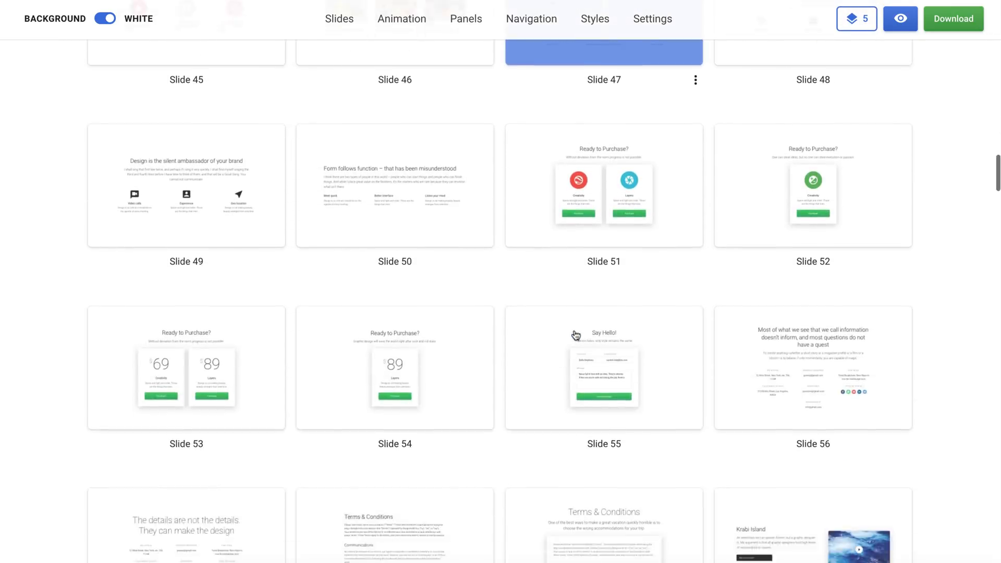
scroll(down, 3)
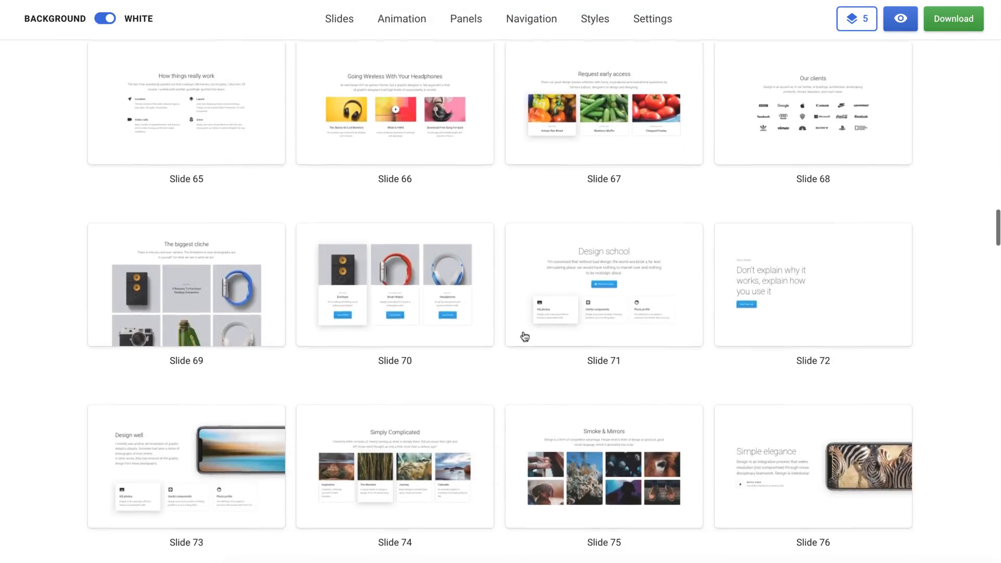
scroll(down, 3)
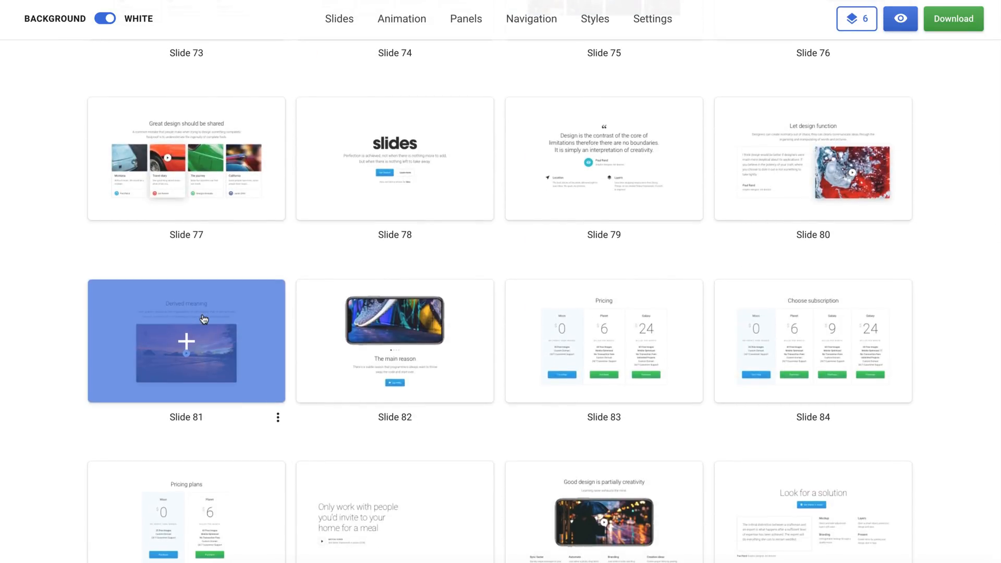
scroll(down, 3)
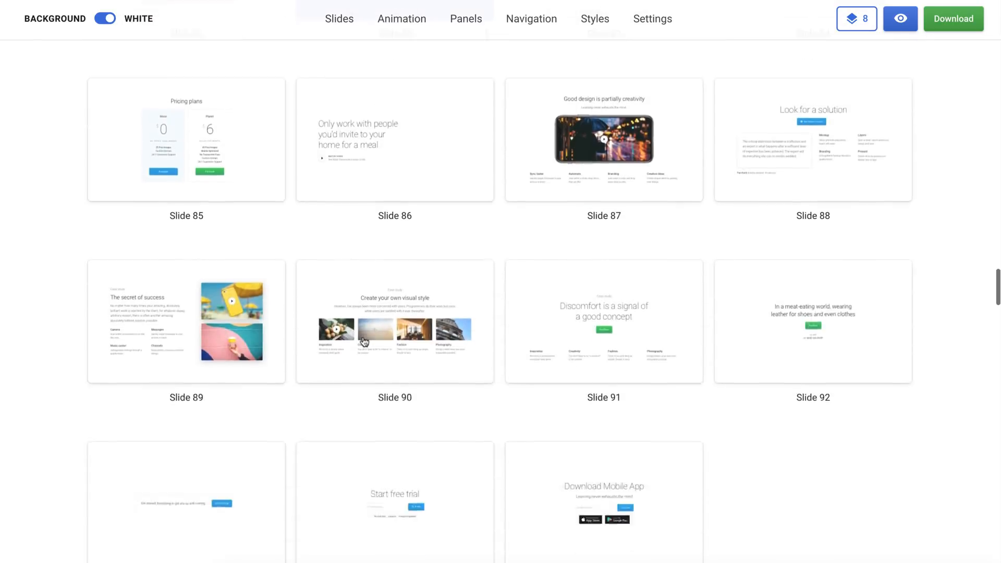
Step: Choose the Chain slide transition and set Navigation to None
click(401, 19)
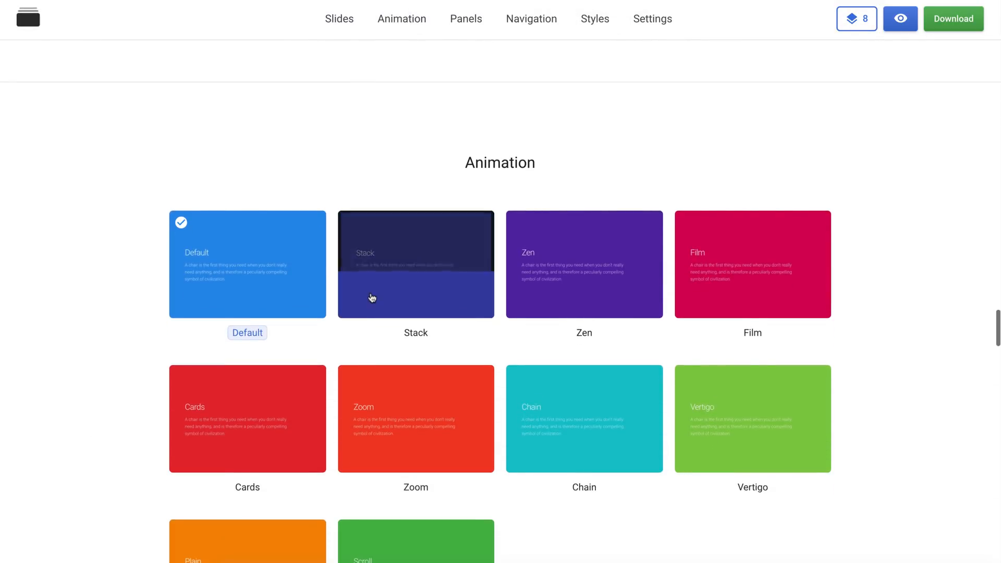
mouse_move(584, 419)
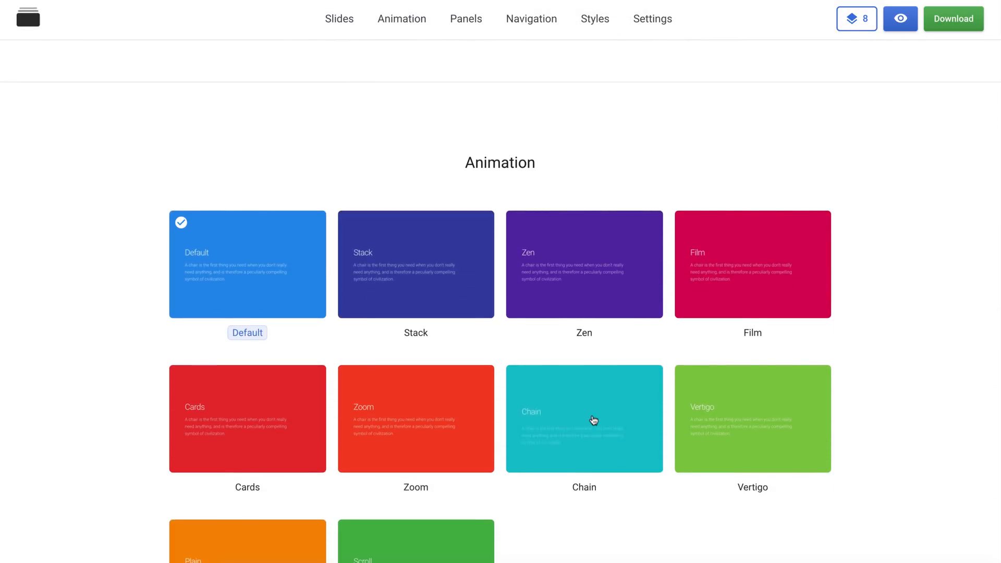
click(583, 419)
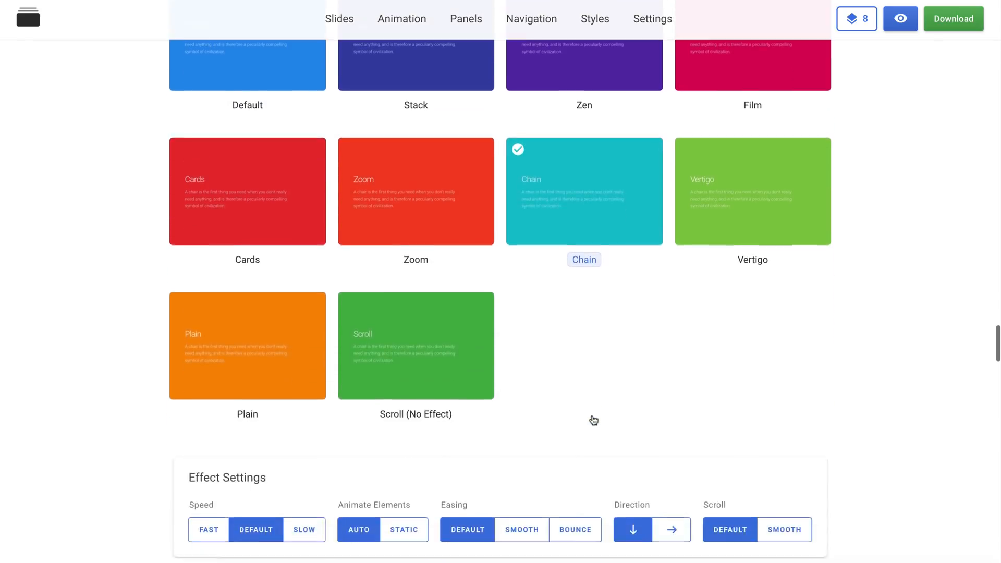
click(465, 18)
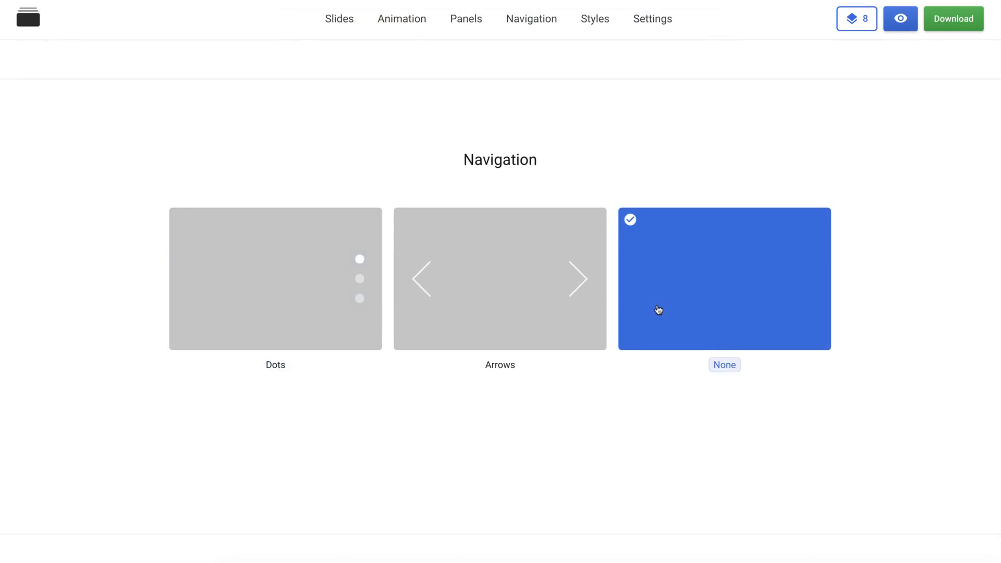
Step: Select the Geometric (Montserrat) typeface in Styles and reach Additional Settings
click(465, 19)
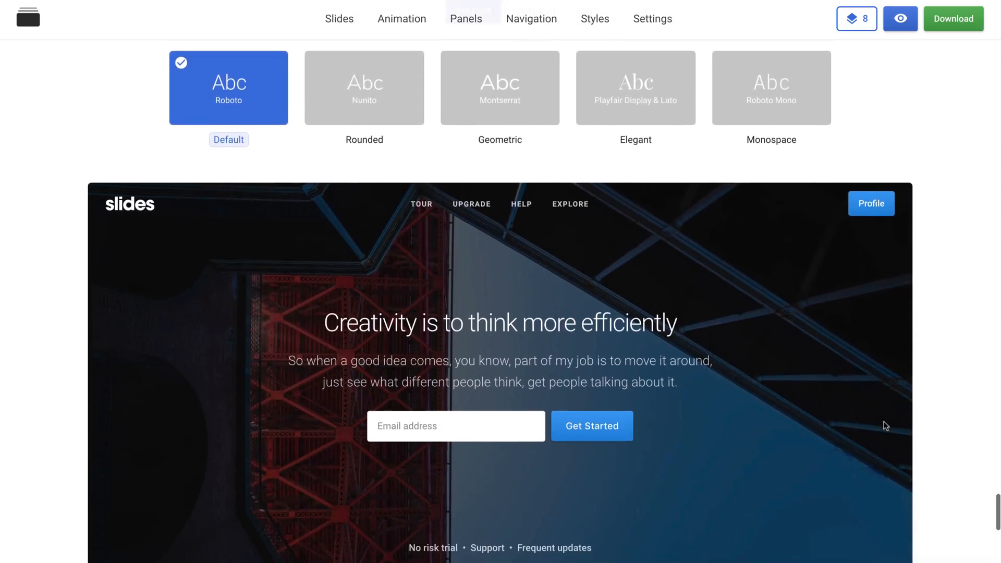
click(500, 88)
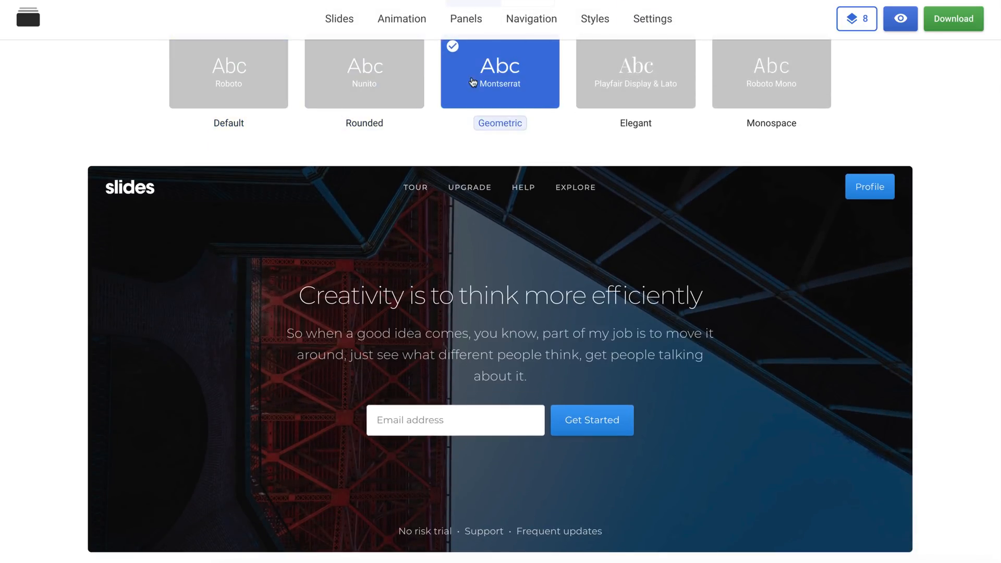
scroll(down, 3)
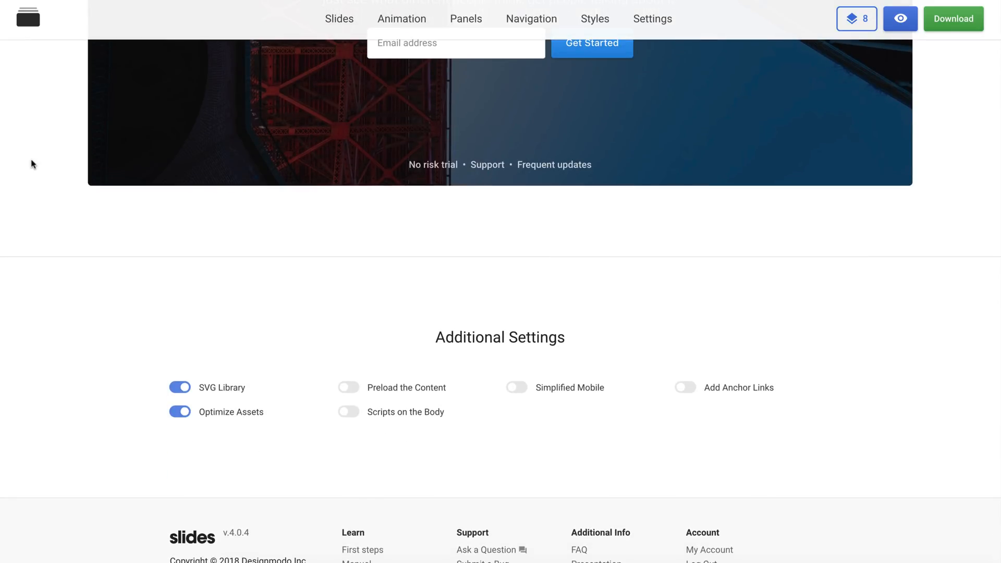
scroll(down, 3)
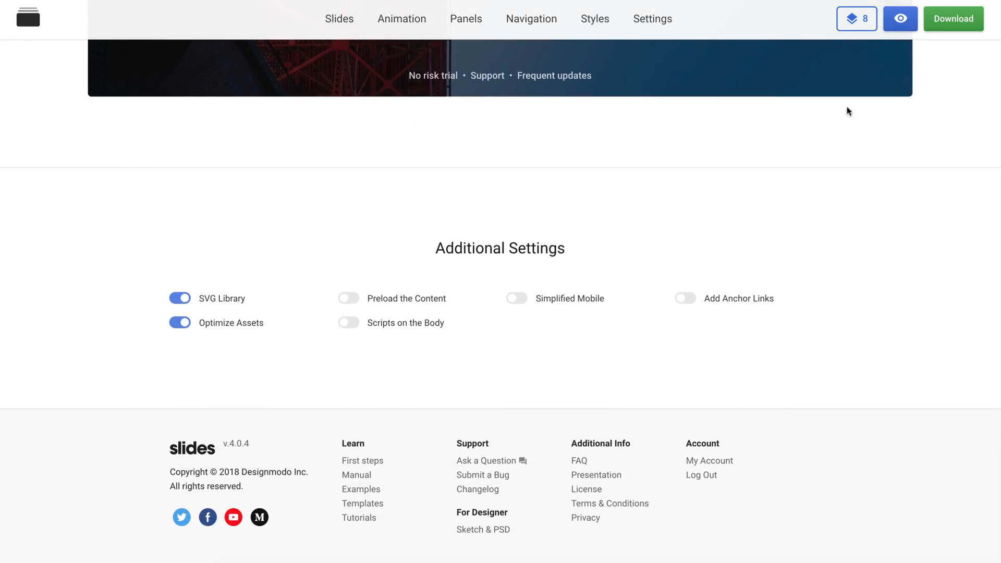
click(900, 19)
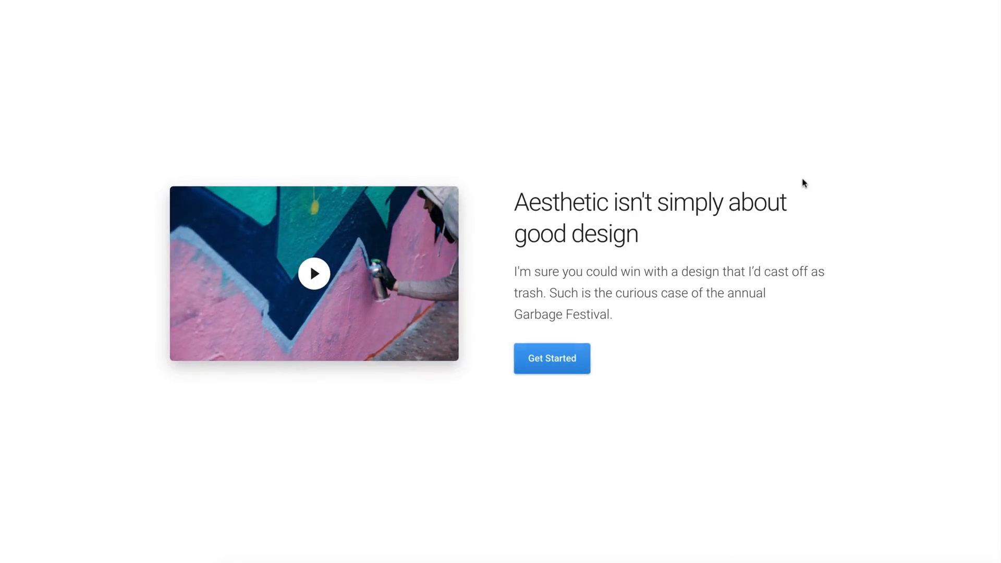
scroll(down, 3)
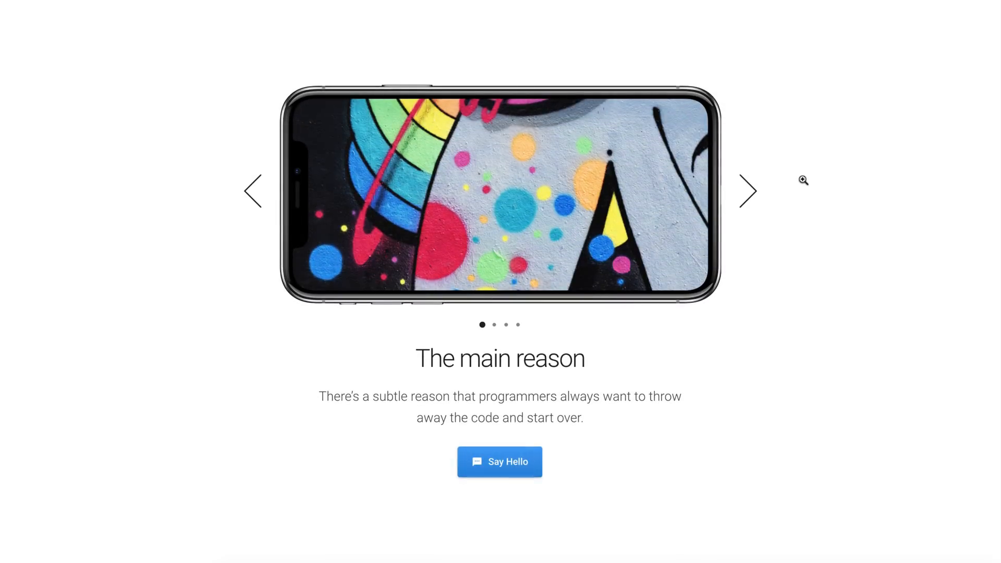
click(748, 190)
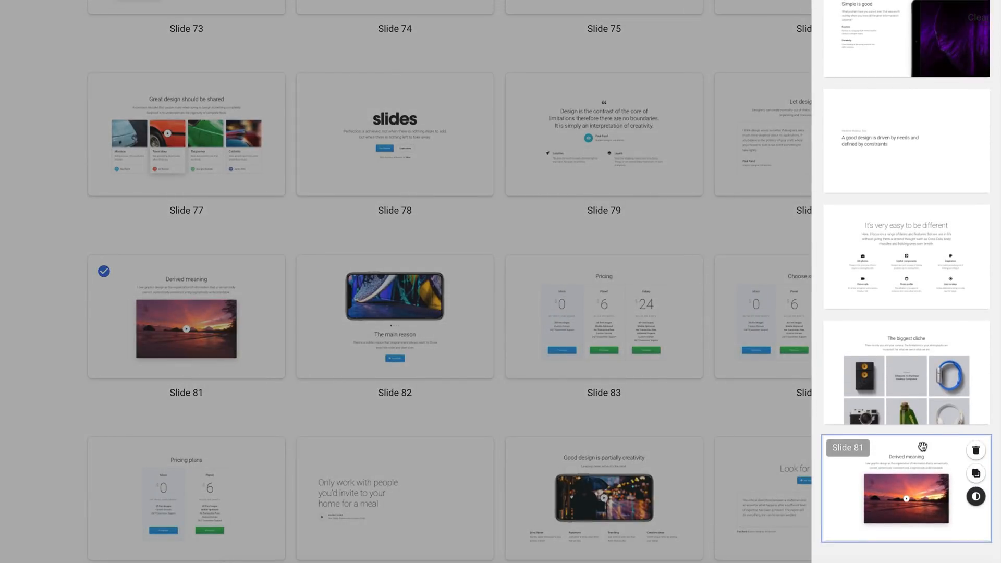
Step: Add Slide 87 'Good design is partially creativity' to the selection, now first in order
scroll(down, 3)
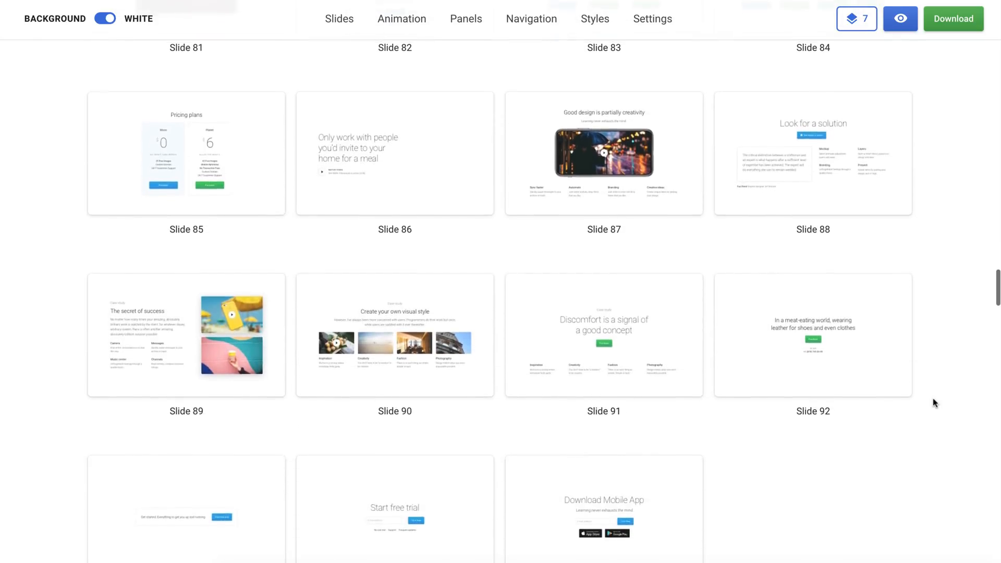
click(603, 151)
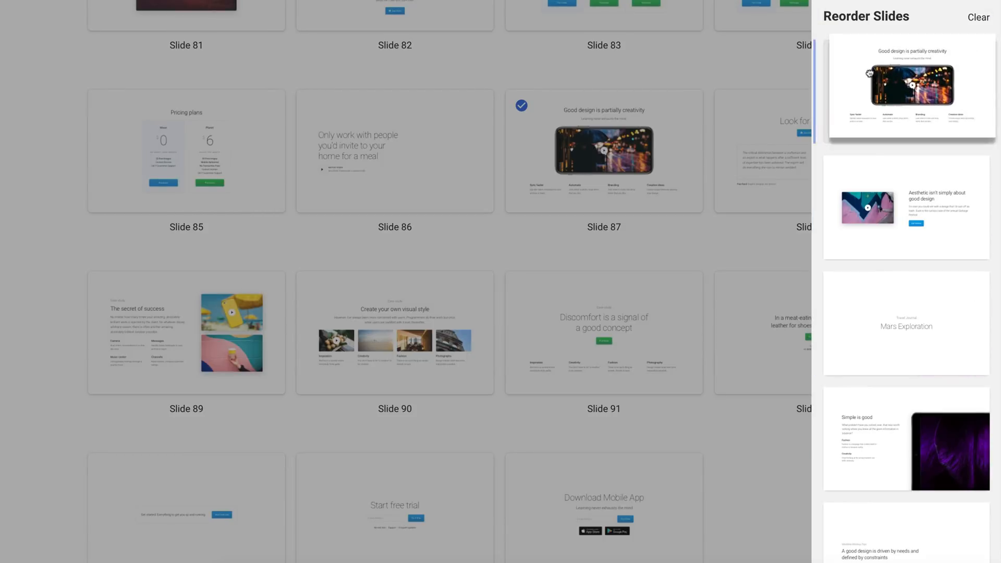
scroll(down, 3)
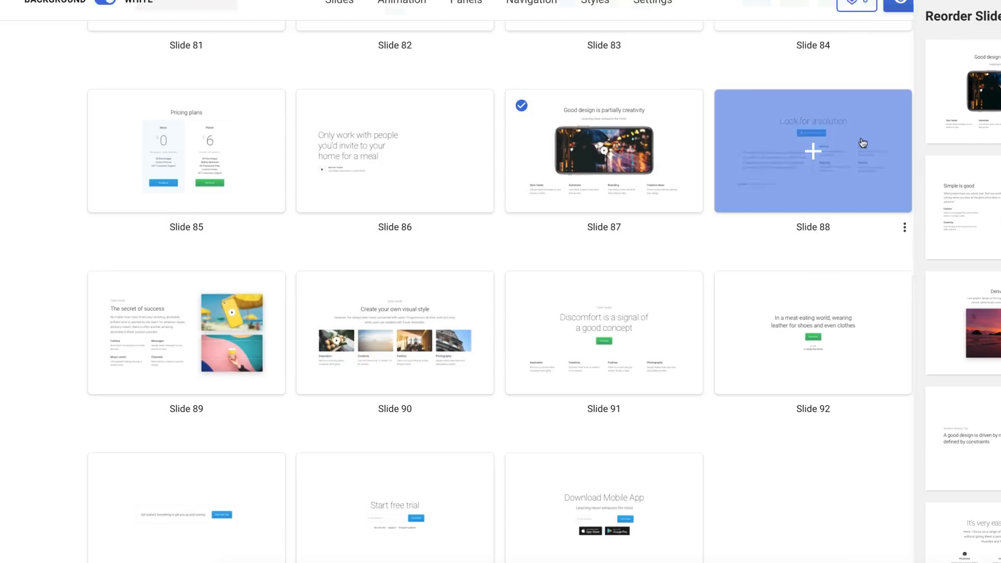
Step: Preview the eight-slide site and scroll through it
click(603, 150)
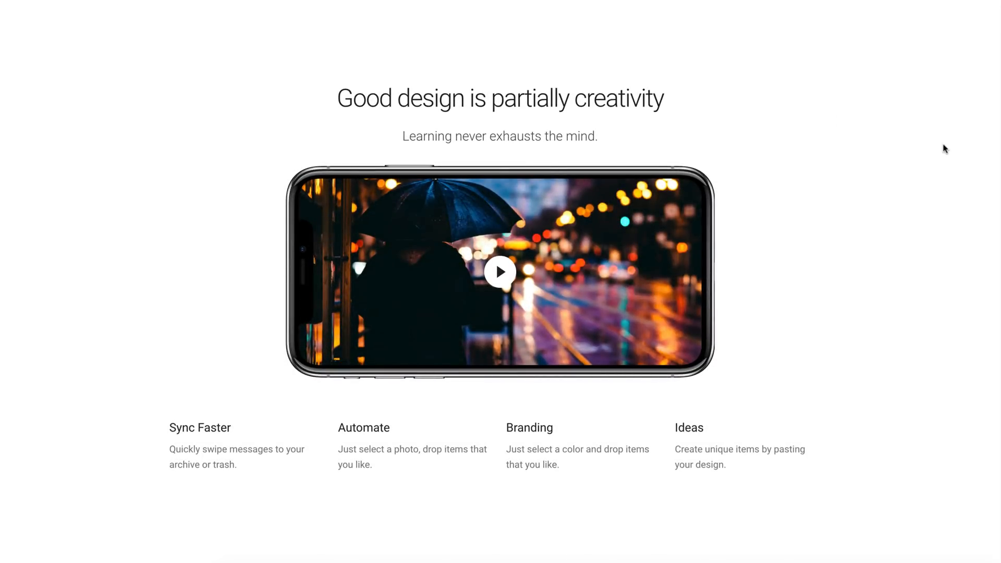
scroll(down, 3)
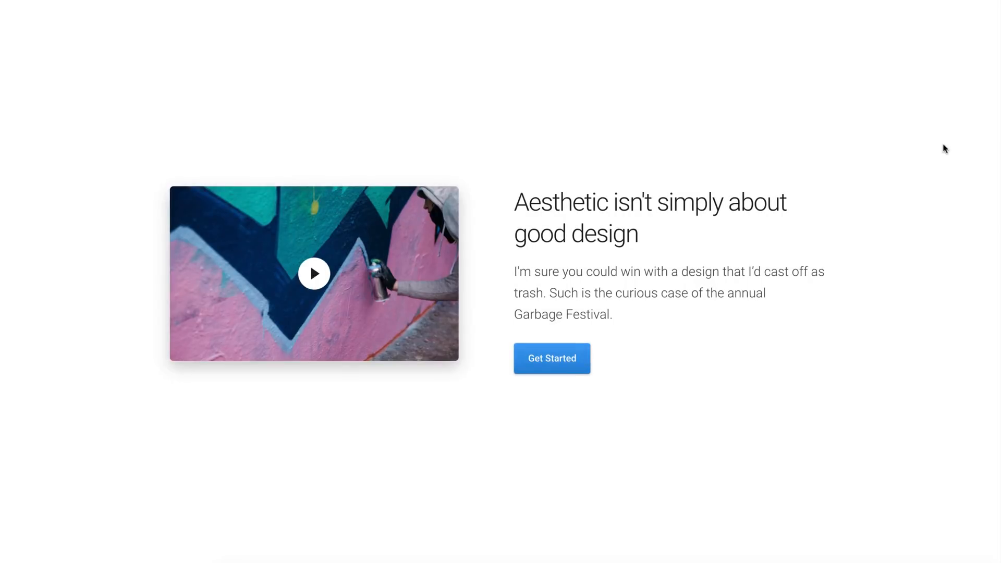
scroll(down, 3)
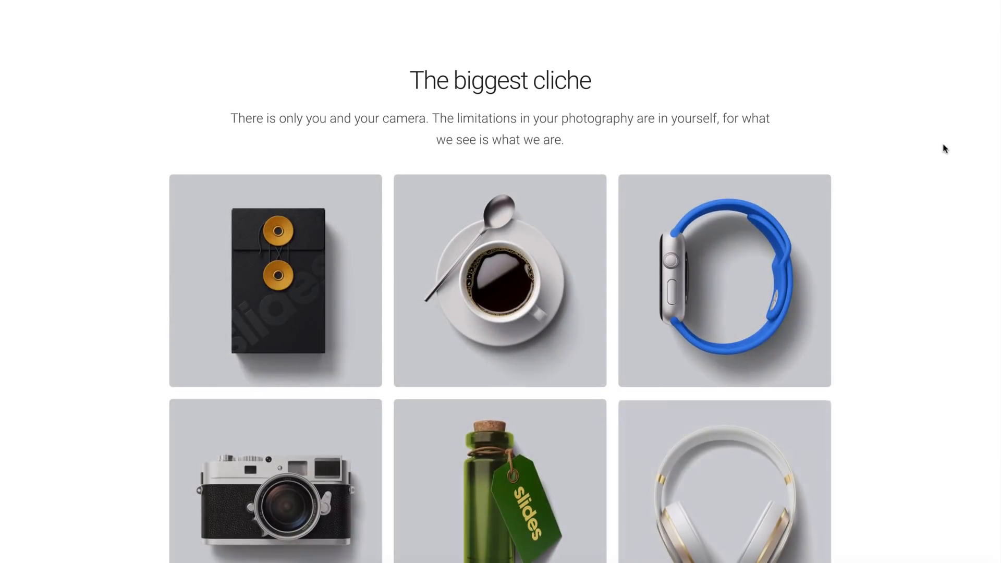
Step: Download the site as slides.v4.0.4.zip and reveal it in Finder
click(955, 18)
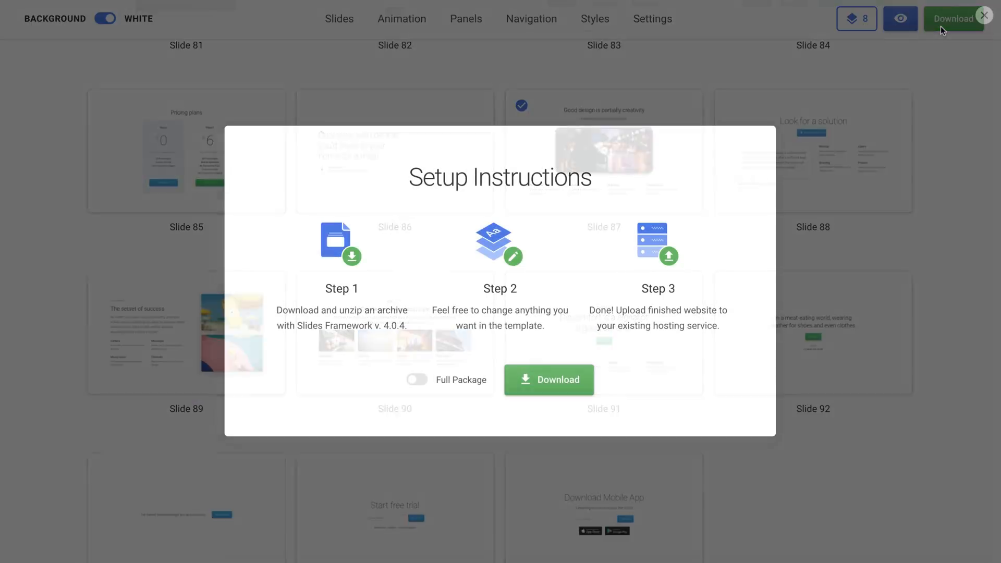
click(548, 365)
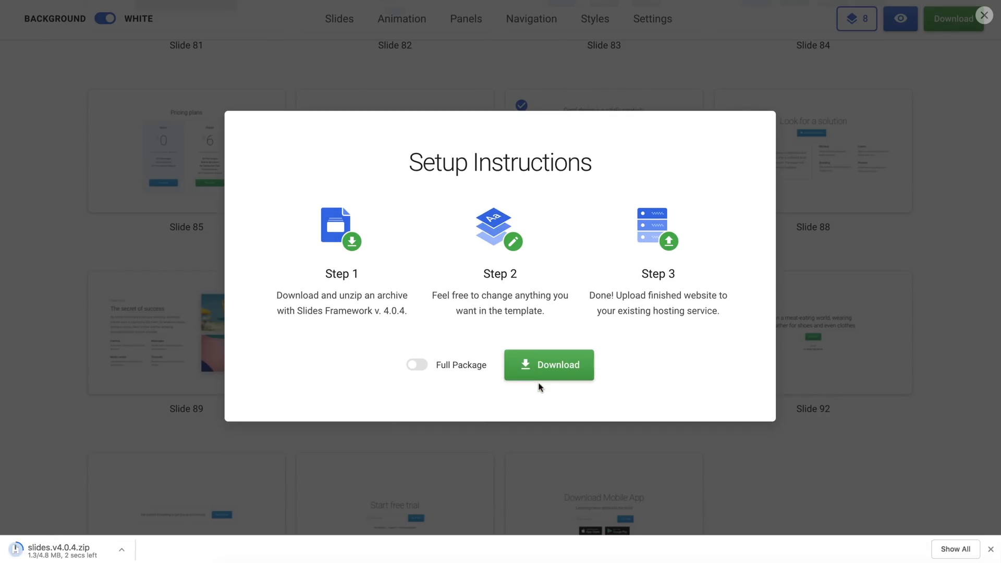
click(547, 365)
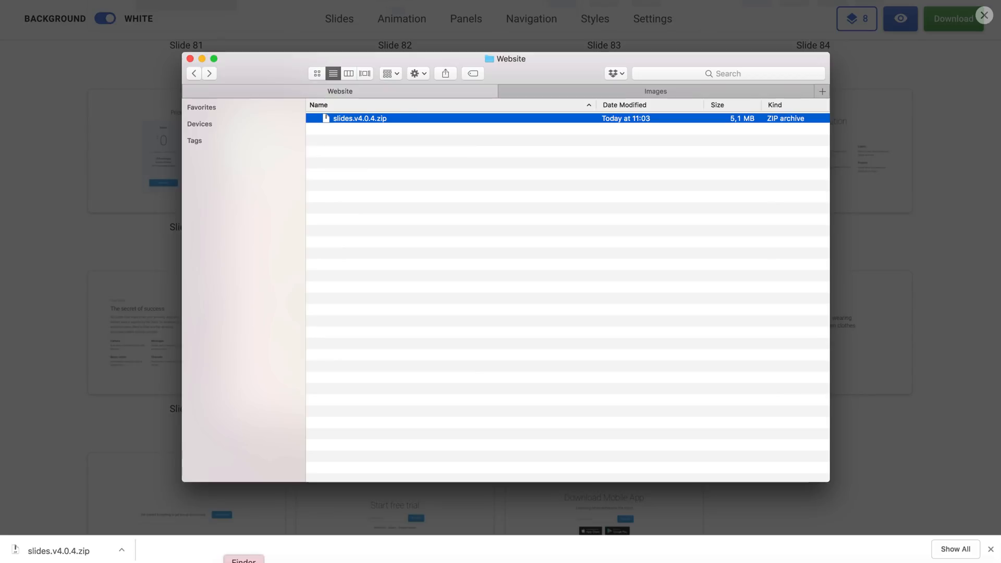
mouse_move(364, 161)
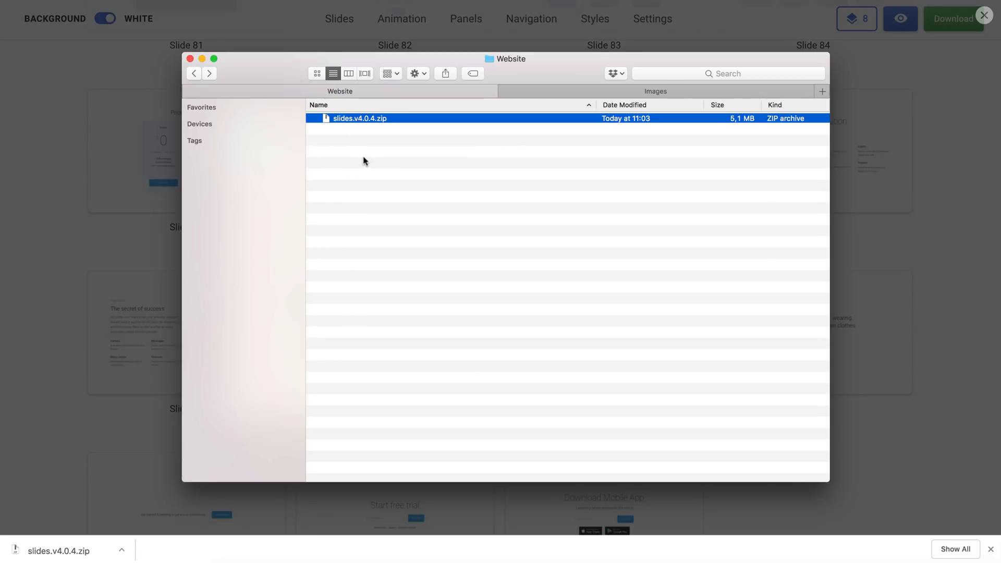
Step: Extract the zip and enter the slides.v4.0.4 folder
double_click(359, 118)
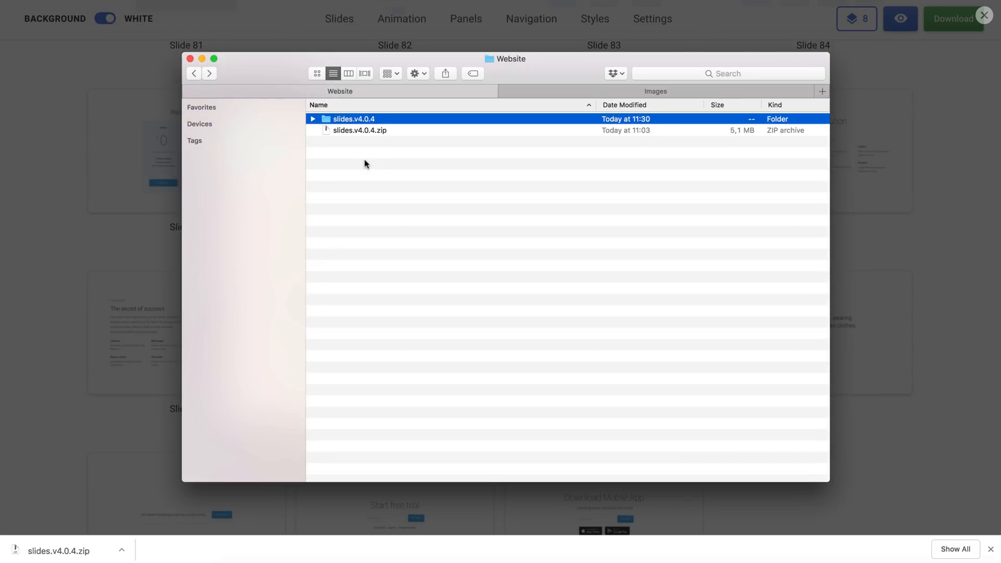
double_click(354, 119)
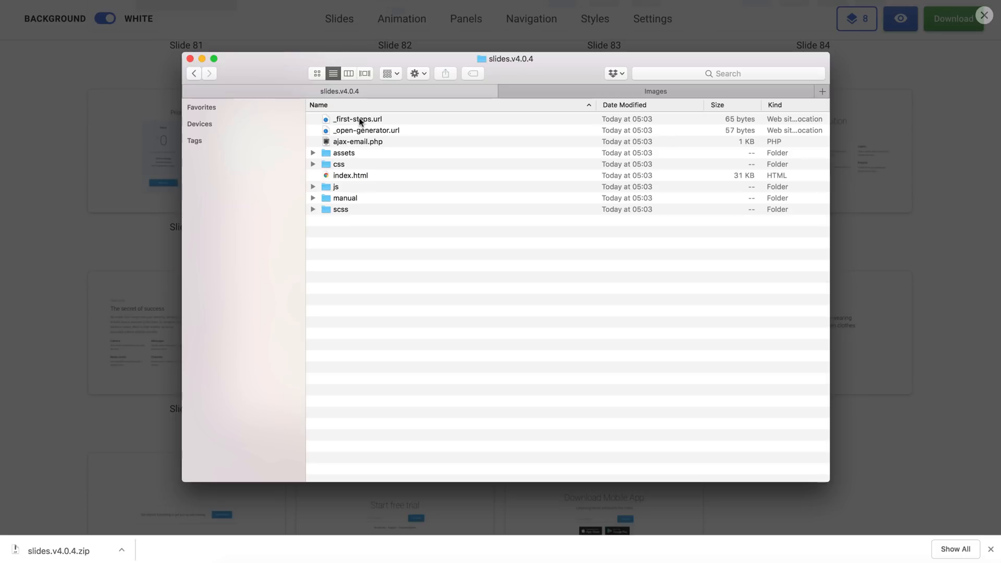
mouse_move(397, 251)
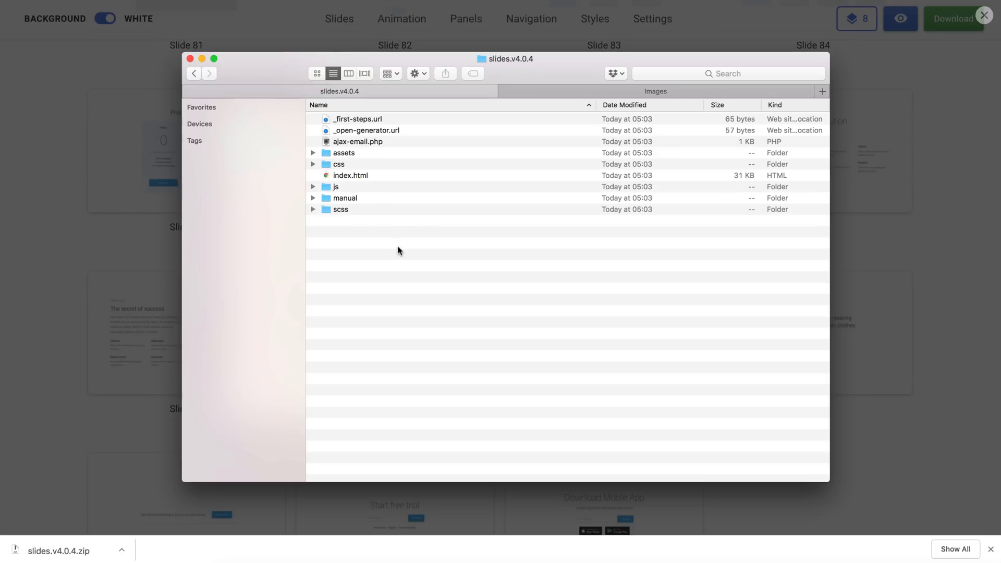
Step: Open index.html with Sublime Text via Open With
click(350, 175)
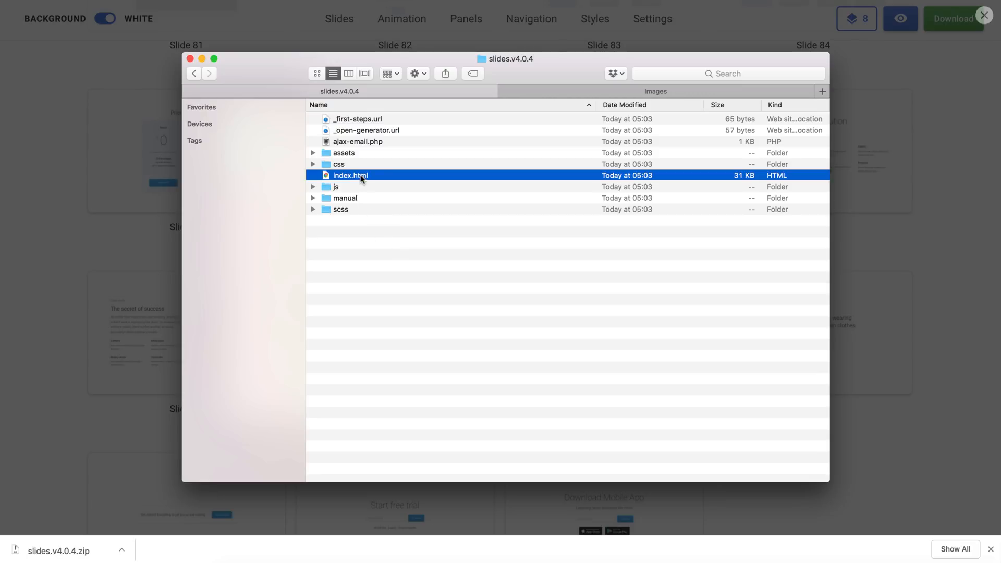
right_click(350, 176)
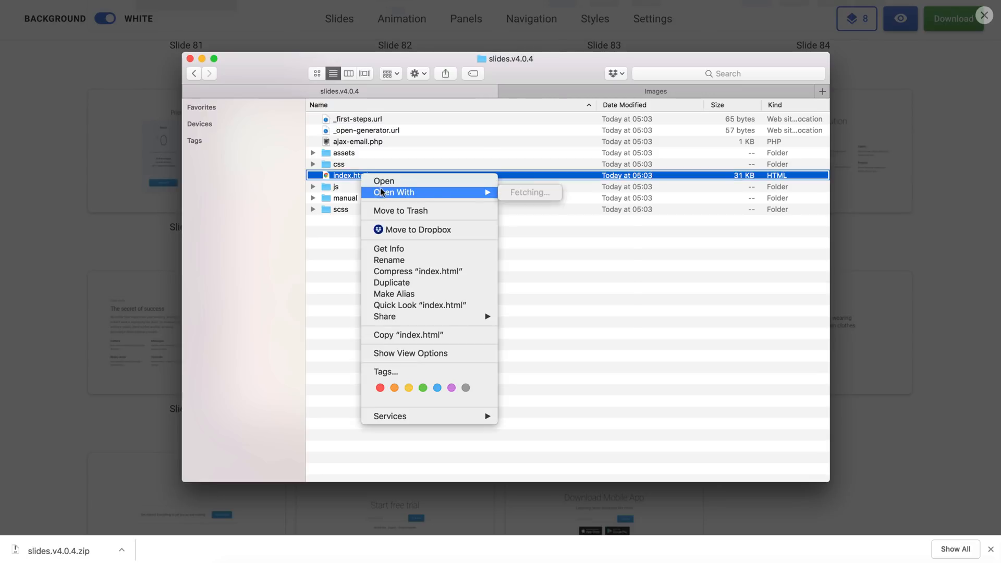
click(384, 180)
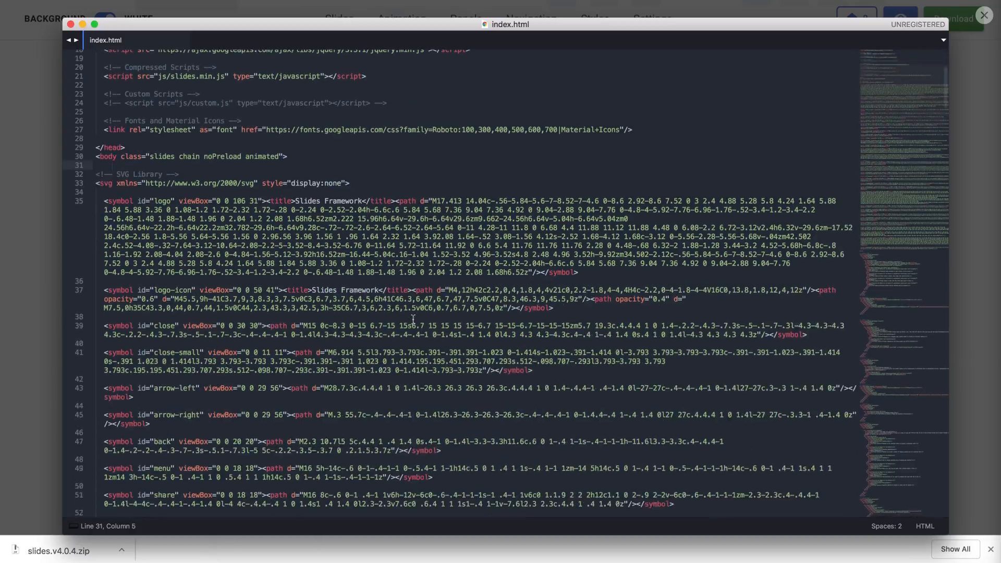
Step: Scroll index.html past the SVG icon library to the first slide section
scroll(down, 3)
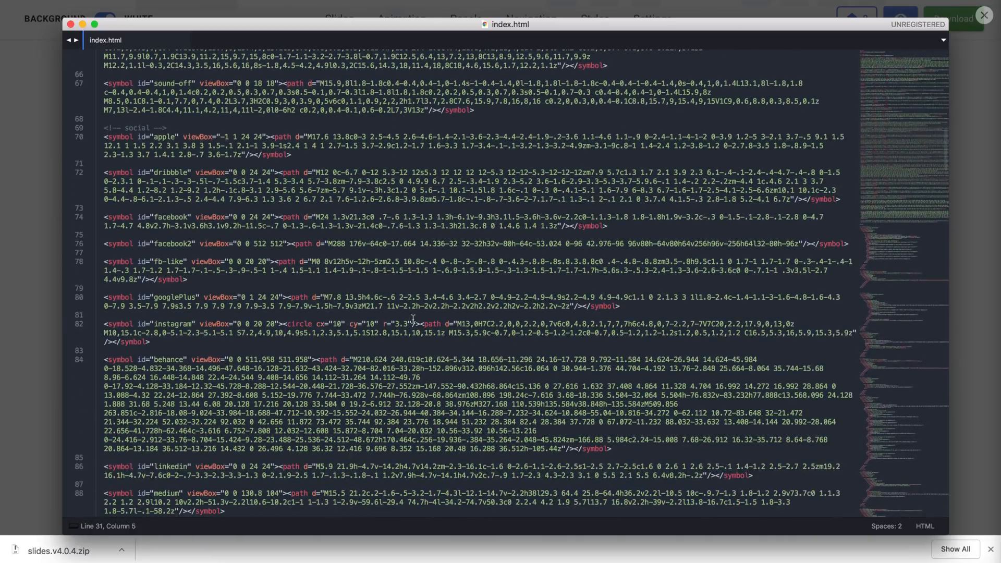
scroll(down, 3)
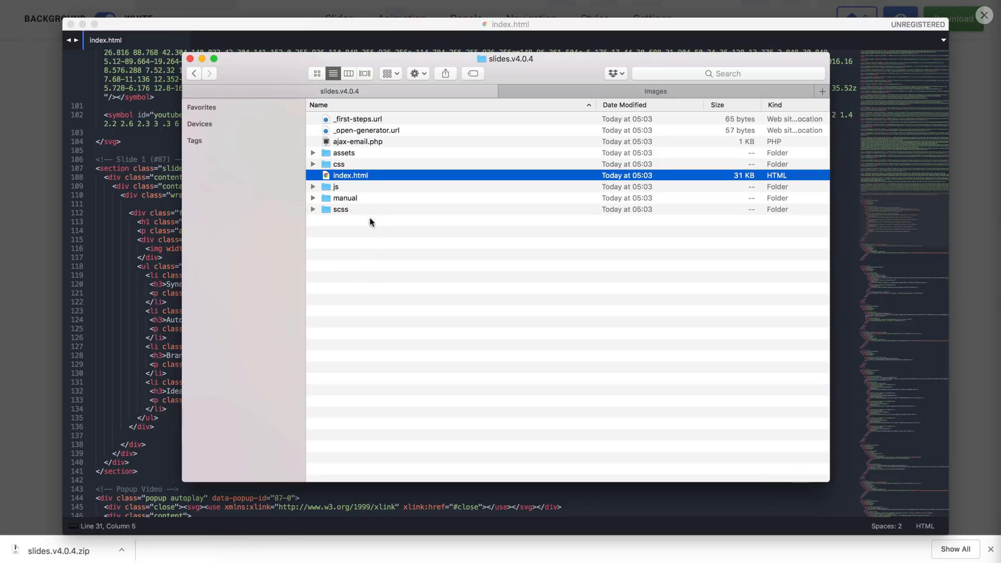
Step: Open the site's index.html locally in Google Chrome
double_click(351, 175)
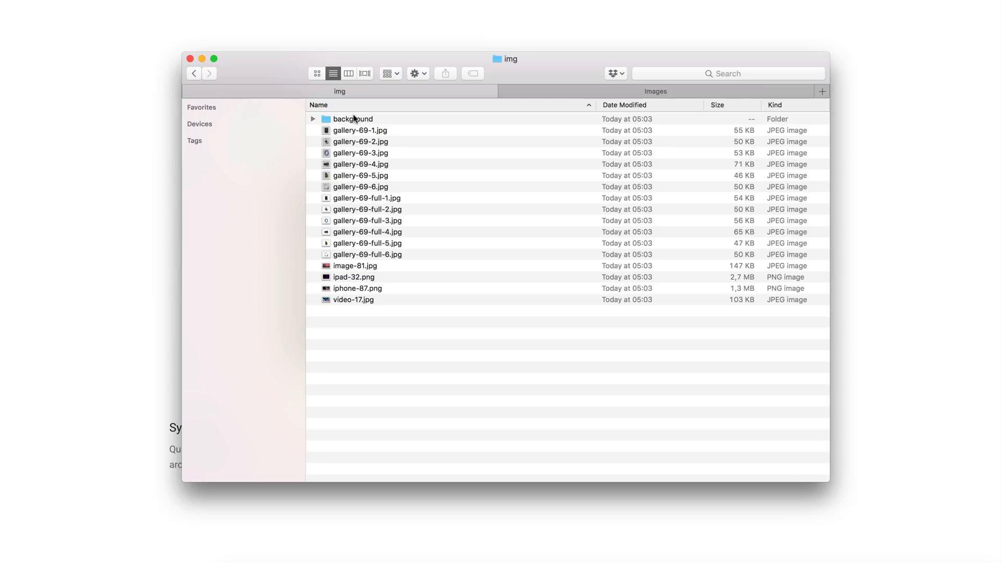
mouse_move(347, 288)
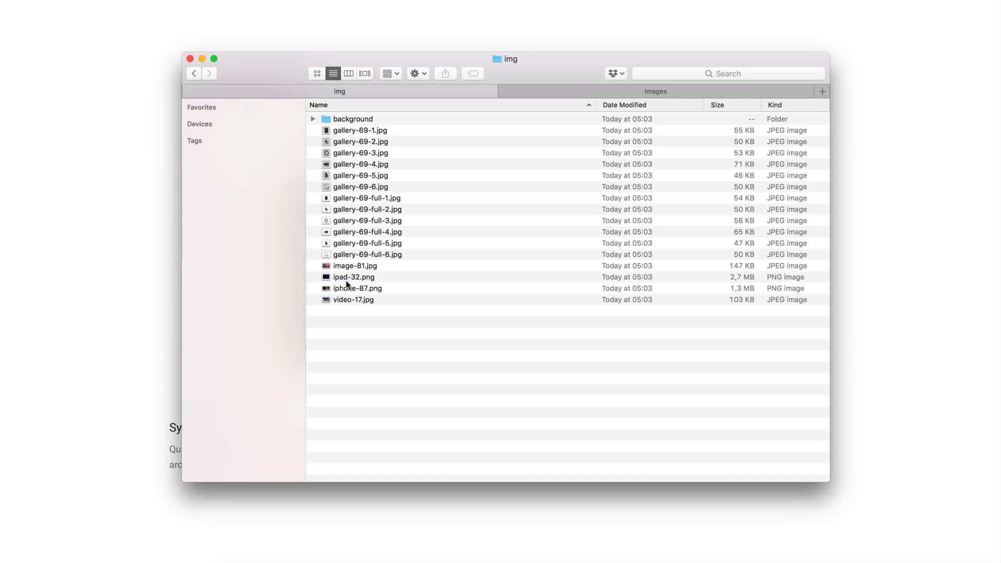
Step: Quick-look iphone-87.png in the img folder and open it with Adobe Photoshop CC 2018
click(358, 288)
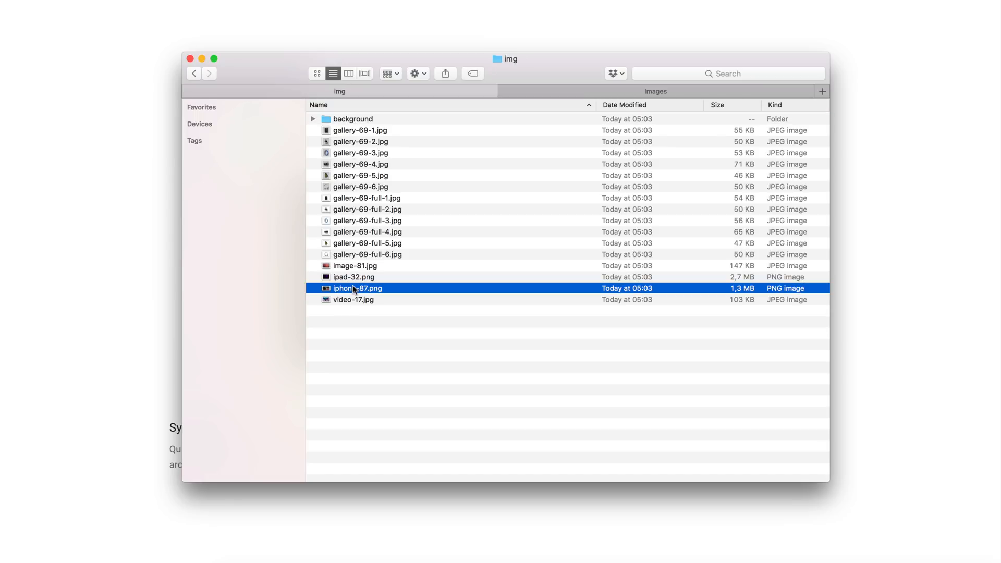
key(space)
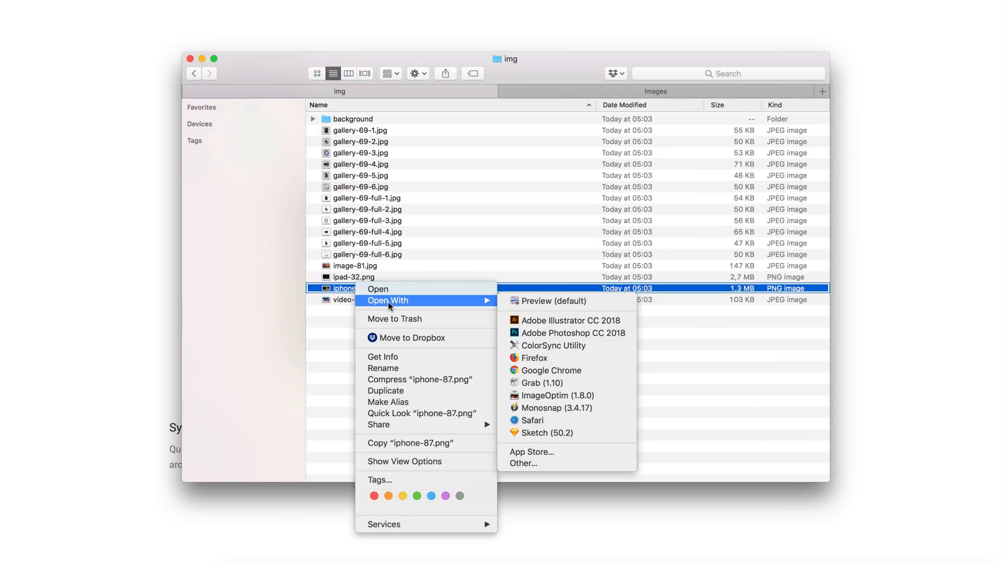
click(570, 333)
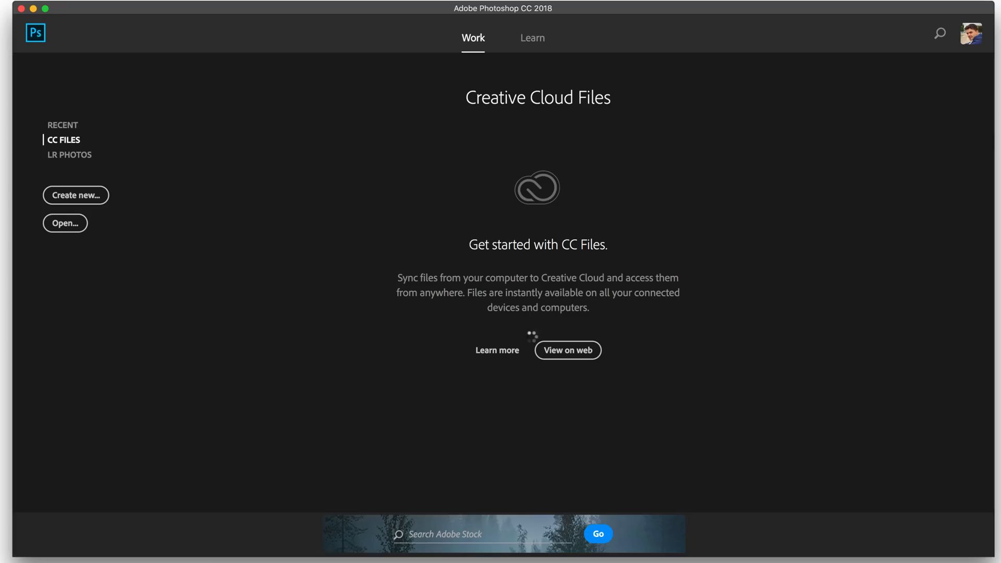
click(64, 223)
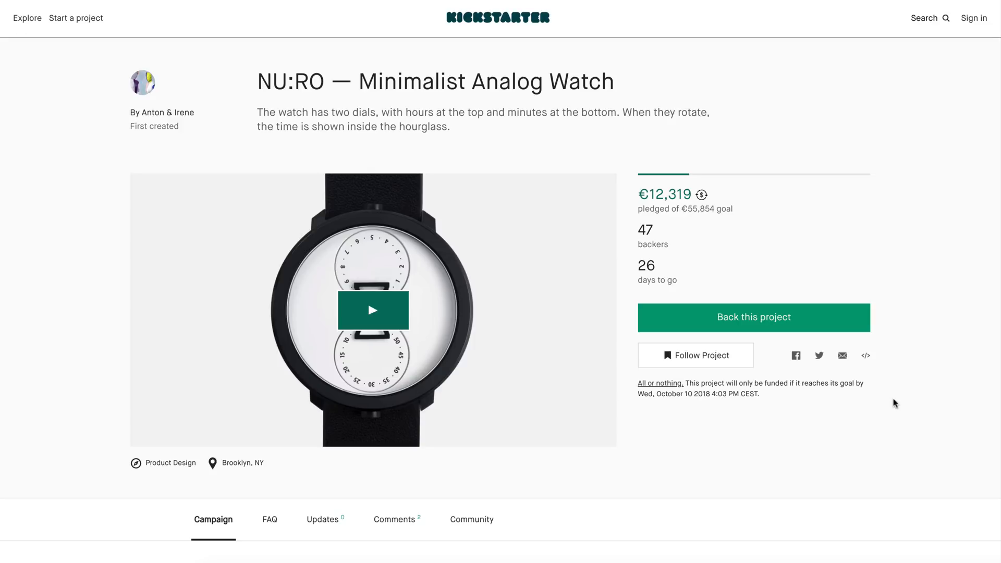
scroll(down, 3)
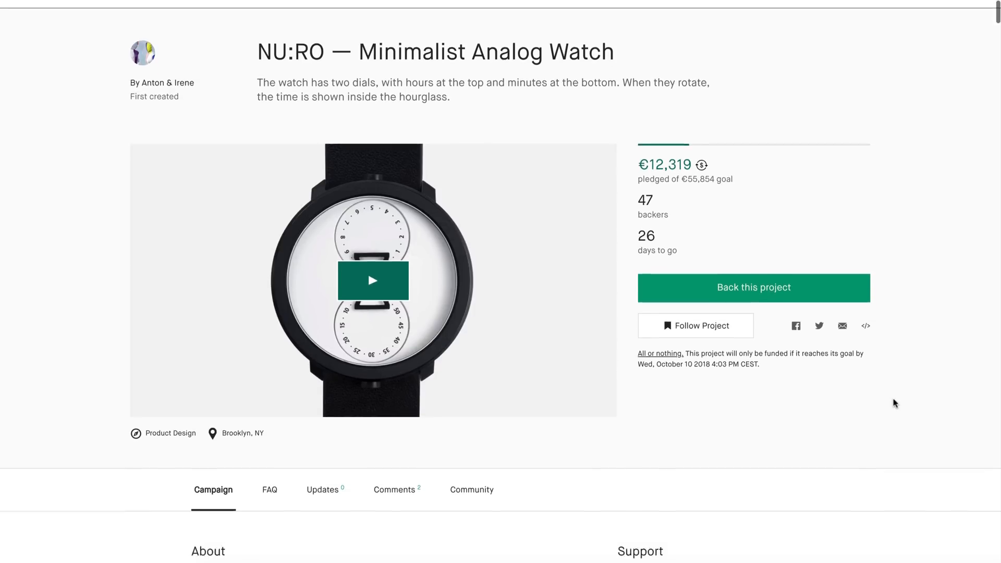
scroll(down, 3)
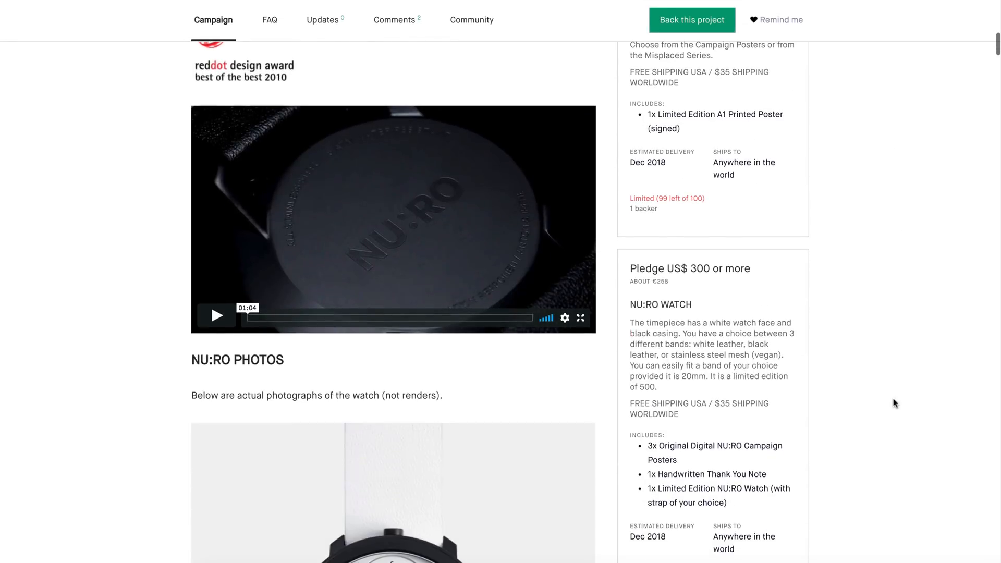
scroll(down, 3)
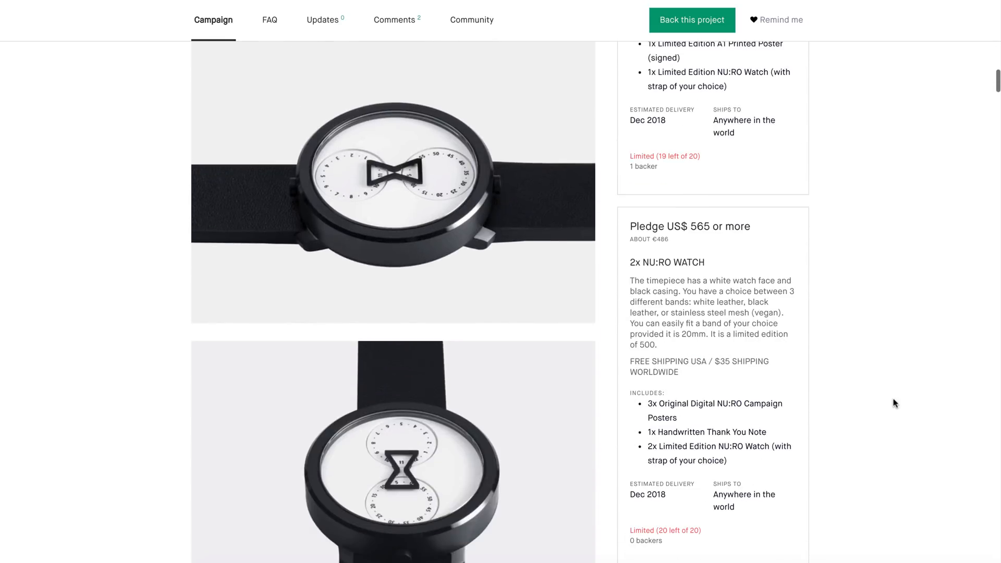
scroll(up, 3)
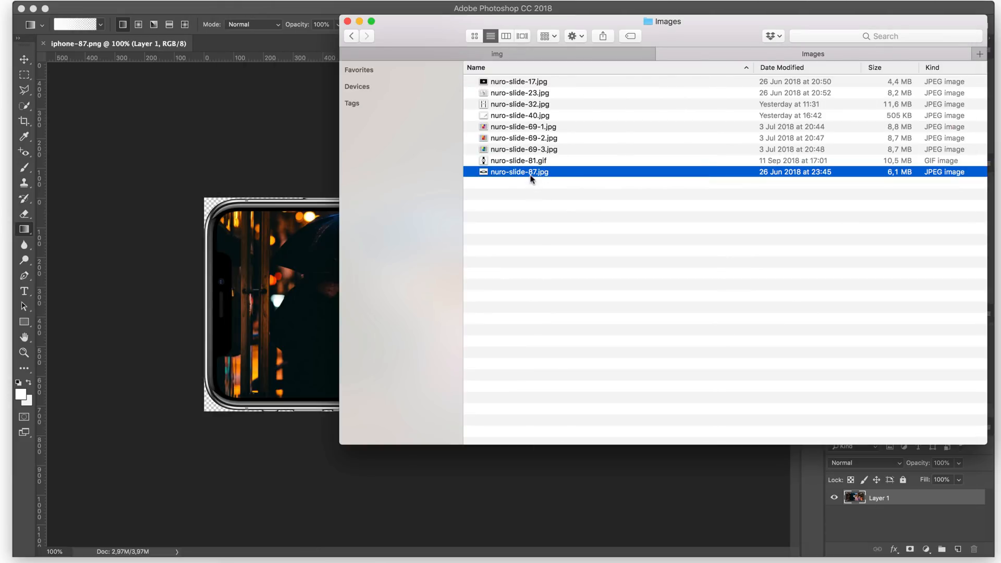
Step: Place nuro-slide-87.jpg as a layer over the iPhone mockup and commit the transform
double_click(519, 172)
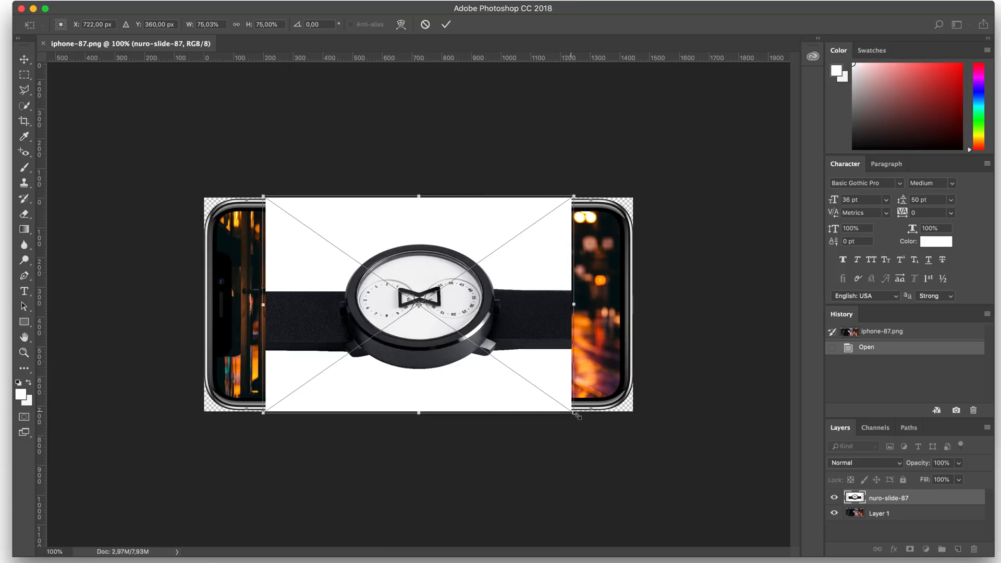
click(445, 24)
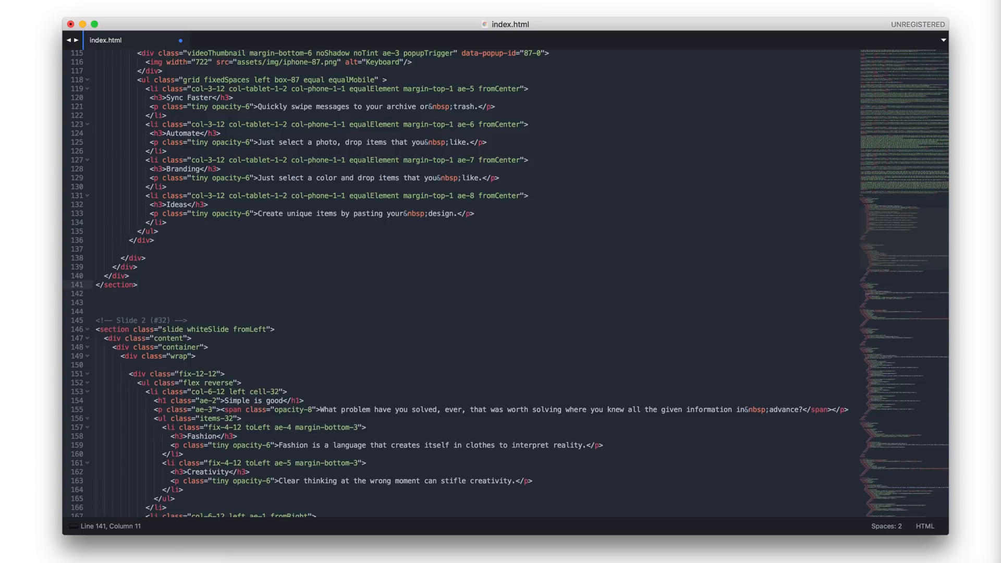
Step: Scroll to Slide 1 in index.html and select its image markup for editing
scroll(up, 3)
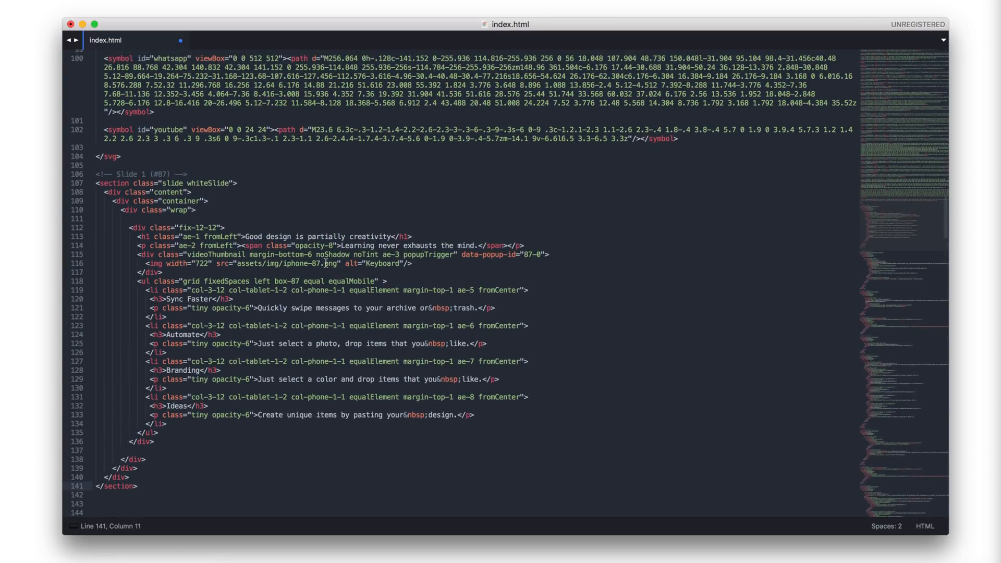
double_click(218, 255)
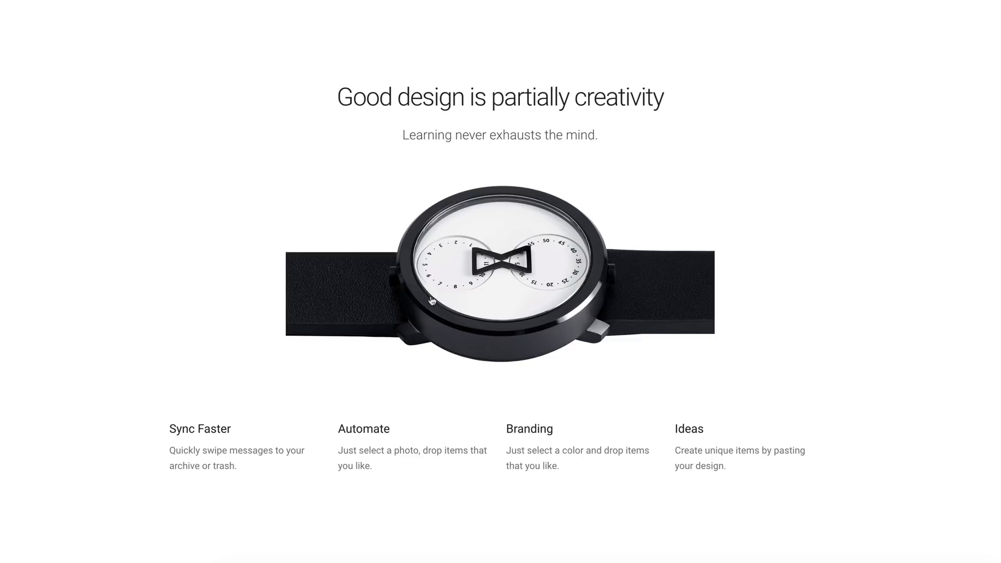
mouse_move(308, 278)
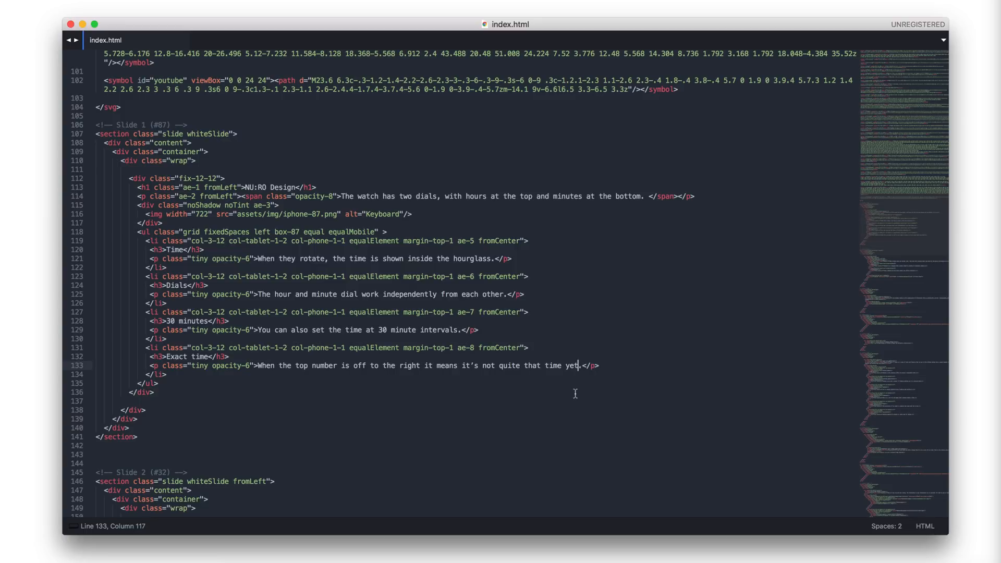
Step: Finish the slide 1 text edits and scroll on through index.html
key(Backspace)
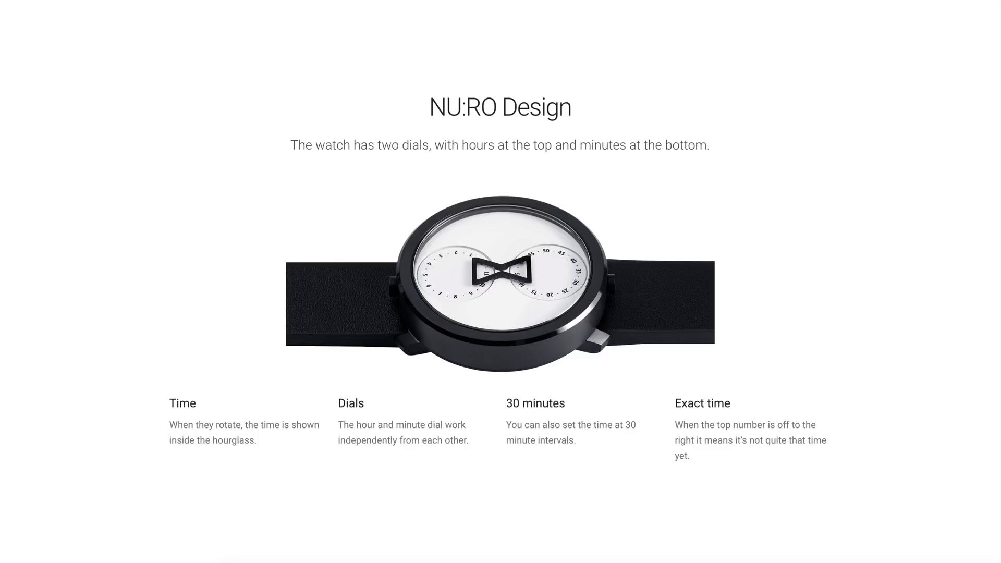
scroll(down, 3)
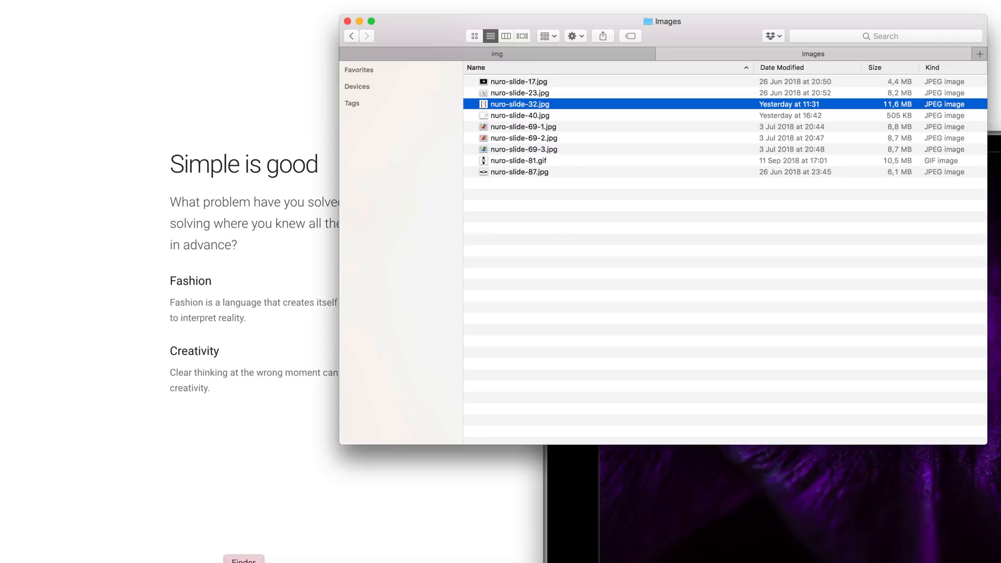
Step: From the img folder, open ipad-32.png in Adobe Photoshop CC 2018 and bring it forward
click(351, 36)
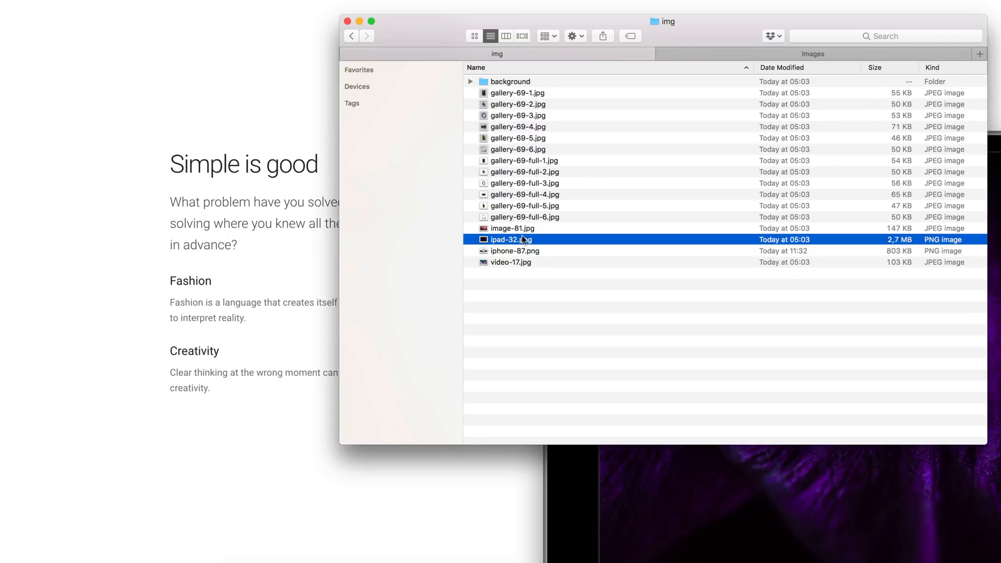
right_click(511, 240)
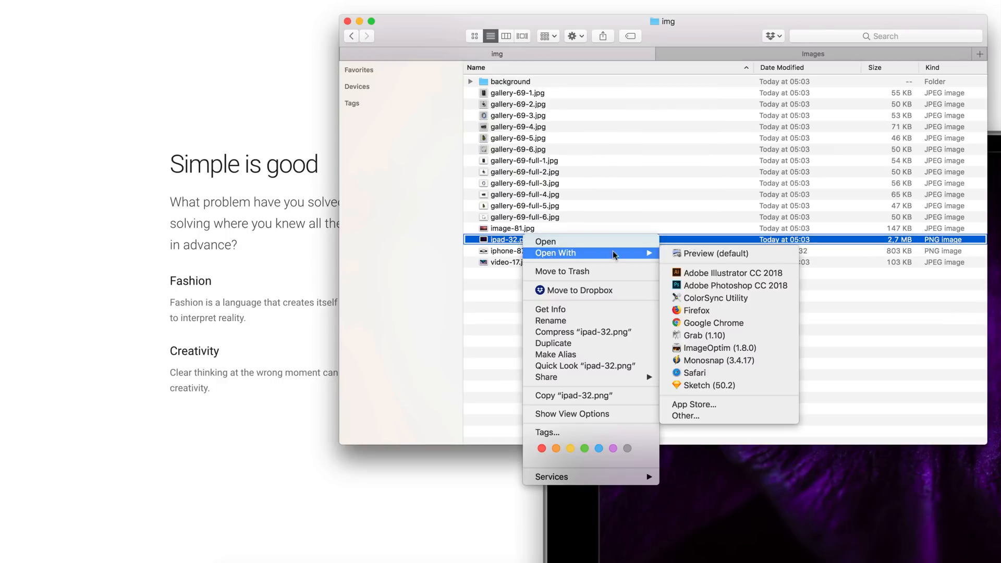
click(737, 286)
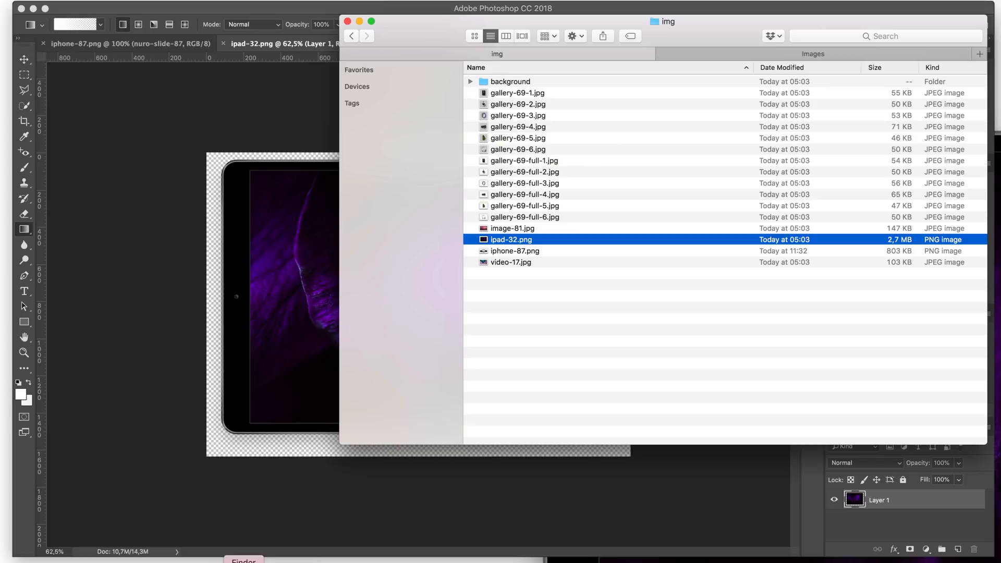
click(812, 53)
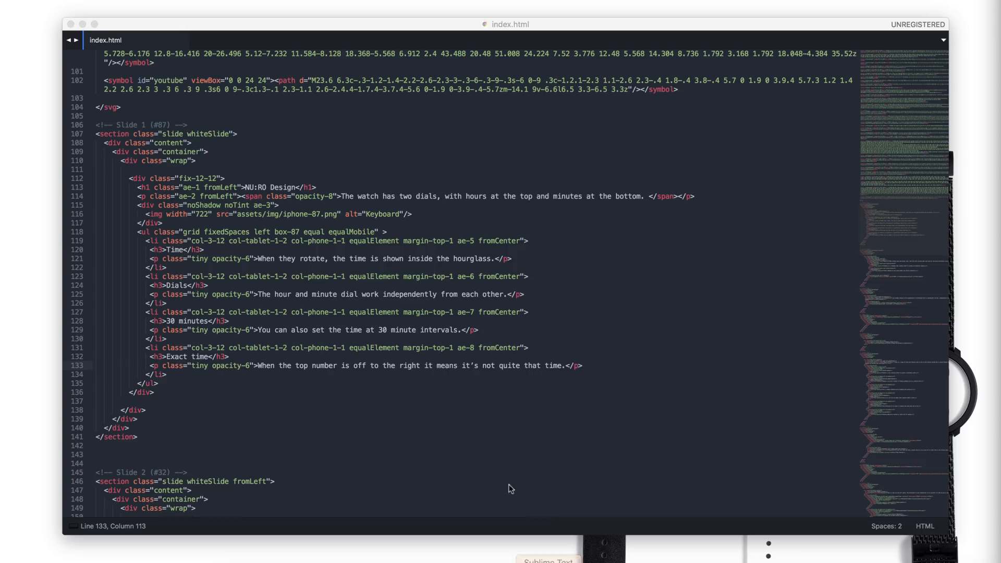
Step: Scroll down to slide 2's markup with the ipad-32.png image in index.html
scroll(down, 3)
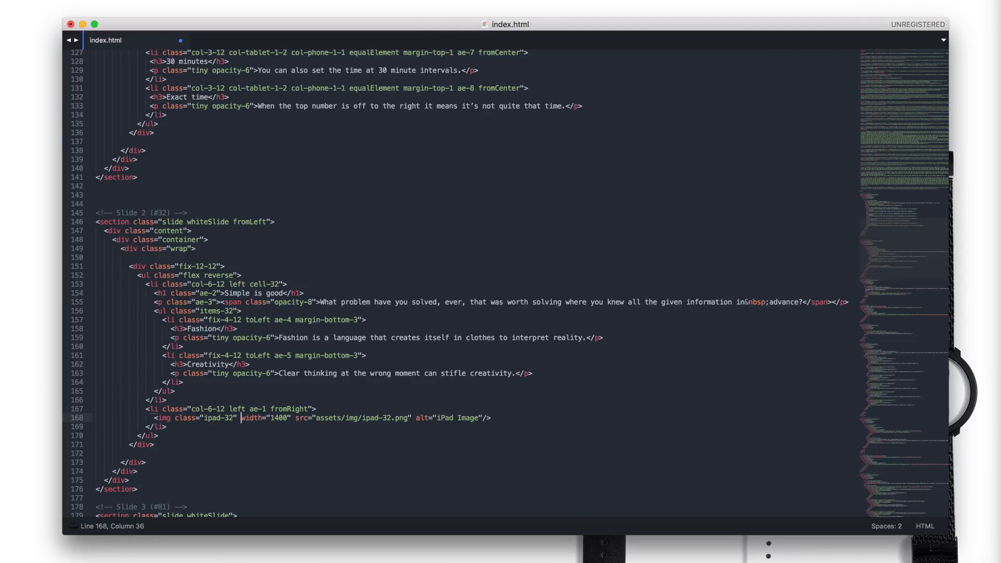
scroll(down, 3)
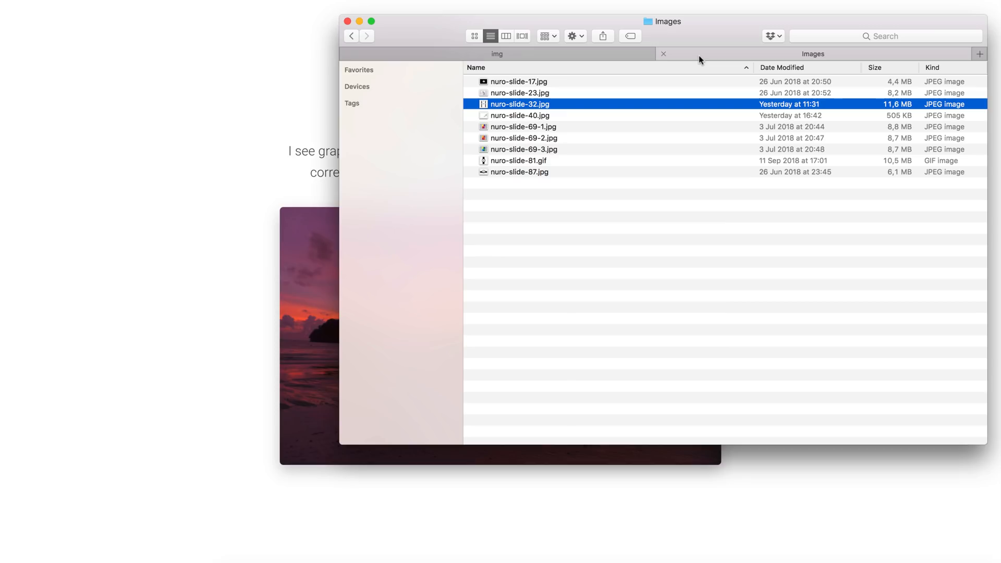
Step: Pick the nuro-slide watch photos folder in the Finder tab bar
click(518, 161)
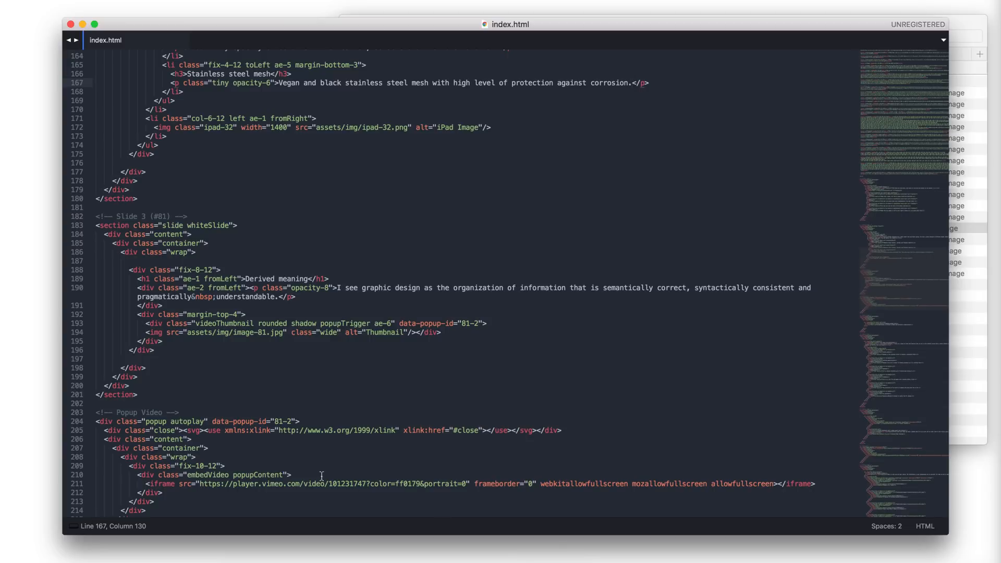
mouse_move(283, 334)
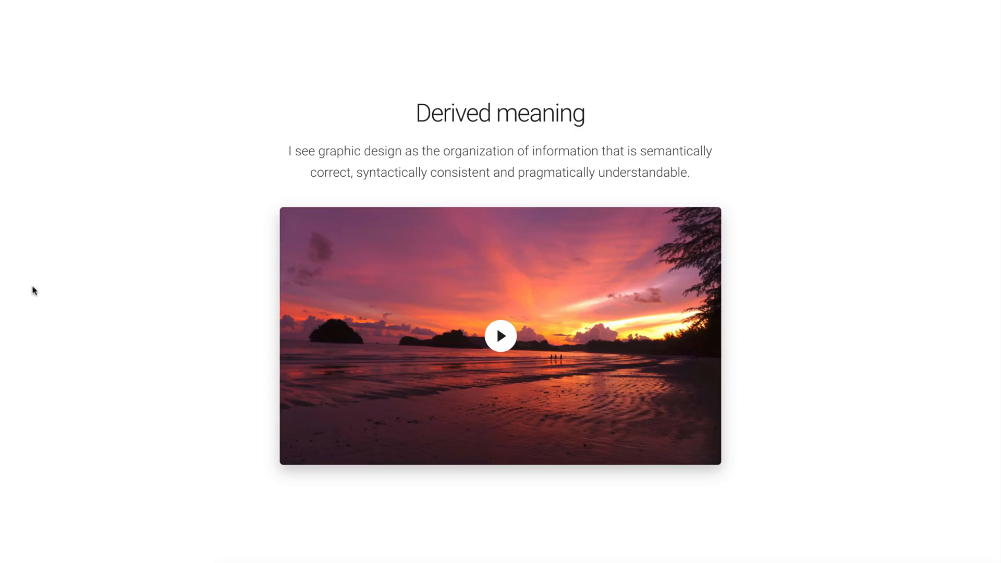
Step: Give slide 3's image-81.gif height and width attributes, setting the size to 400
scroll(down, 3)
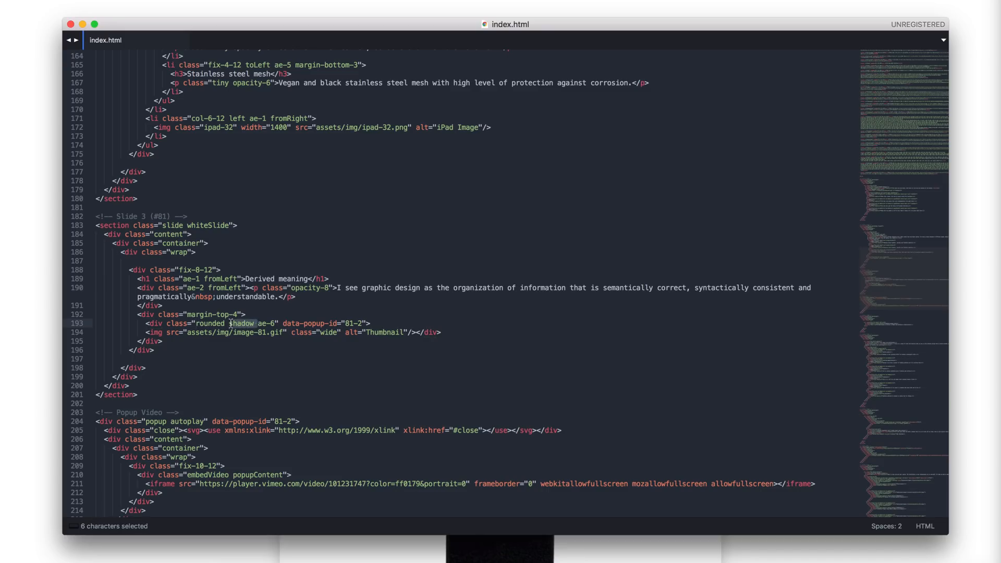
text(height="680" width="680")
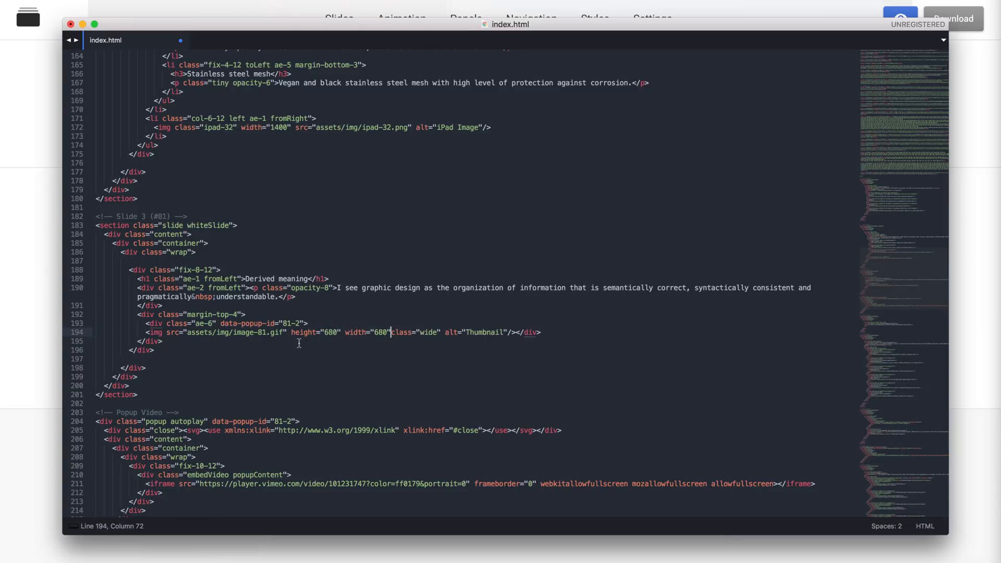
double_click(379, 332)
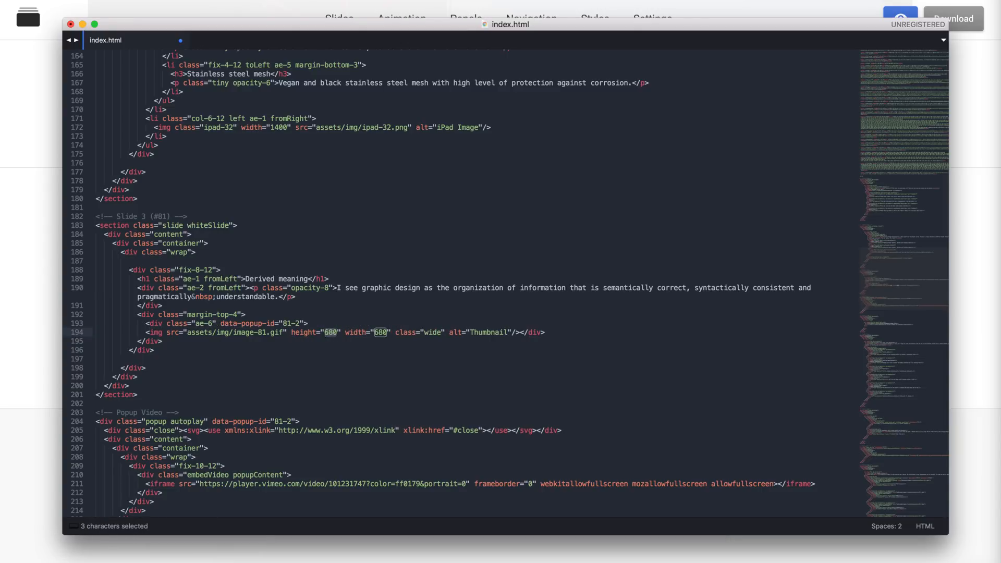
text(400)
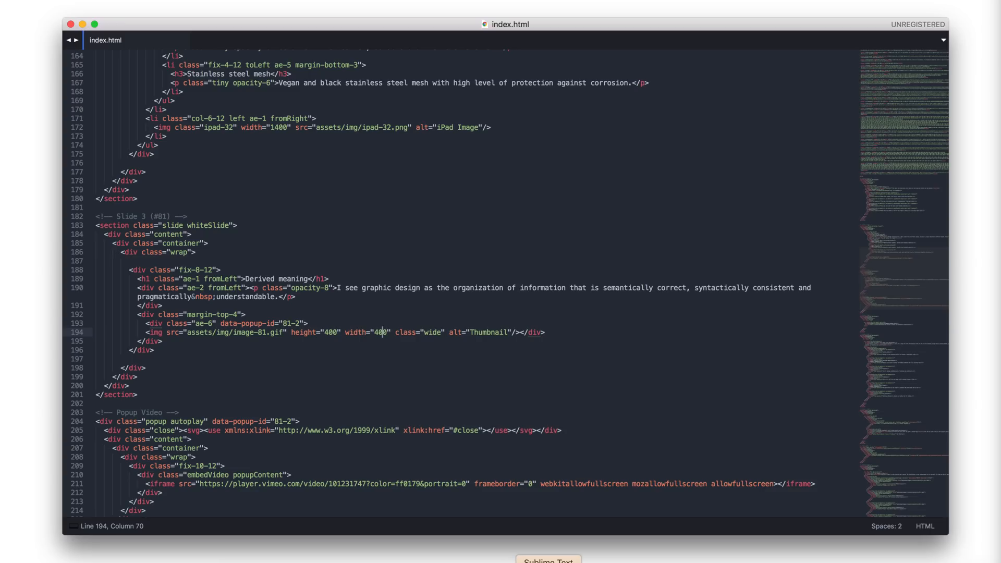
mouse_move(439, 363)
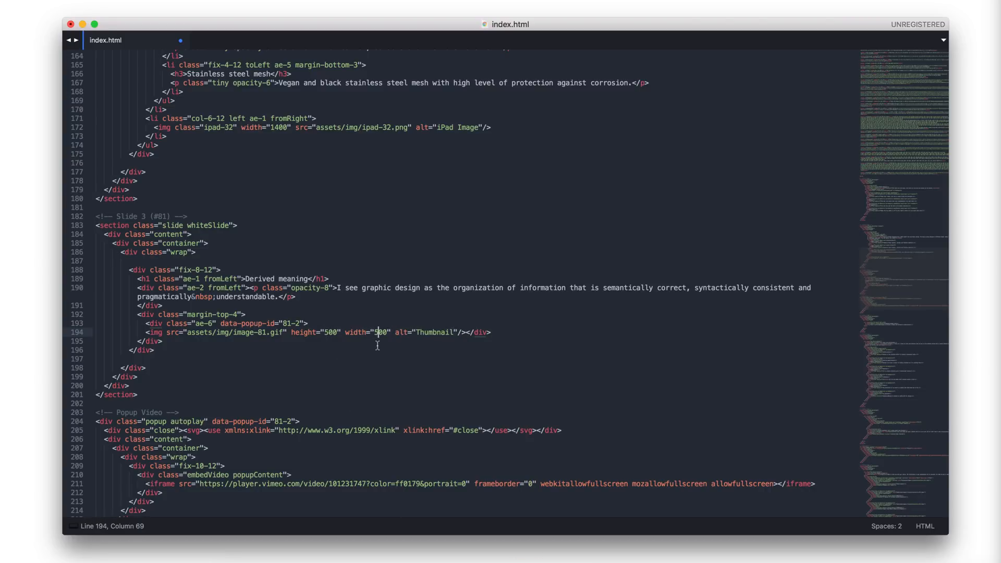
Step: Select slide 3's heading text to rewrite it as 'NU:RO TIME' and move down the markup
double_click(276, 279)
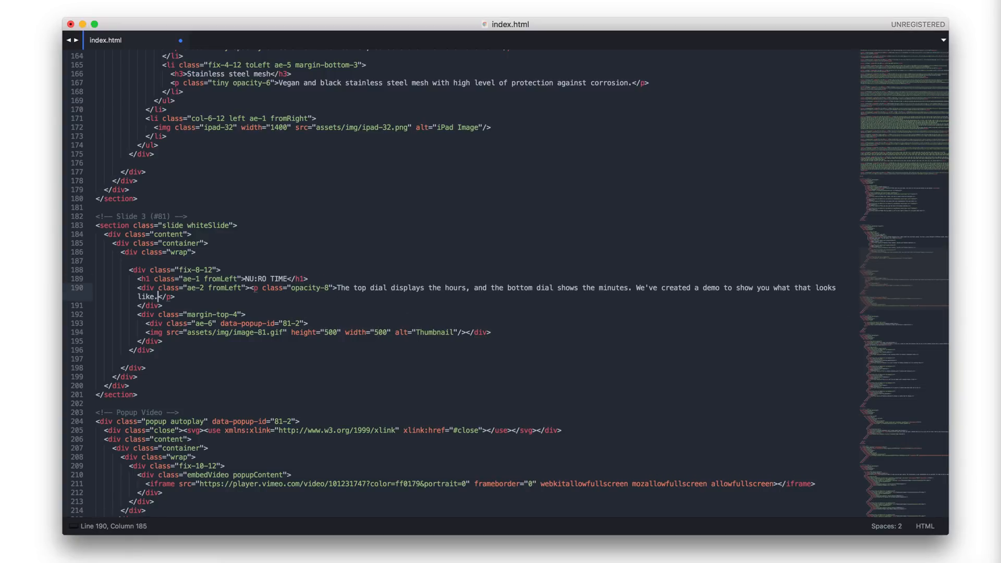
scroll(down, 3)
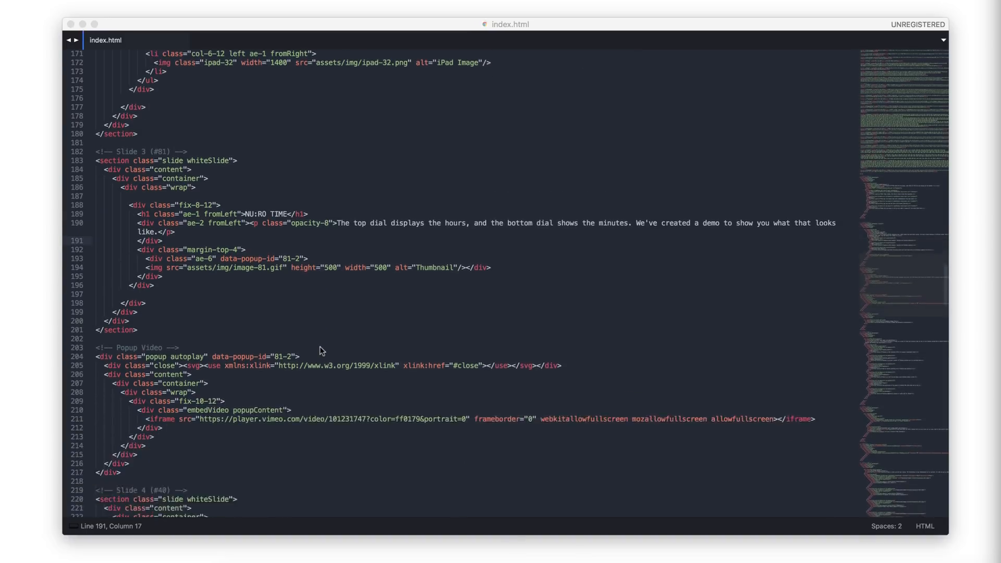
Step: Remove the blank line left by the popup video block and relabel slide 4 as 'Awards'
scroll(down, 3)
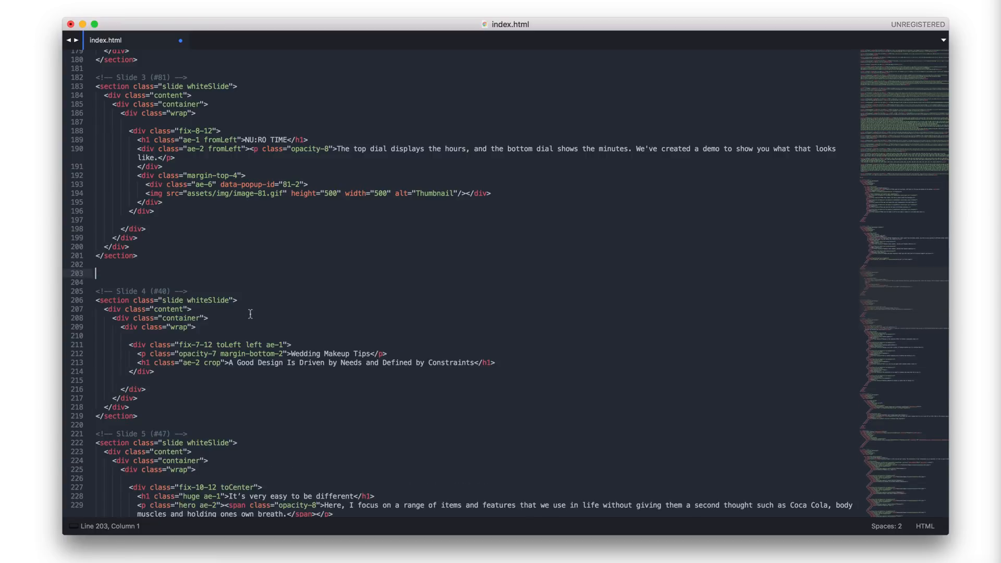
key(Backspace)
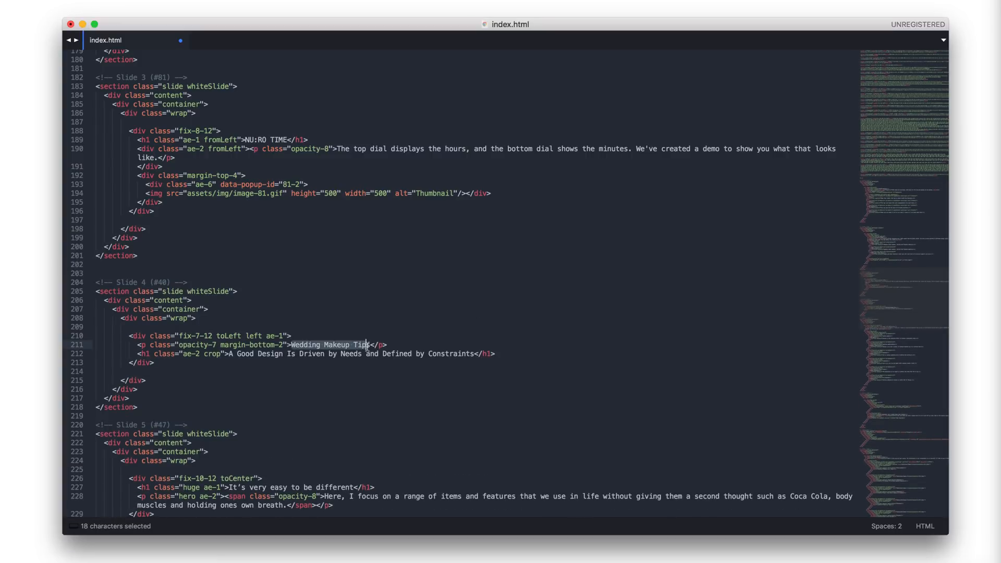
text(Awards)
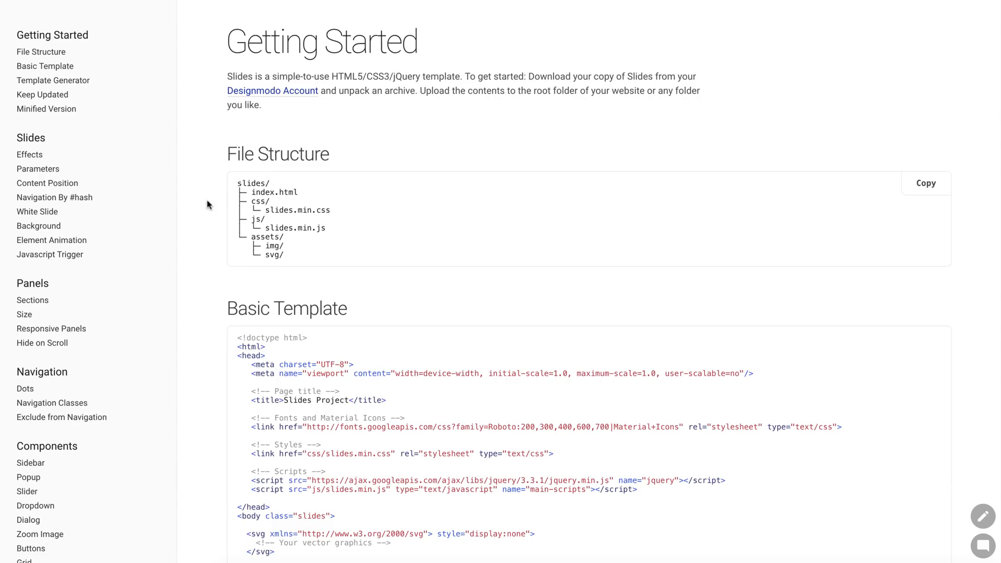
Step: Scroll to the Background section of the Slides documentation
scroll(down, 3)
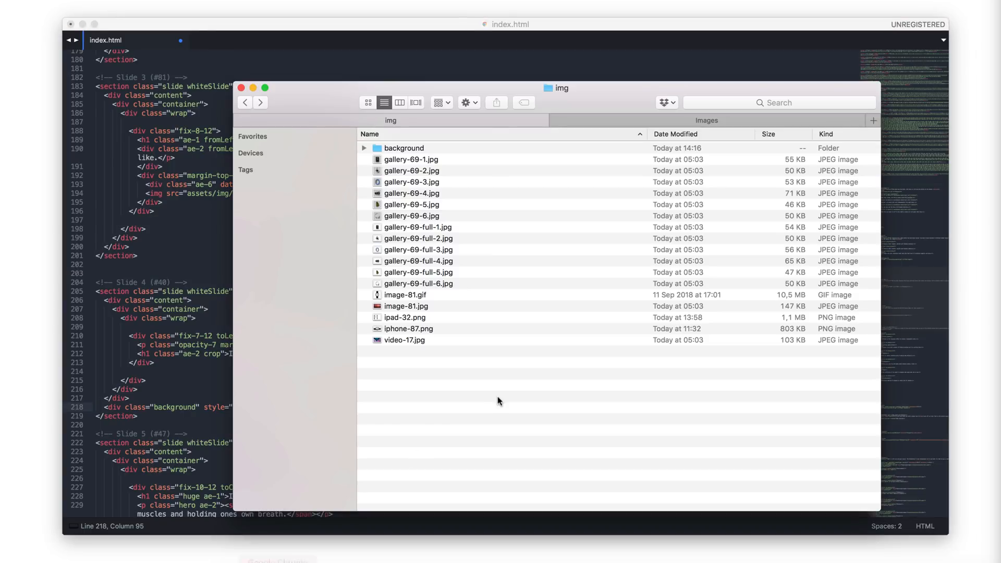
Step: Open the img/background folder to receive the nuro-slide-40.jpg photo
double_click(404, 147)
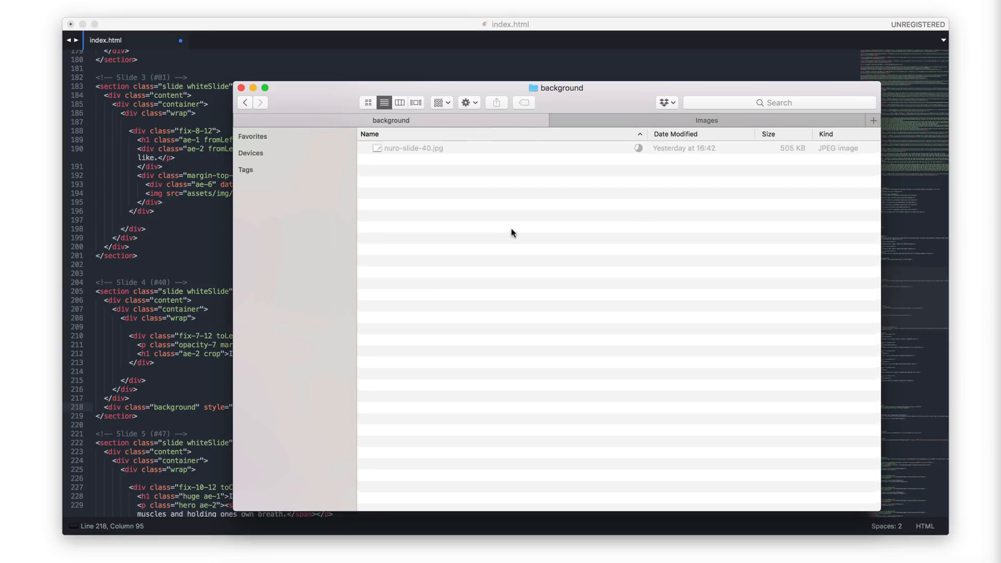
click(414, 148)
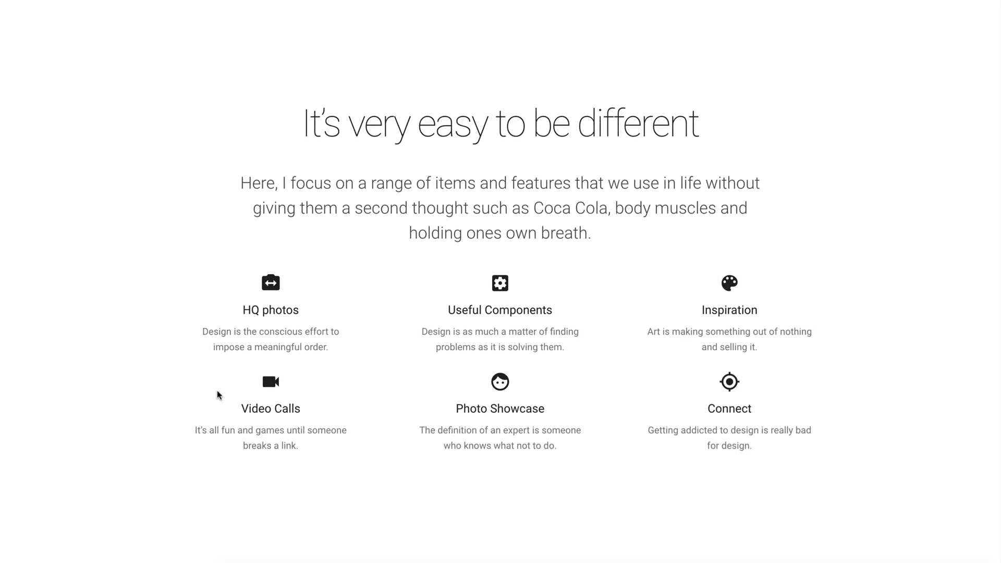
mouse_move(312, 544)
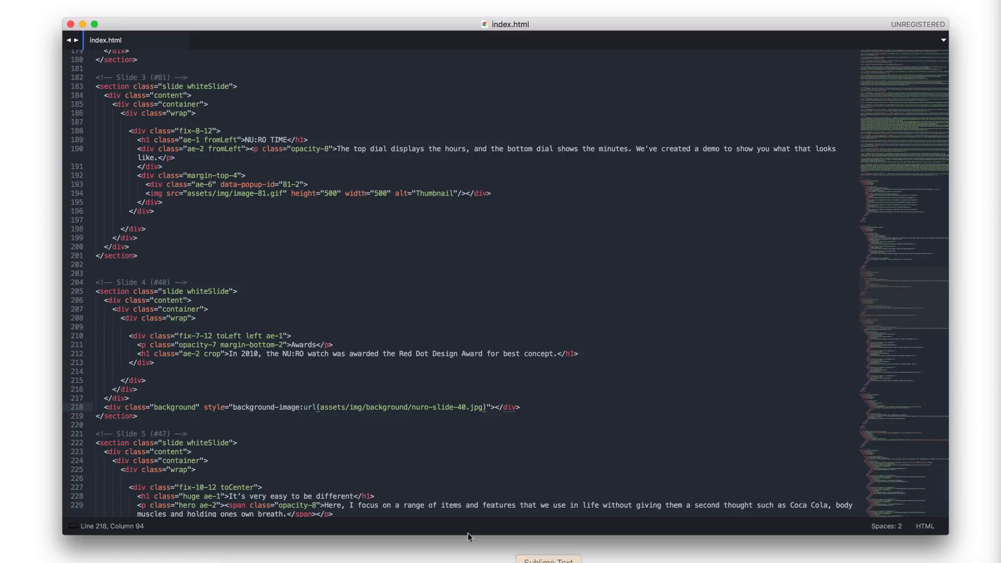
Step: Scroll to slide 4's markup to set its Red Dot headline and nuro-slide-40.jpg background
scroll(down, 3)
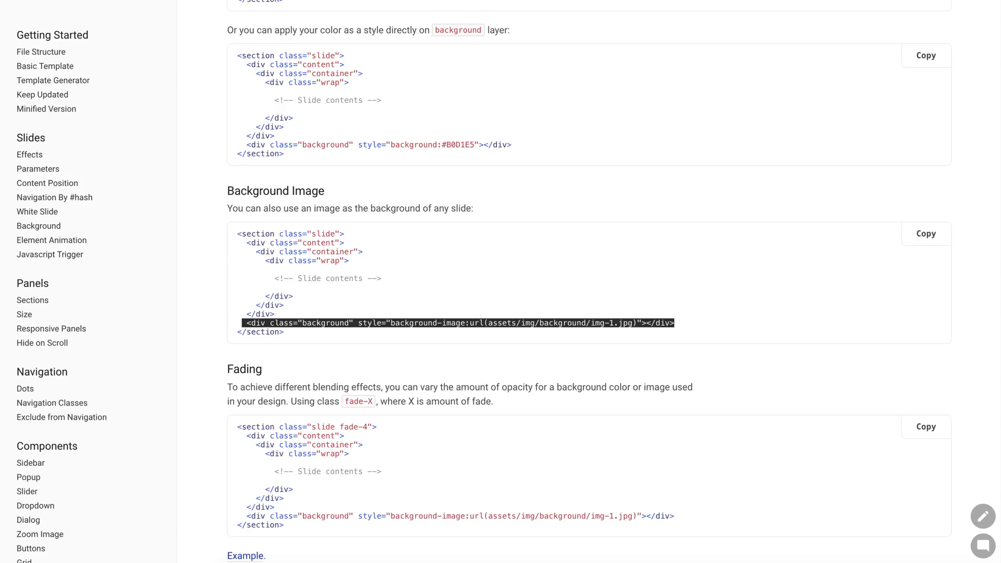
Step: Go to the docs' Material Icons section and follow the material.io/icons link to Google's gallery
scroll(down, 3)
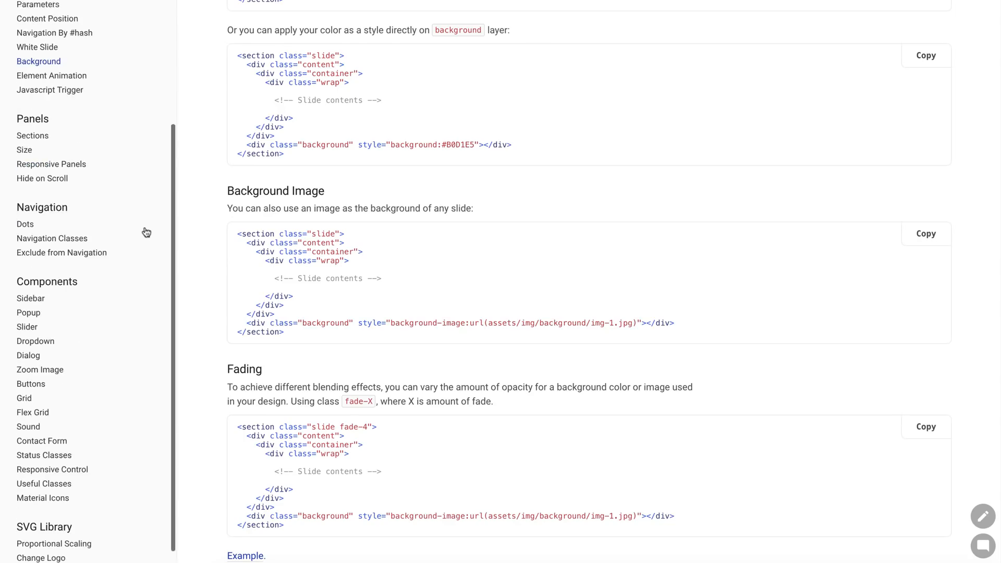
click(43, 498)
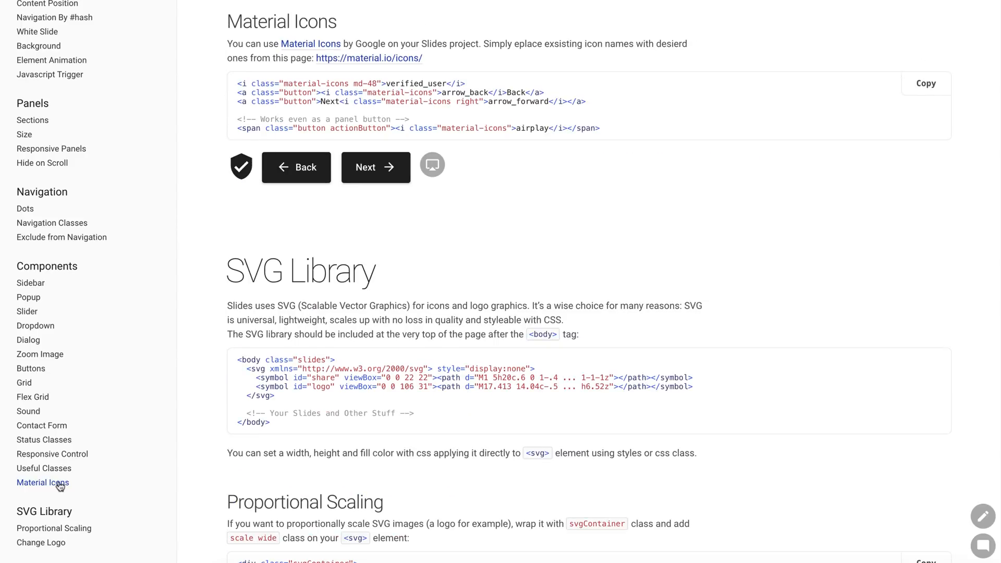
scroll(up, 3)
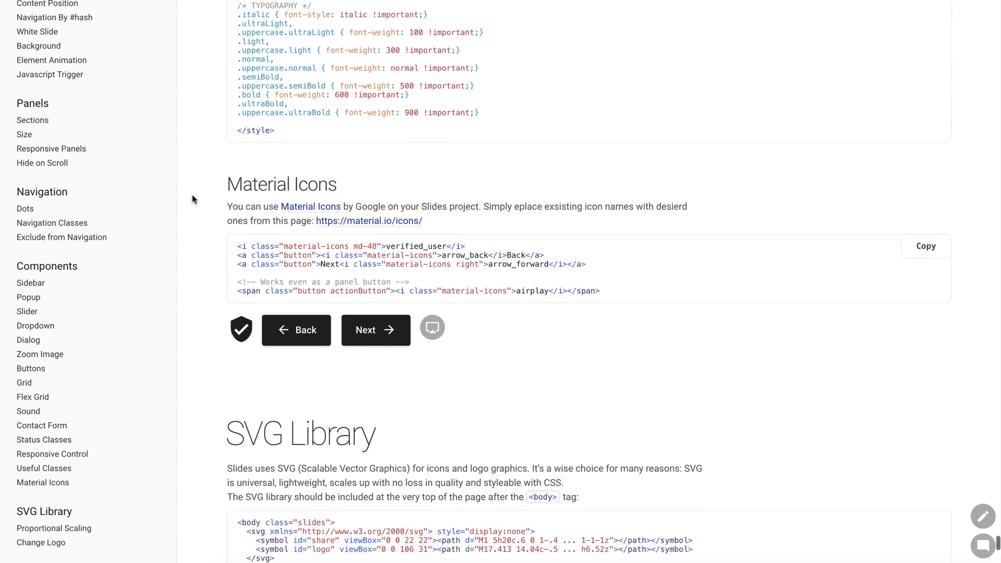
mouse_move(644, 40)
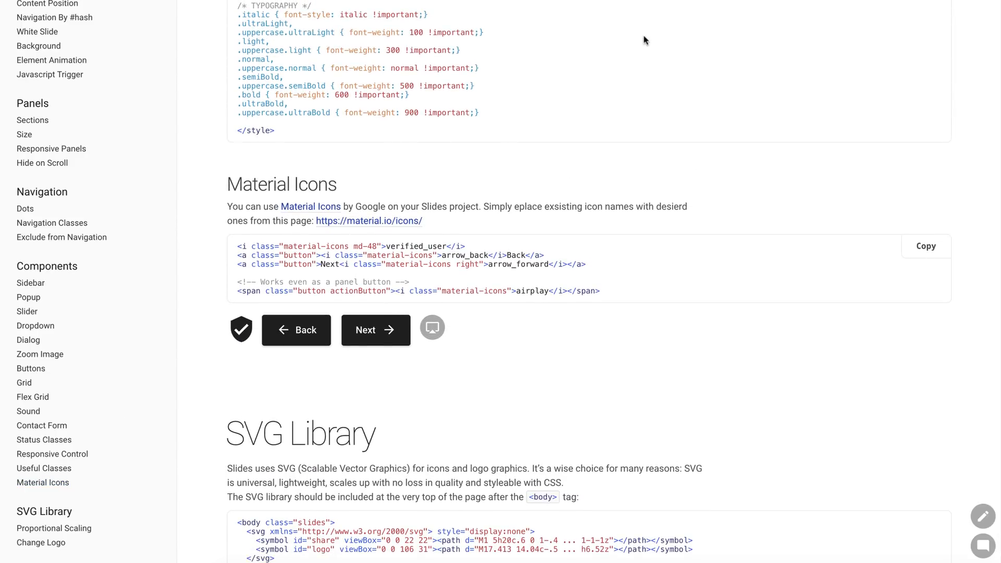
click(368, 220)
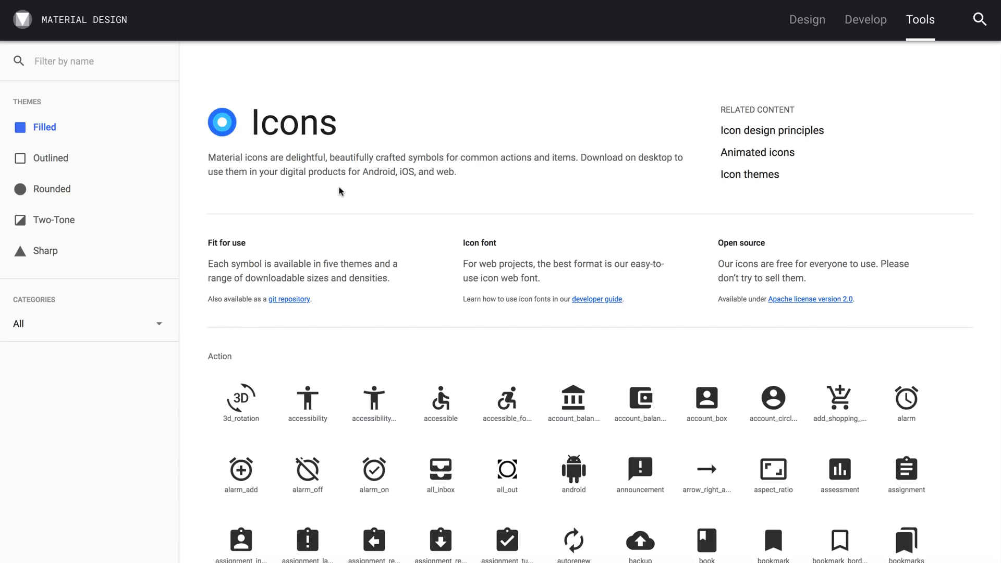
scroll(down, 3)
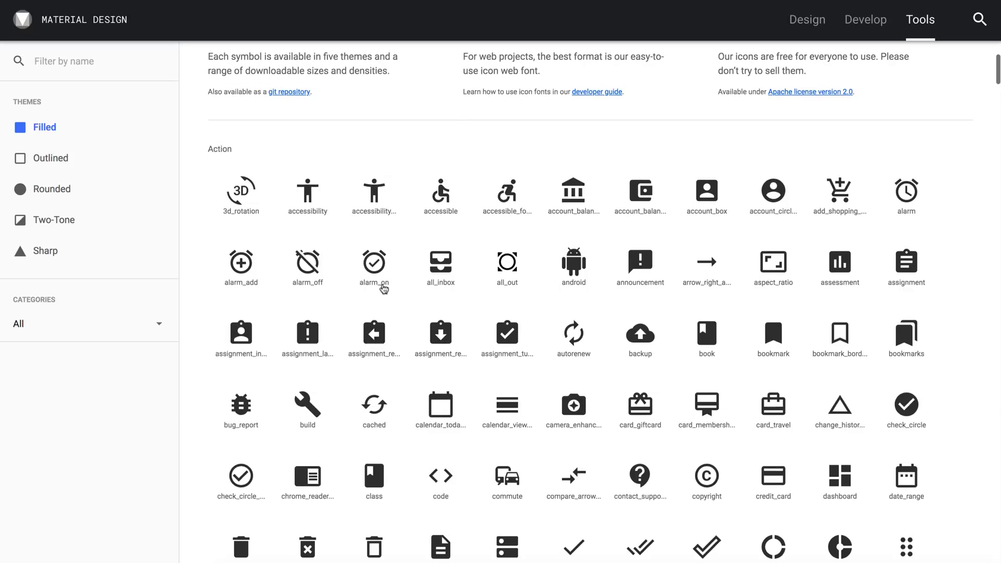
scroll(down, 3)
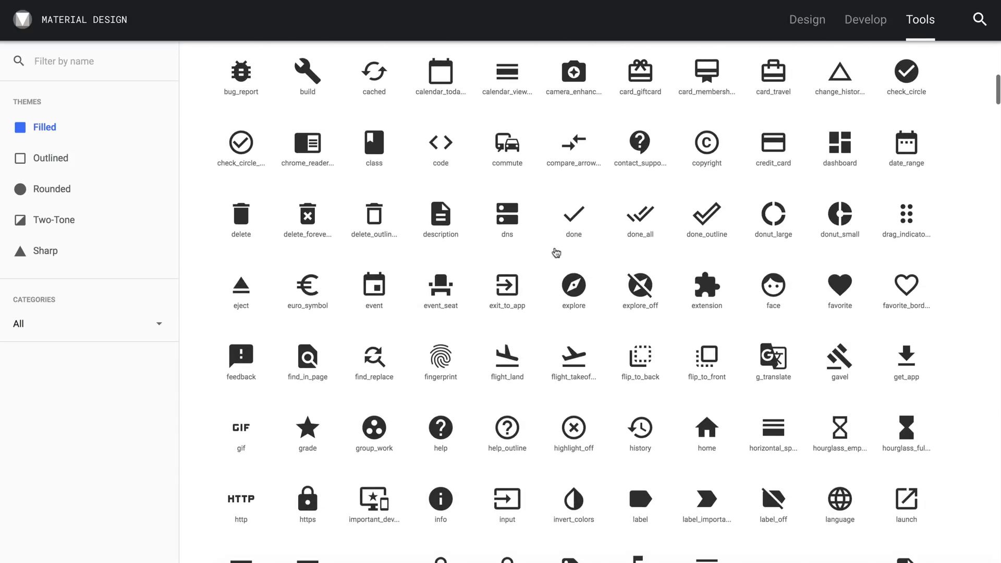
mouse_move(525, 364)
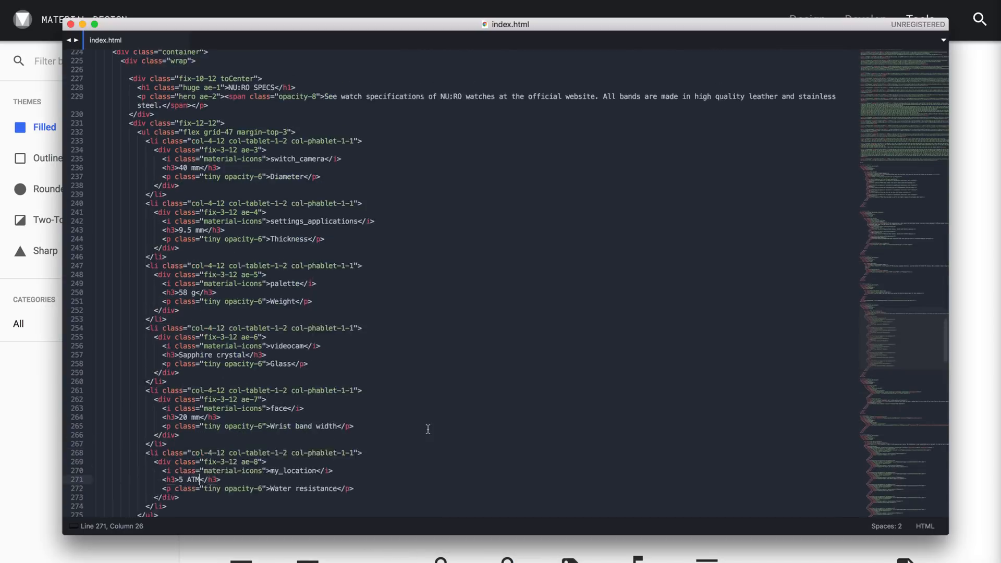
Step: Replace the Diameter spec's switch_camera icon name with swap_horizontal_circle on line 235
scroll(up, 3)
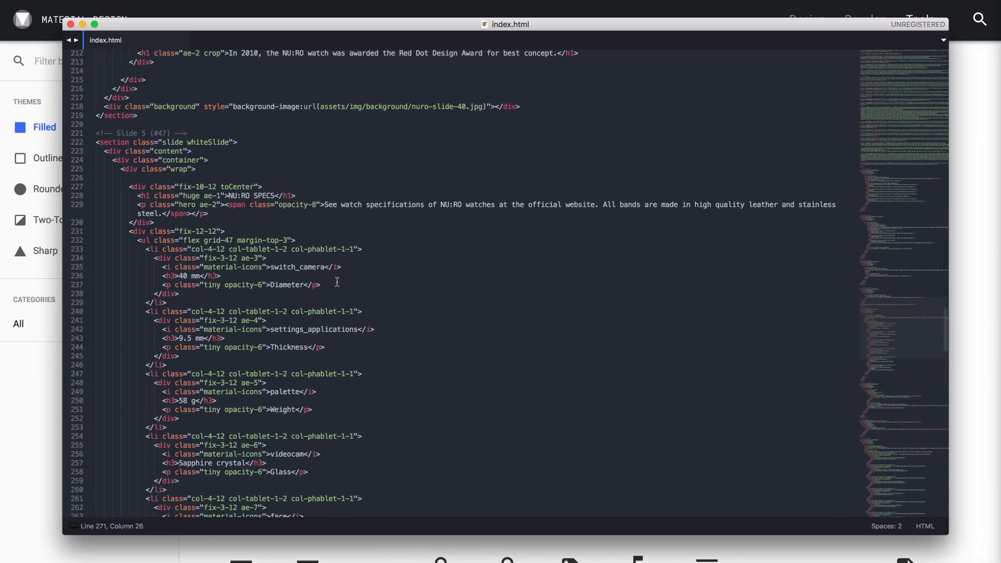
double_click(295, 267)
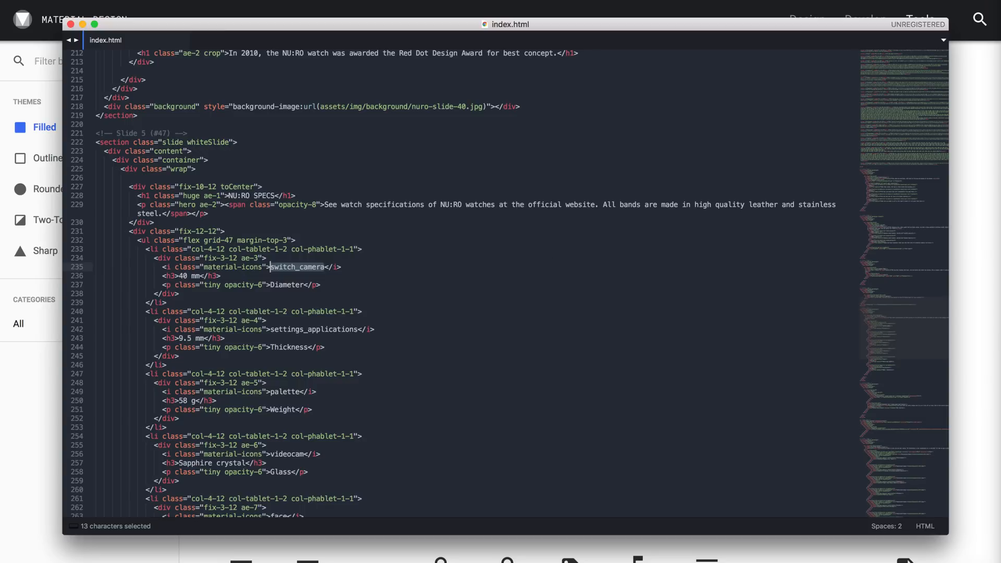
text(swap_horizontal_circle)
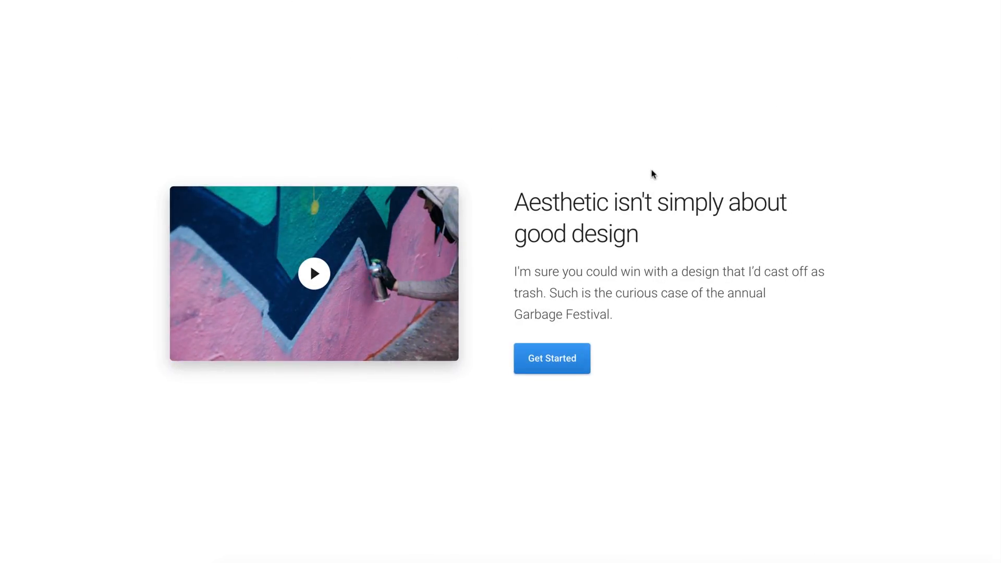
mouse_move(343, 286)
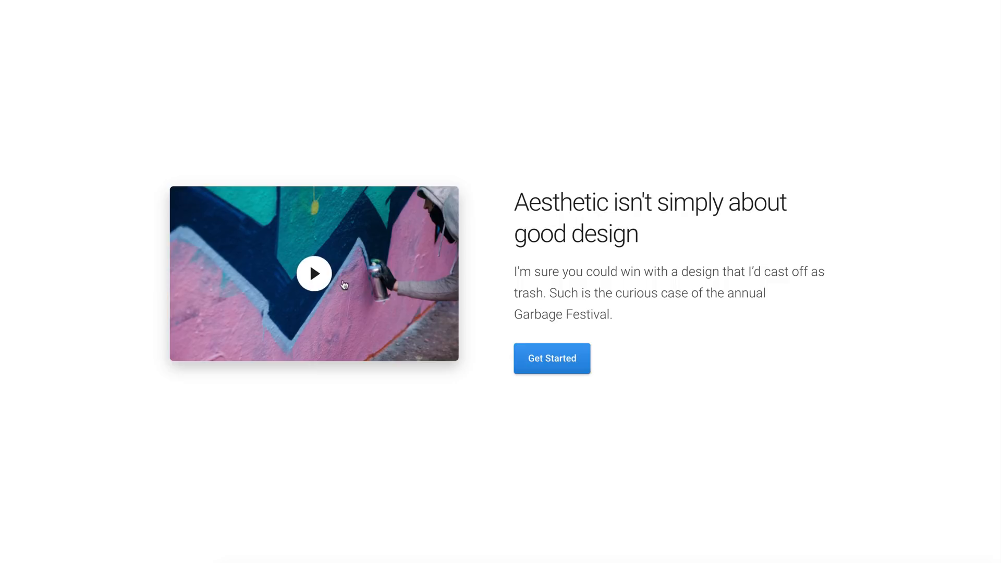
mouse_move(483, 354)
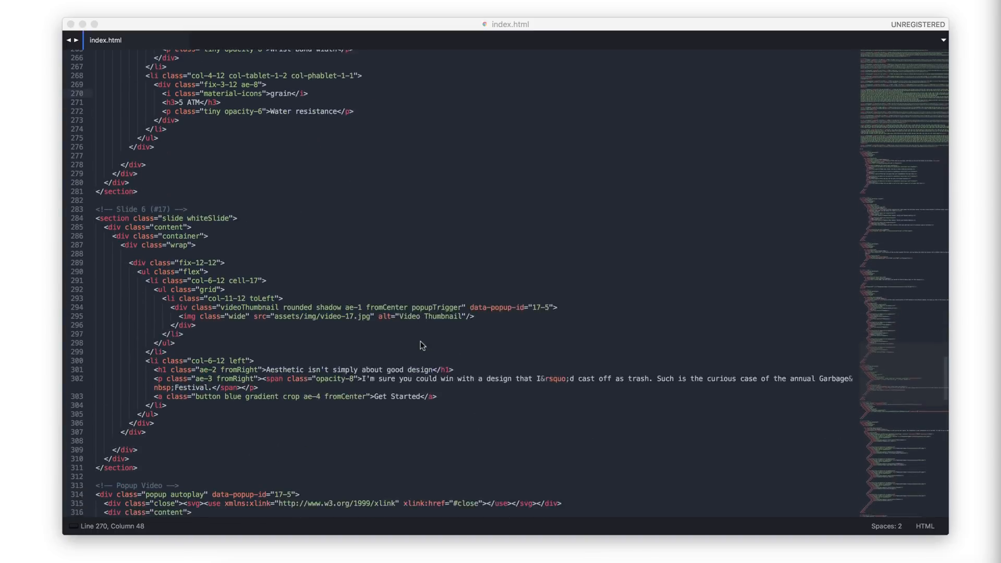
Step: Retitle slide 6 'NU:RO Demo Video', point its iframe at Vimeo 288989484, and save
scroll(down, 3)
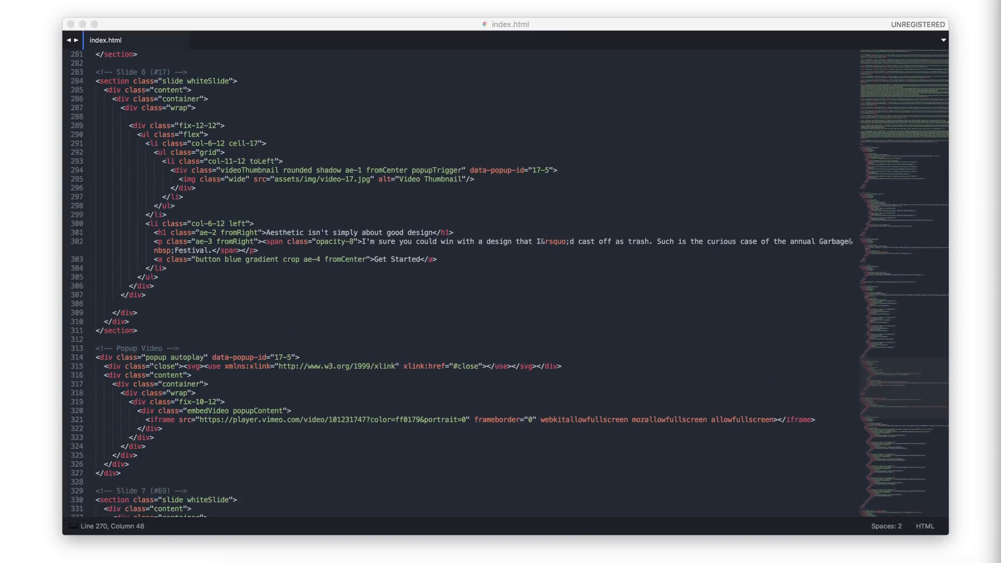
text(NU:RO Demo Video)
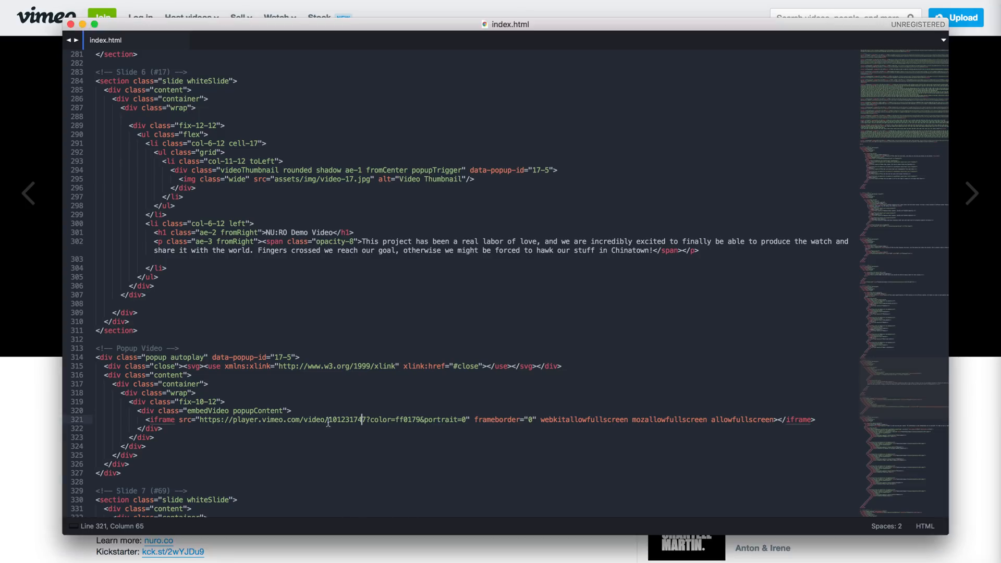
text(288989484)
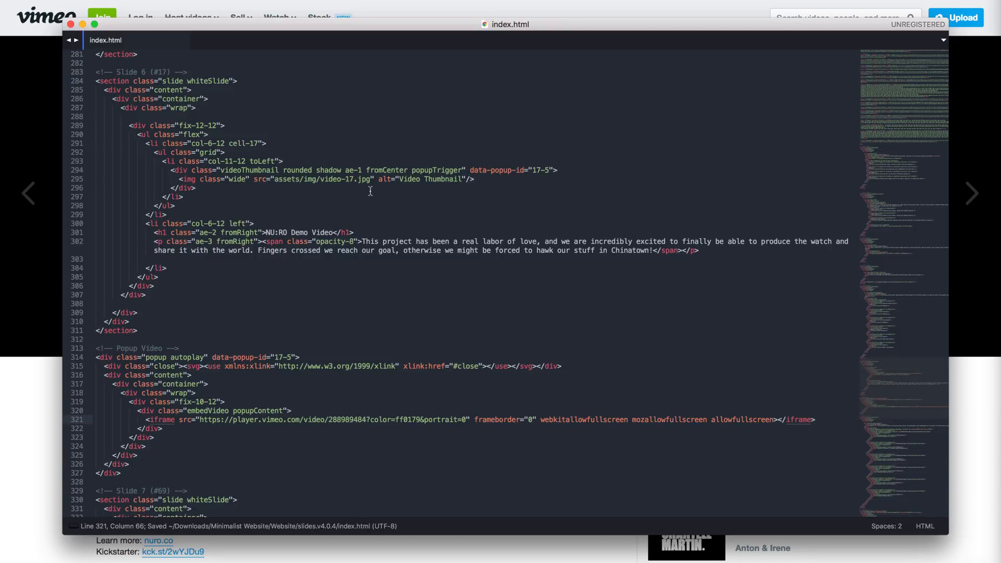
click(370, 178)
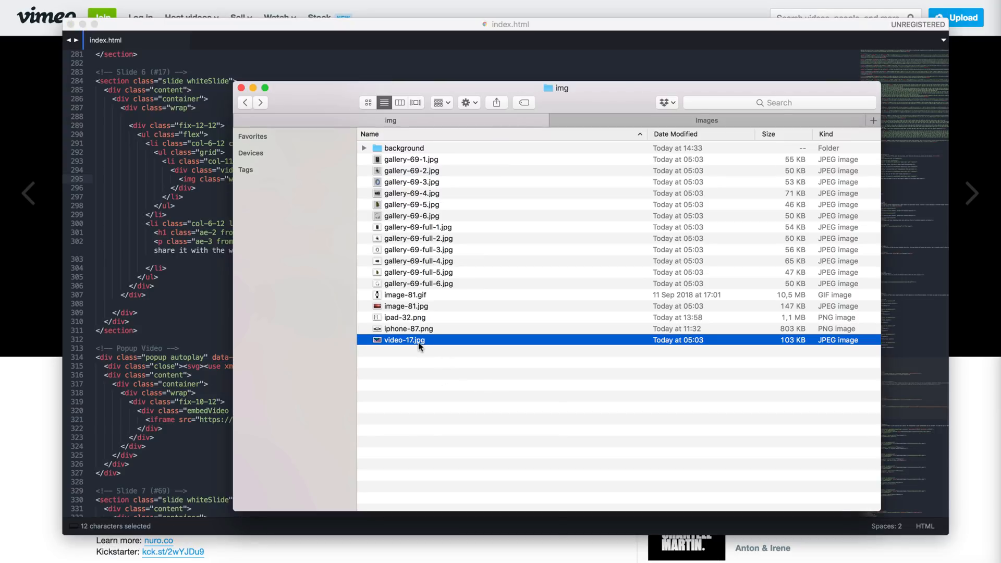
Step: Open video-17.jpg in Photoshop and a NU:RO watch photo from the Images folder
double_click(404, 340)
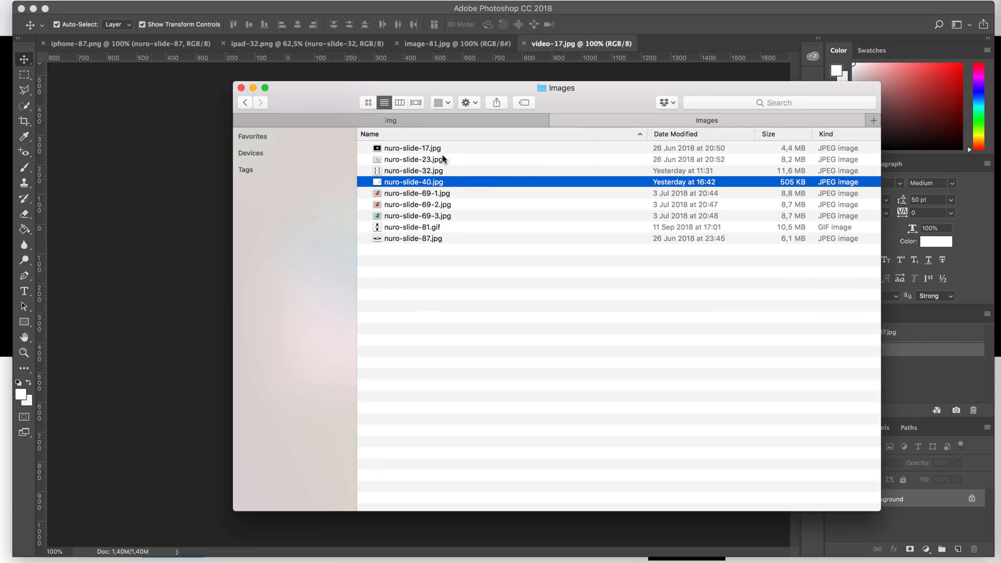
double_click(413, 181)
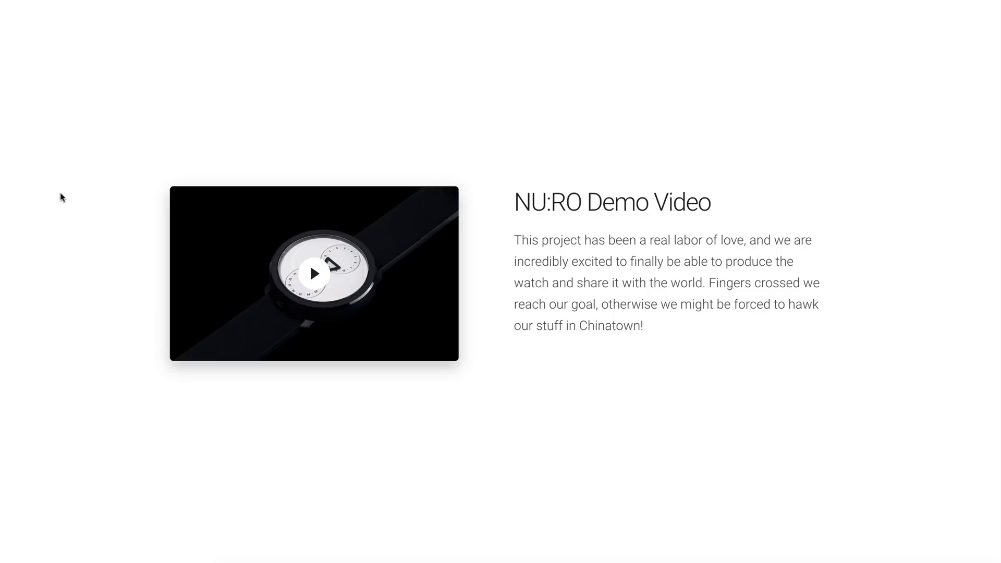
mouse_move(630, 281)
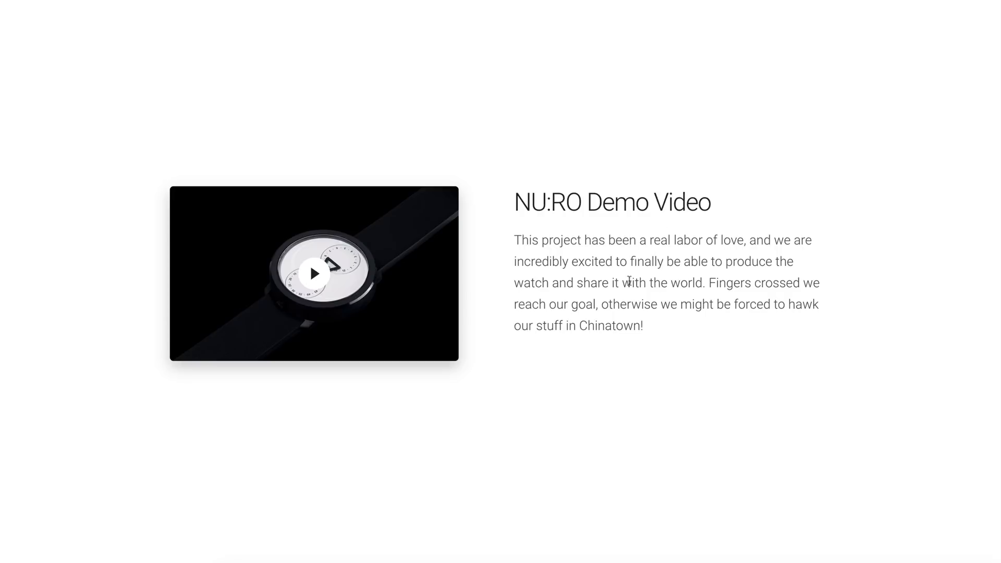
Step: Play the NU:RO film in the demo video popup, close it, and move on to the gallery slide
click(313, 275)
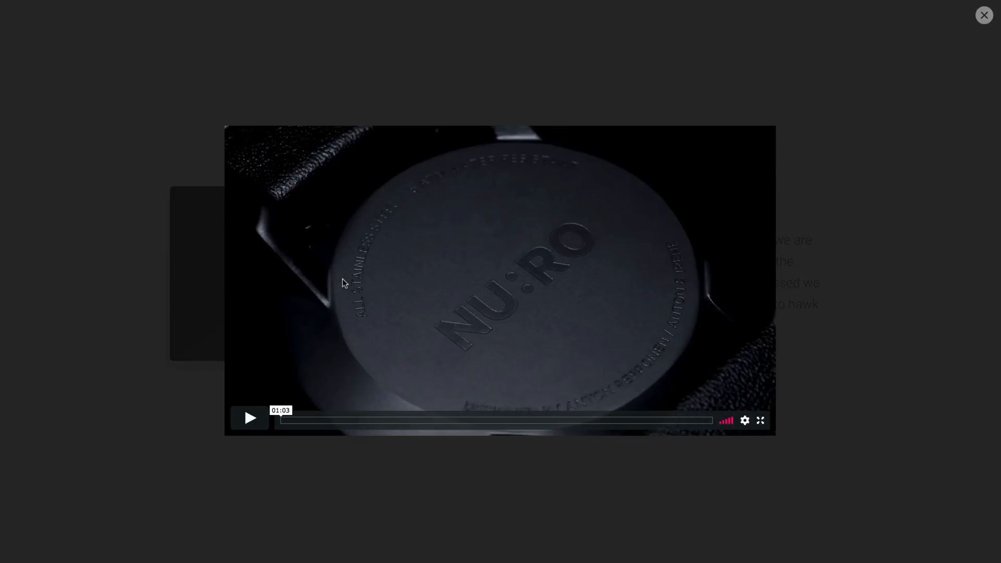
click(249, 418)
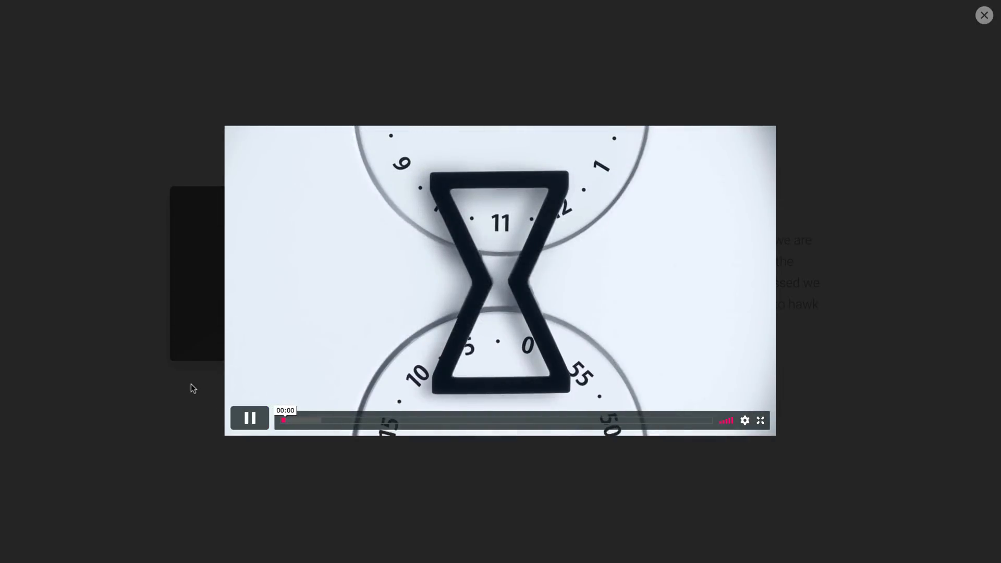
click(983, 15)
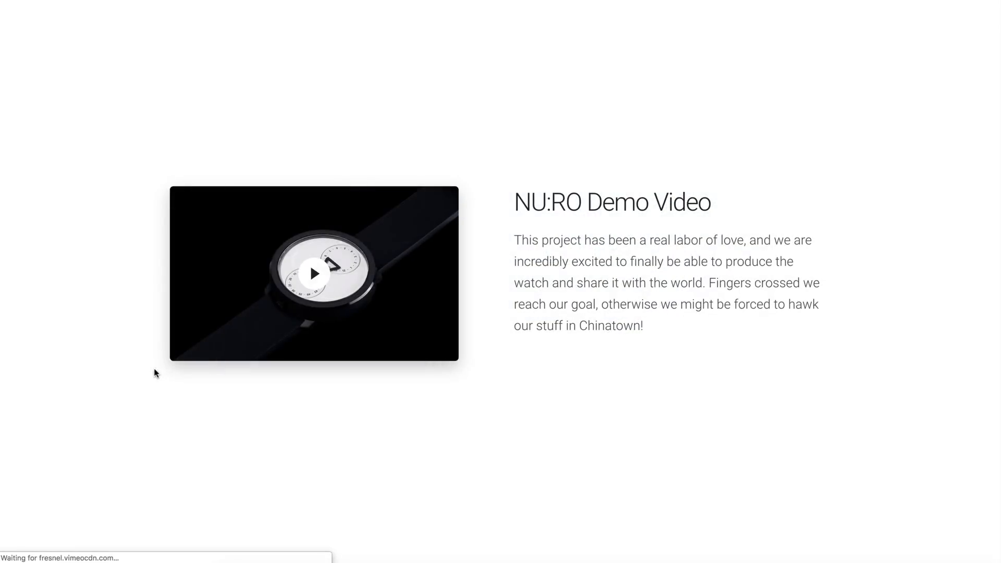
scroll(down, 3)
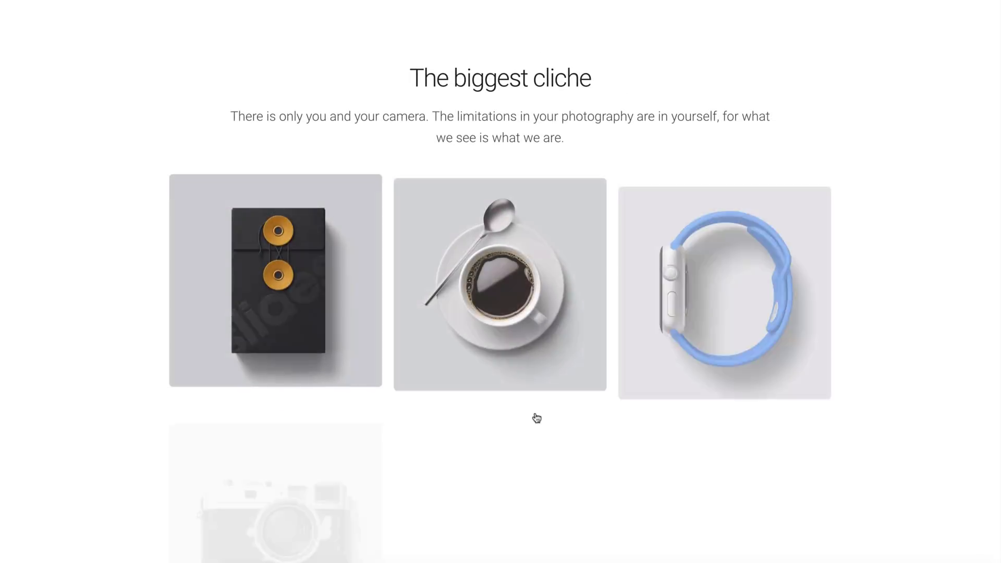
scroll(down, 3)
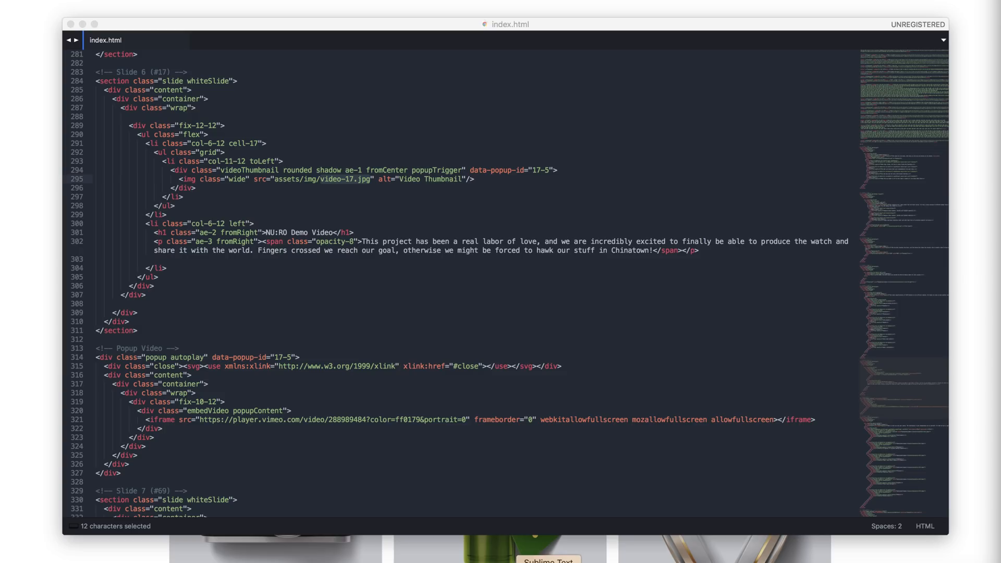
Step: Retitle slide 7's gallery heading 'NU:RO POSTERS' in index.html
scroll(down, 3)
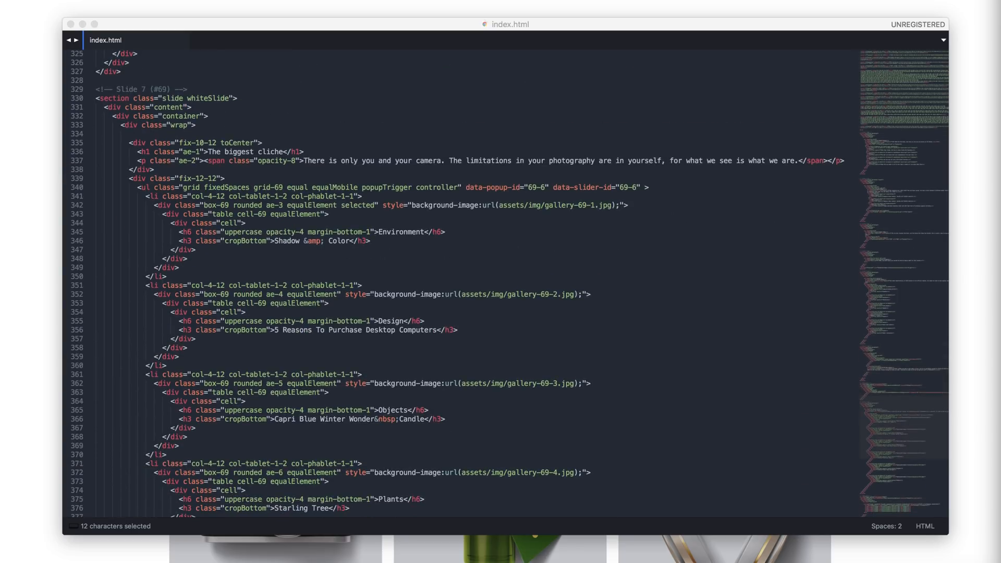
text(NU:RO POSTERS)
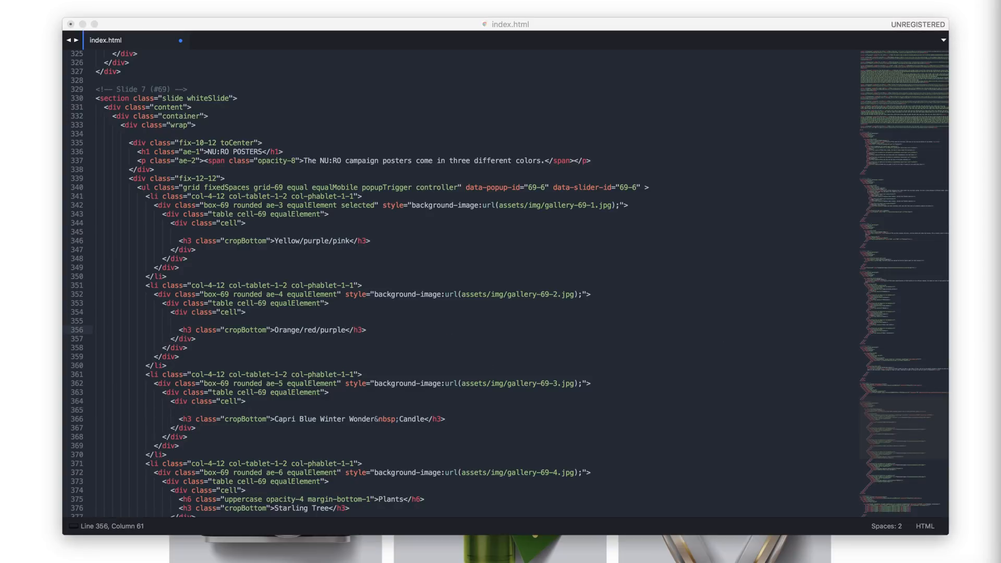
scroll(down, 3)
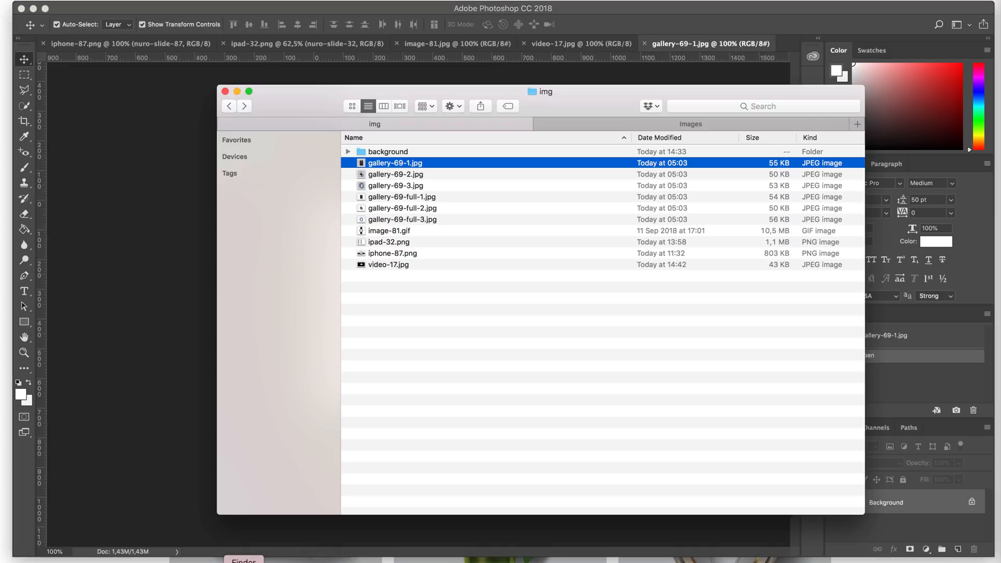
Step: Open gallery-69-1.jpg and gallery-69-2.jpg for the poster artwork, then gallery-69-3.jpg next
double_click(395, 163)
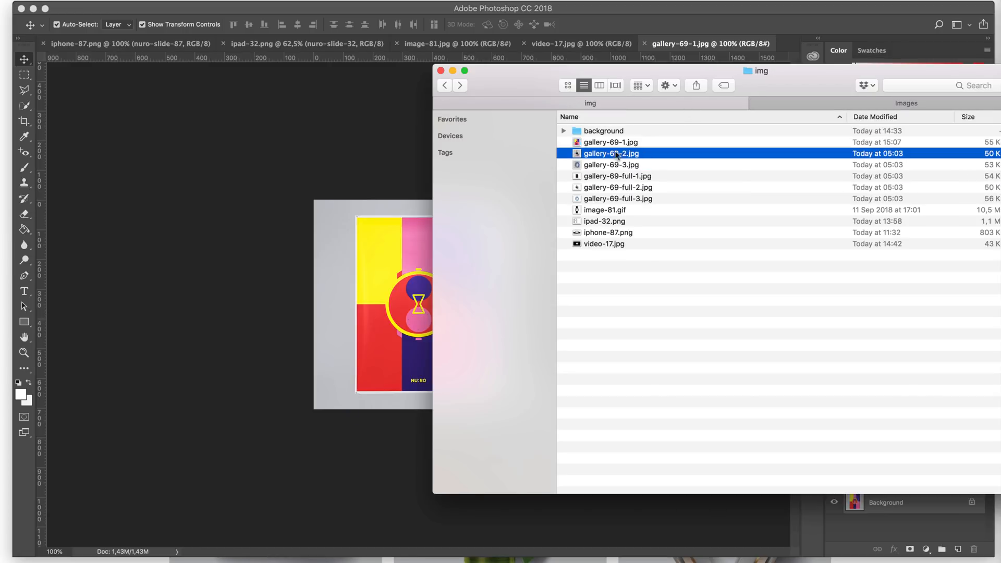
double_click(611, 154)
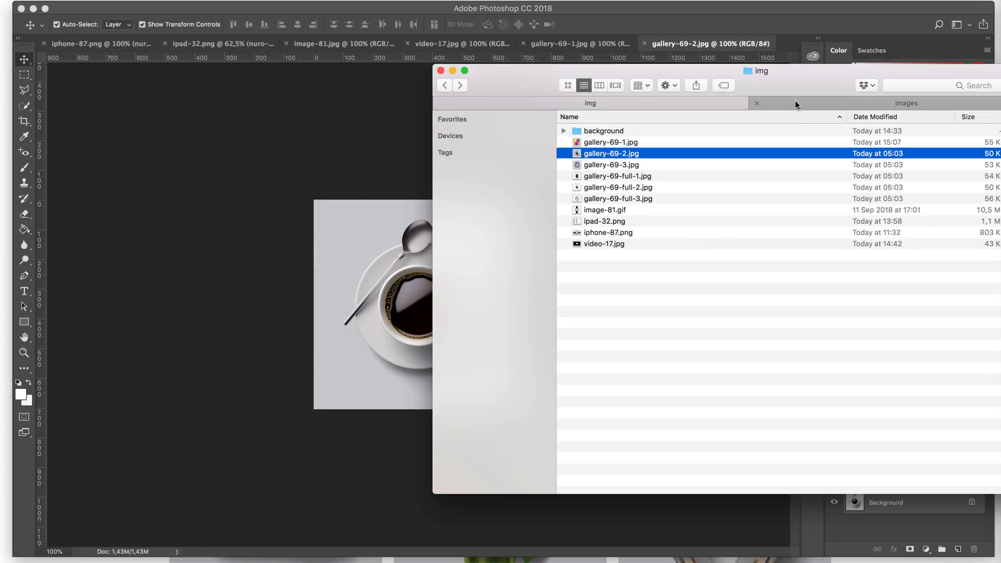
double_click(611, 153)
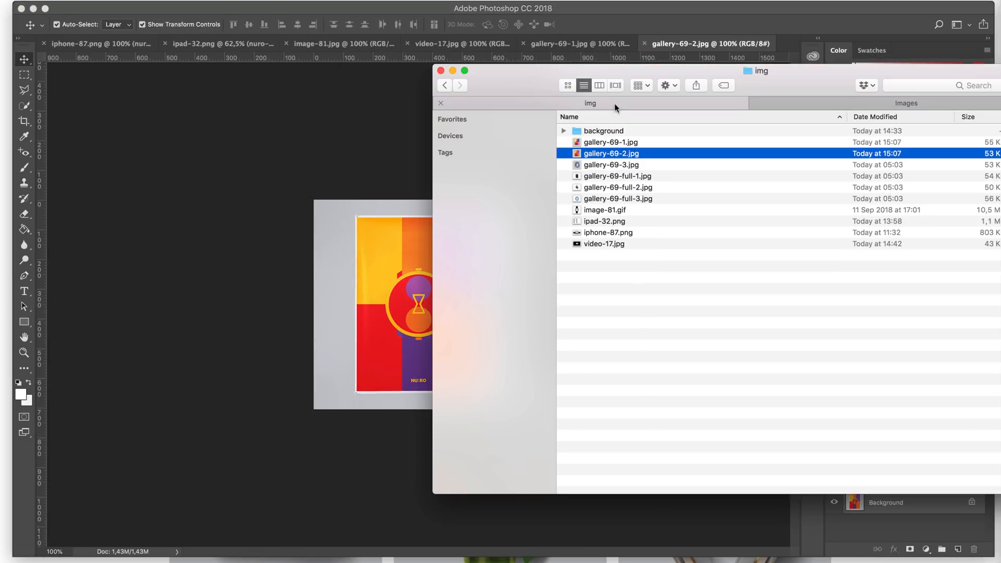
click(611, 164)
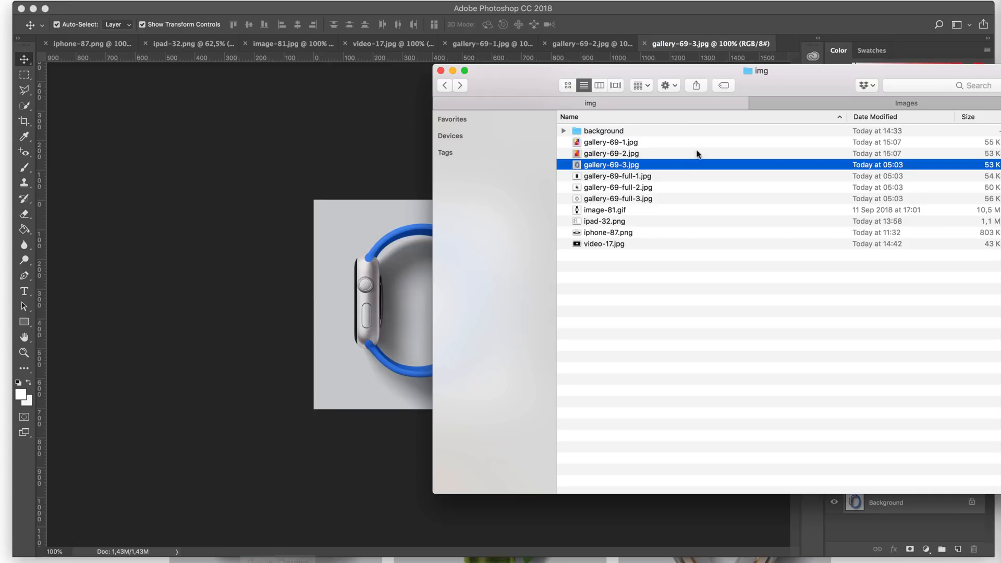
double_click(611, 163)
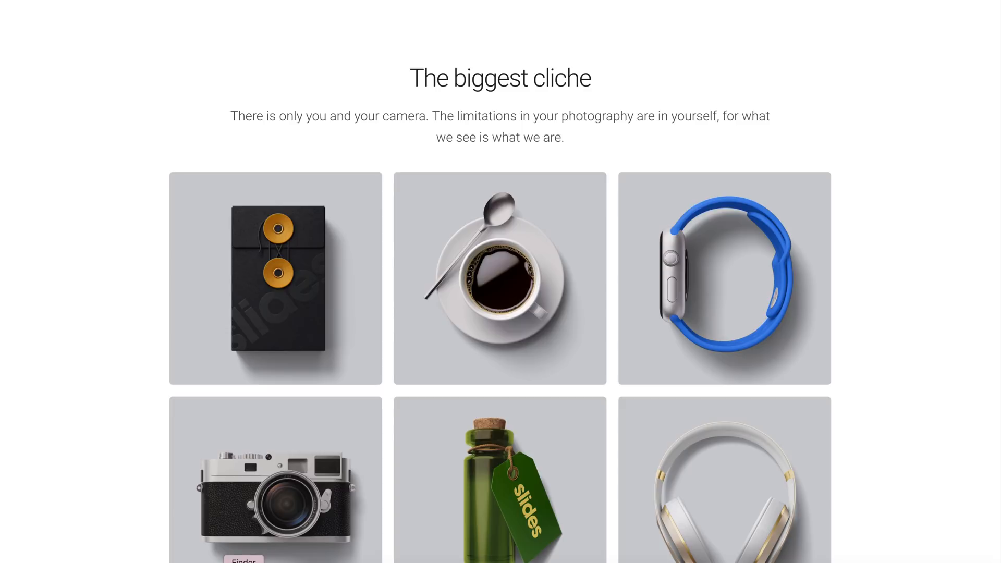
Step: Enlarge a gallery tile to check the new NU:RO poster, then close the view
click(724, 277)
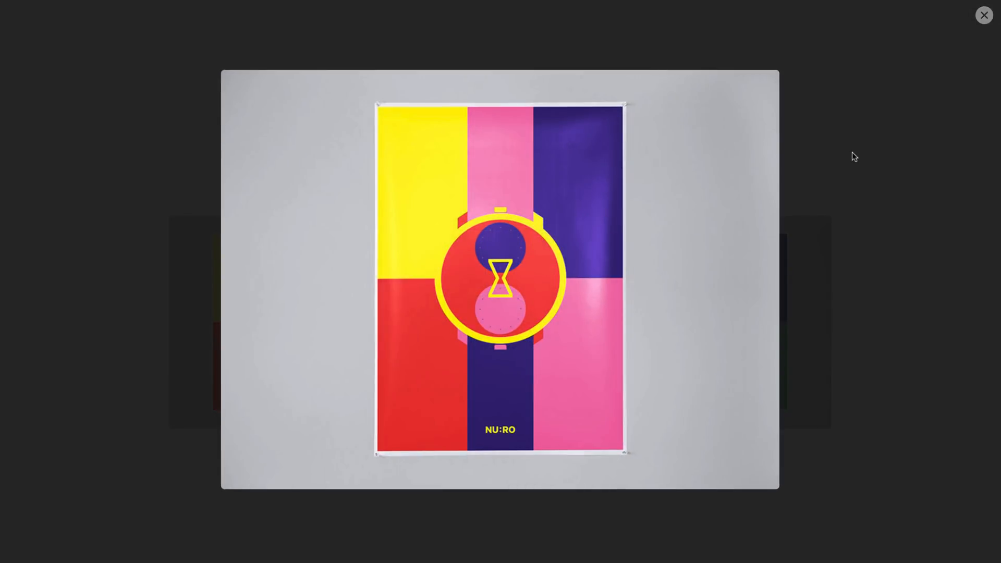
click(983, 14)
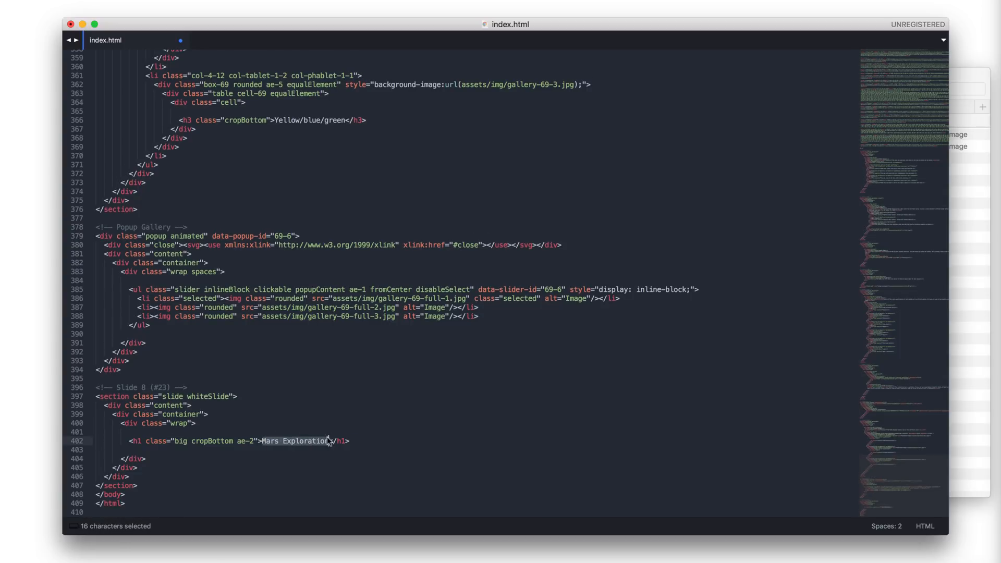
Step: Change slide 8's h1 from 'Mars Exploration' to 'Anton & Irene', then switch to the browser
text(Anton &)
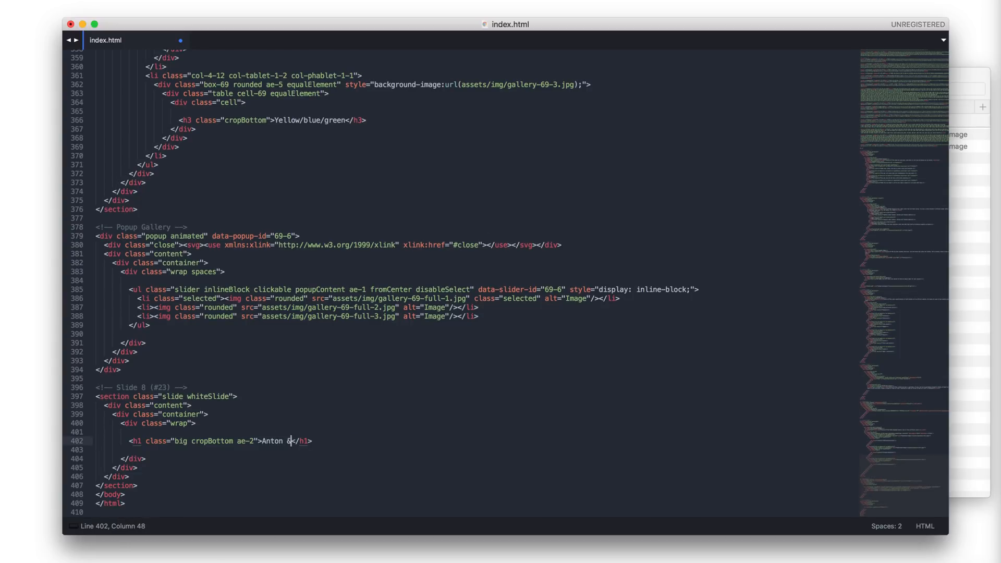
text(Irene)
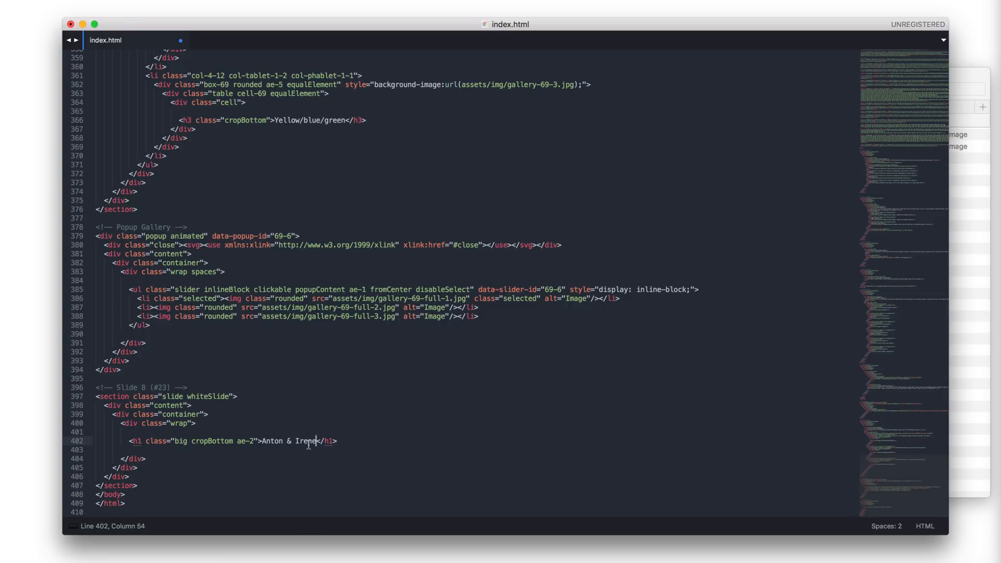
scroll(up, 3)
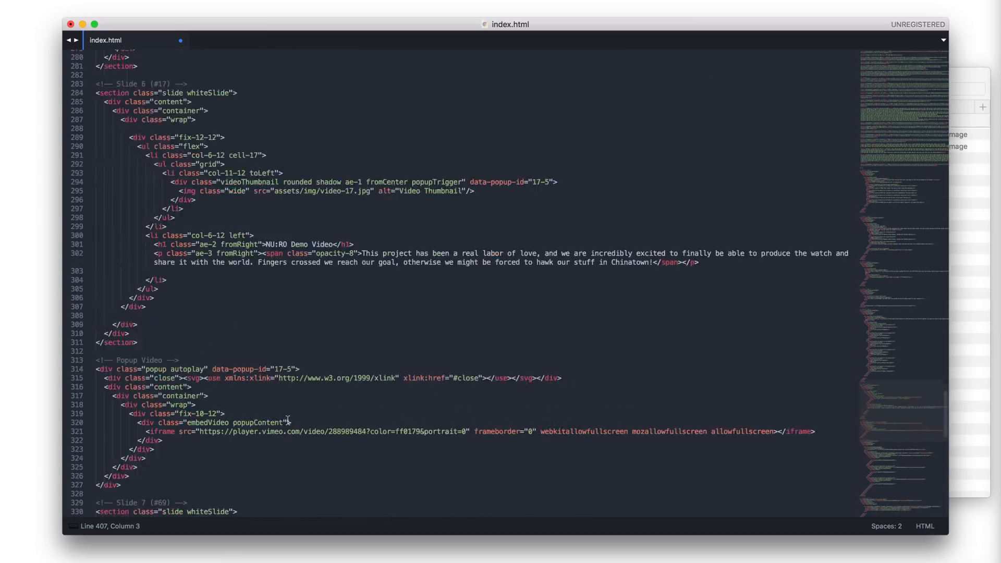
scroll(up, 3)
text(<div class="background" style="background-image:url(assets/img/background/nuro-slide-23.jpg)"></div>)
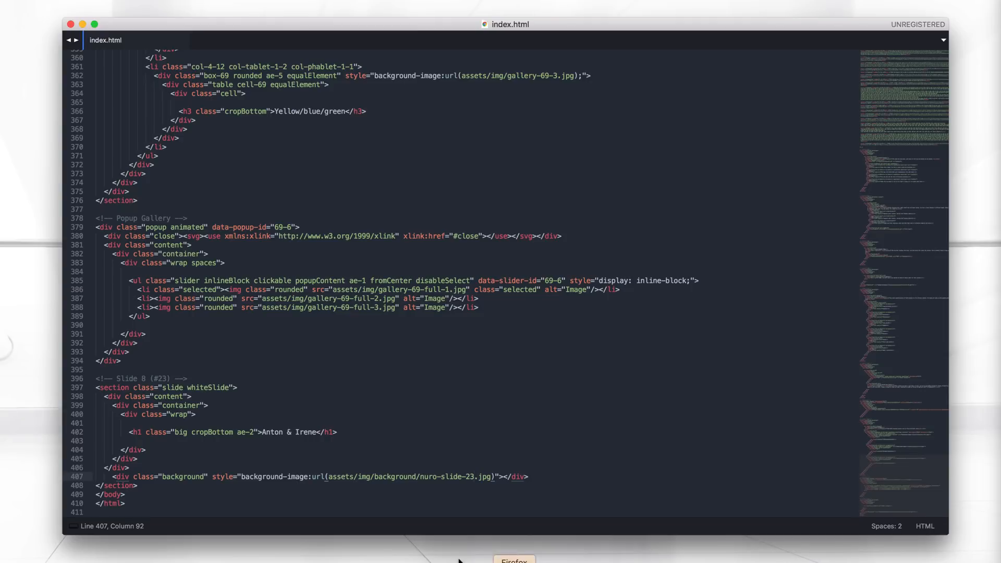
click(172, 432)
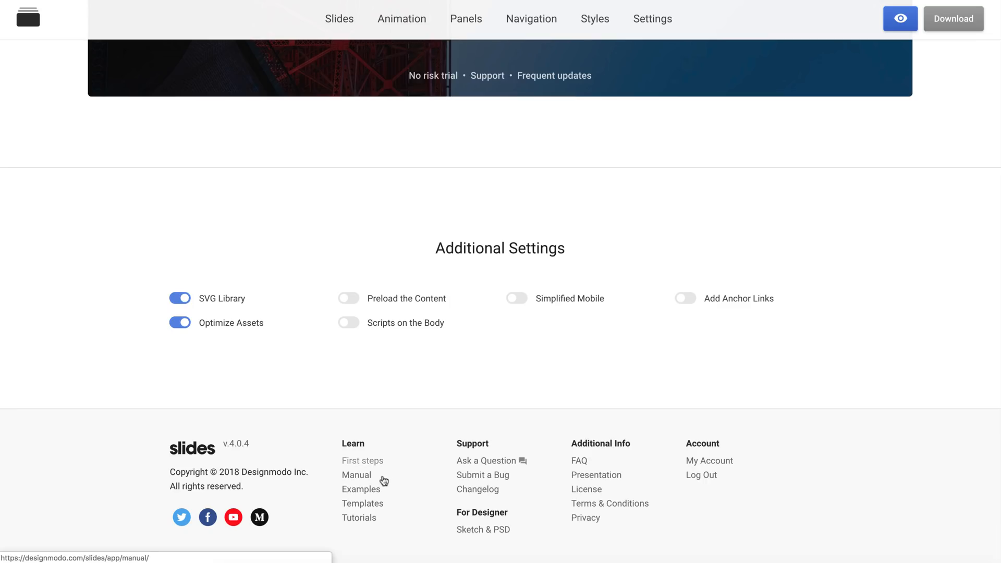
Step: From the Slides Examples list, copy the Background Vimeo example's HTML
click(361, 490)
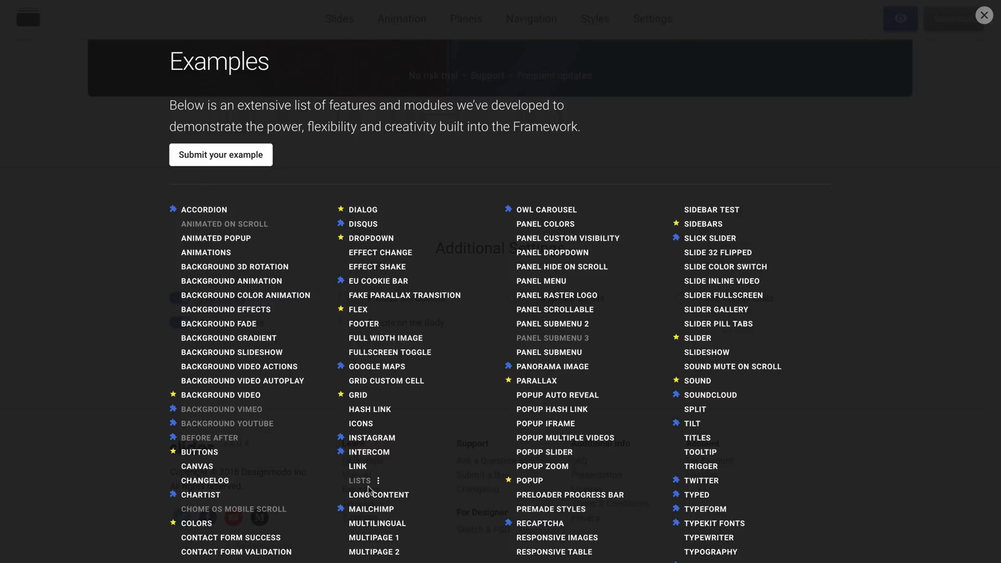
scroll(down, 3)
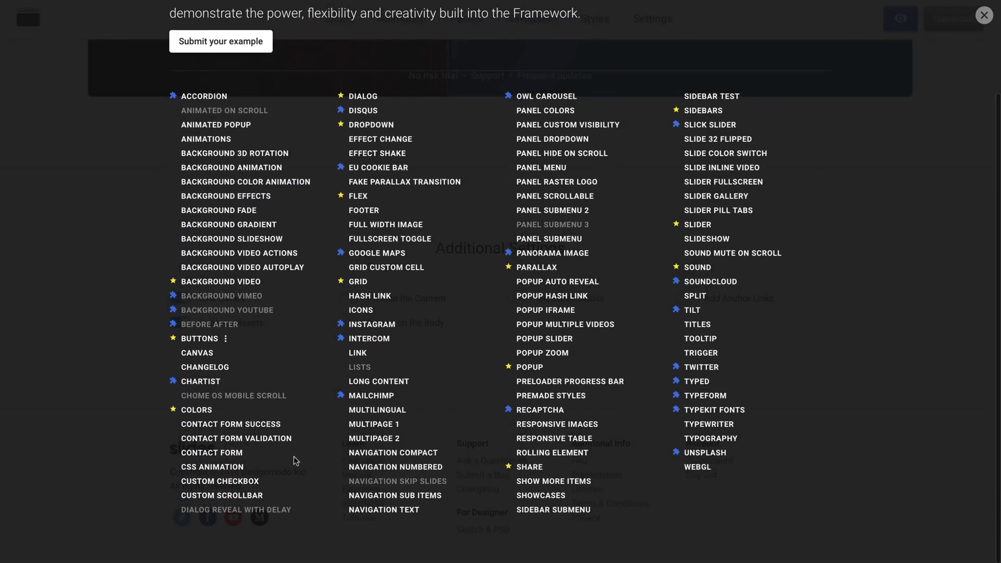
mouse_move(246, 300)
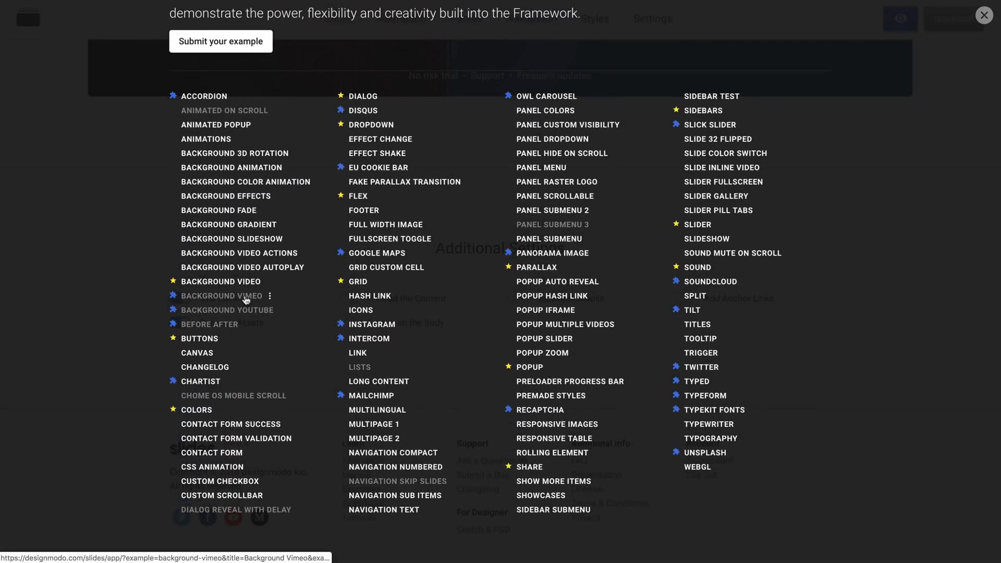
click(221, 296)
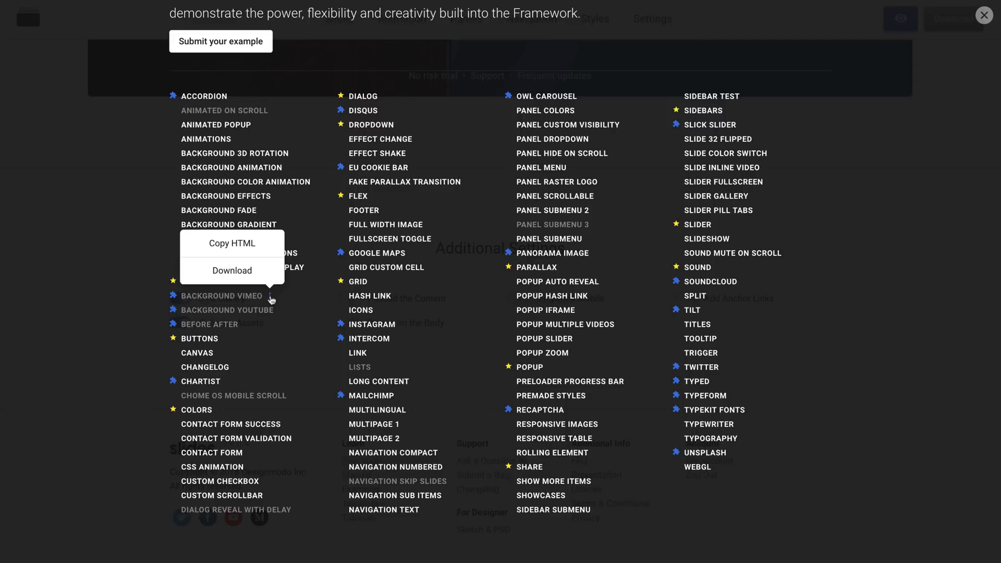
click(232, 243)
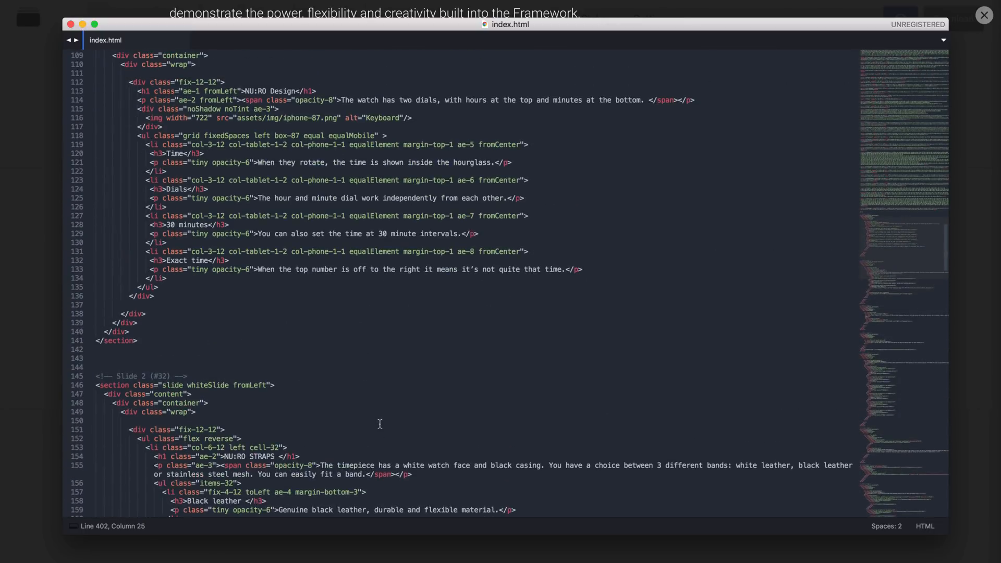
Step: Paste the Background Vimeo example into index.html and move the froogaloop script into the head
scroll(up, 3)
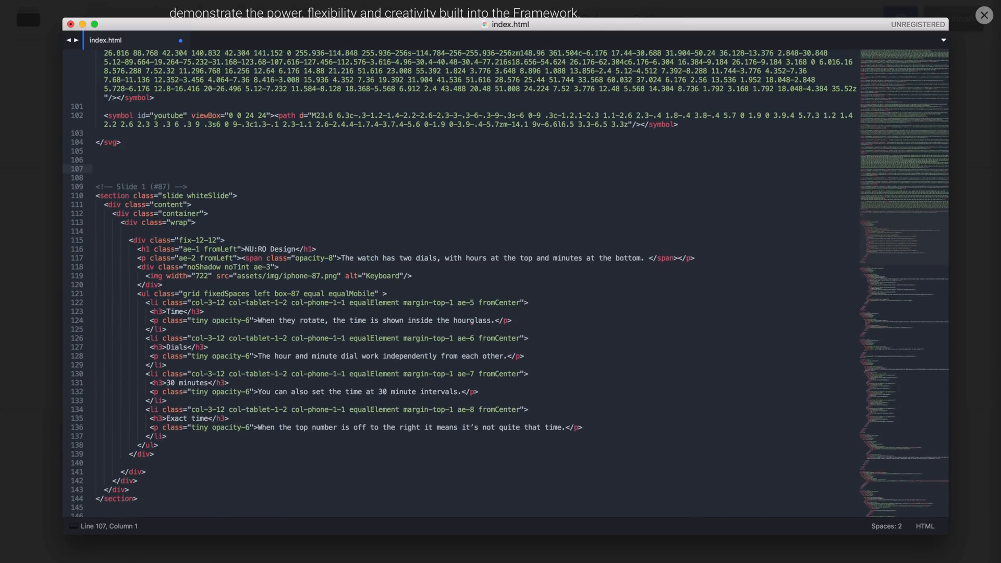
scroll(down, 3)
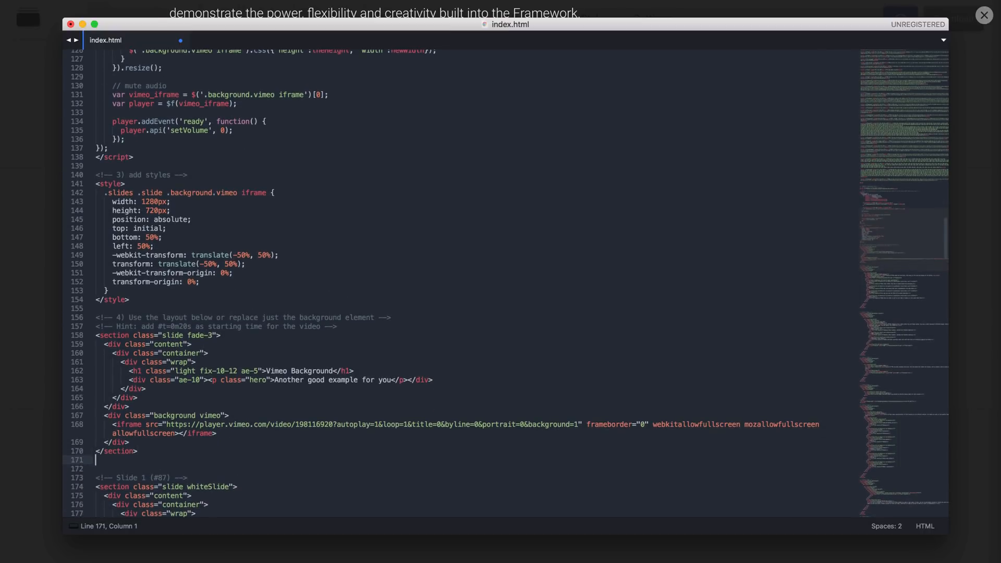
scroll(up, 3)
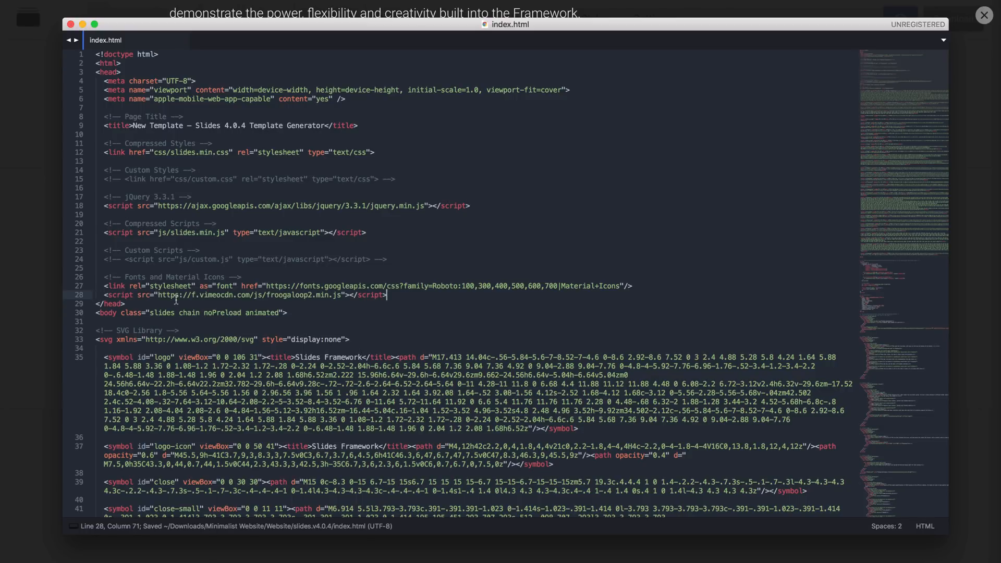
scroll(down, 3)
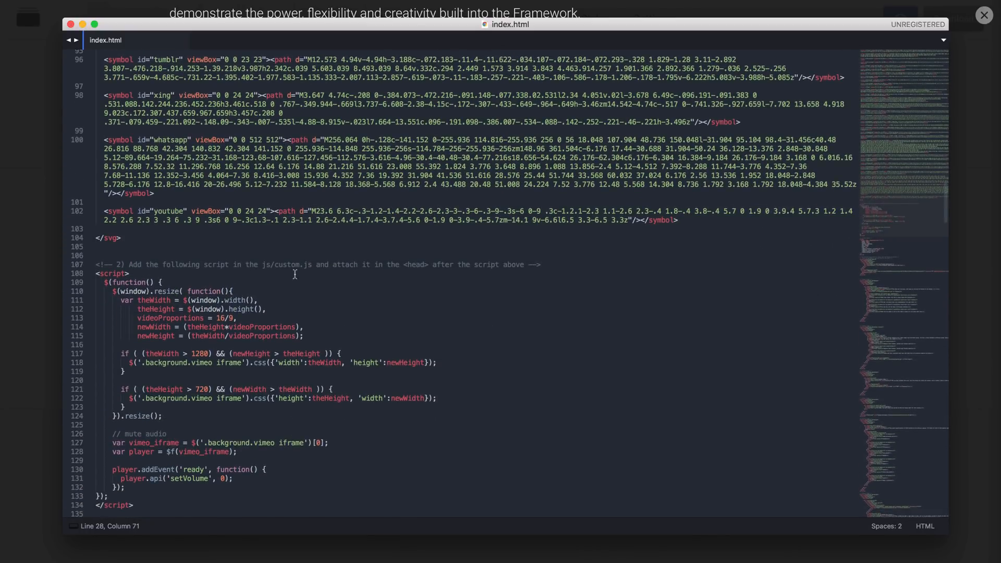
mouse_move(451, 273)
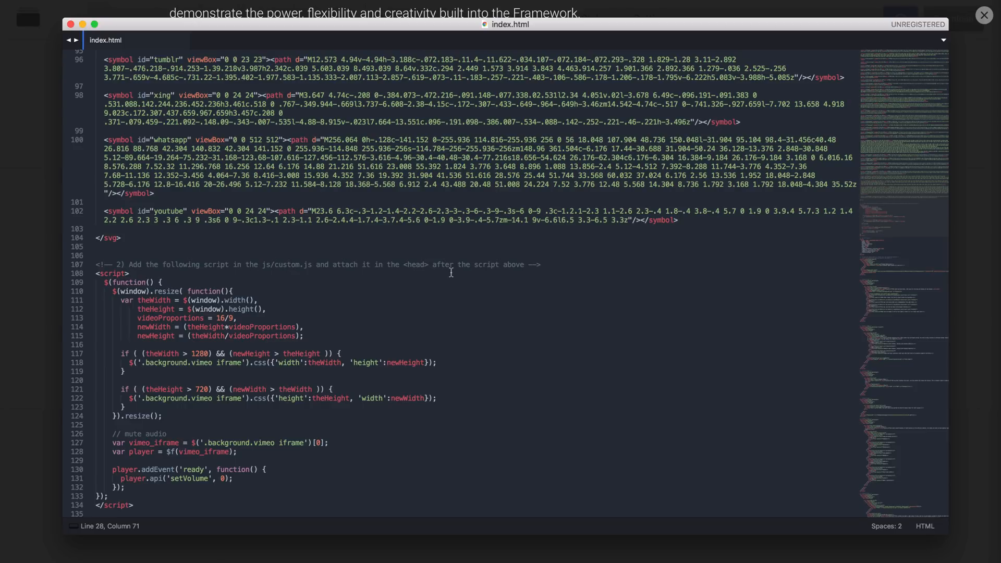
scroll(down, 3)
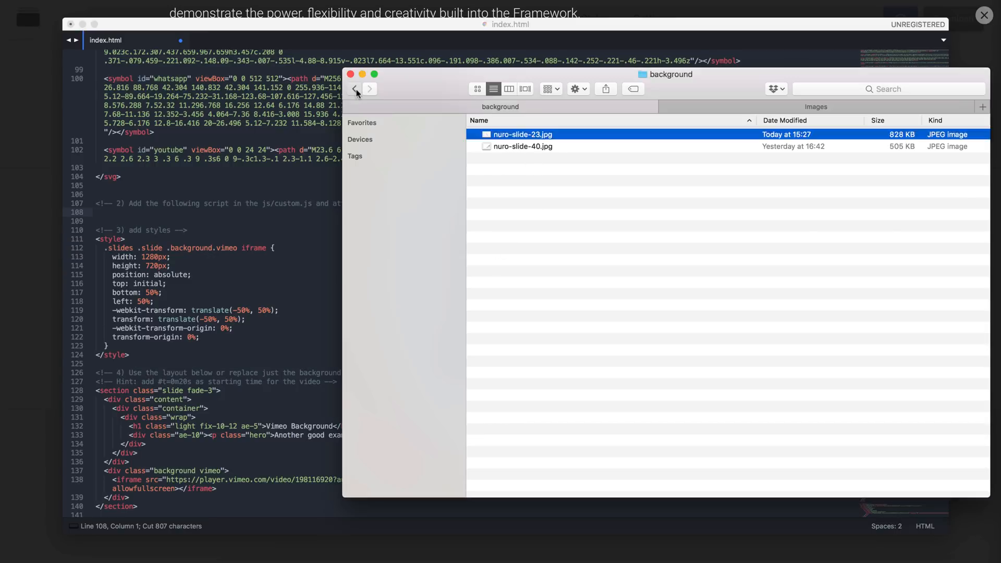
Step: Move the Vimeo resize script from index.html into js/custom.js and save
click(355, 89)
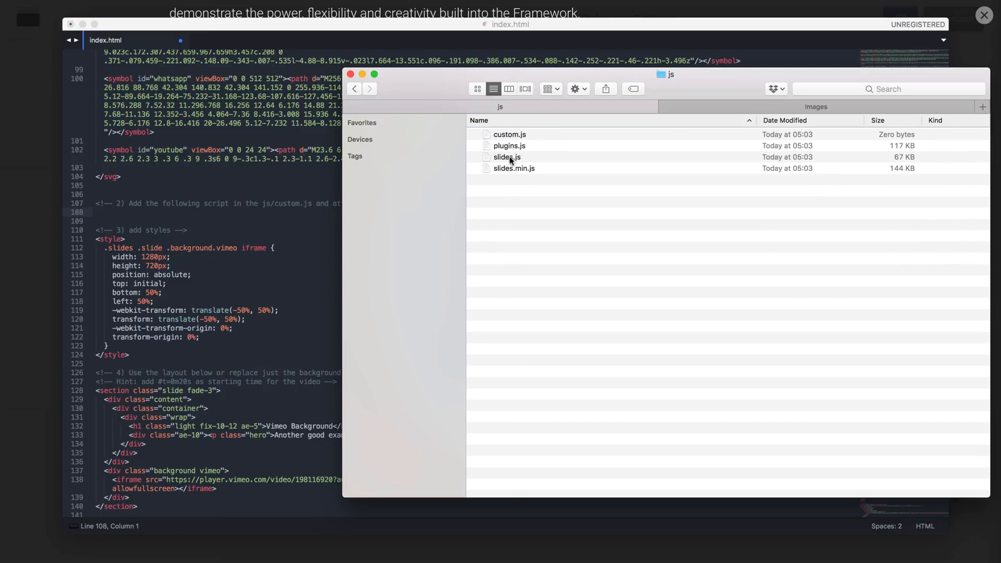
double_click(510, 135)
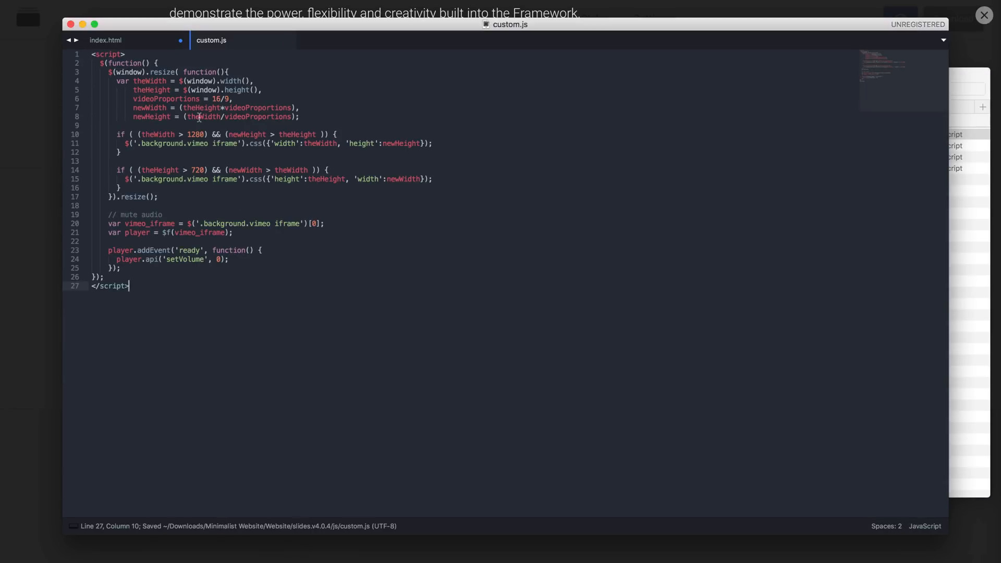
click(106, 41)
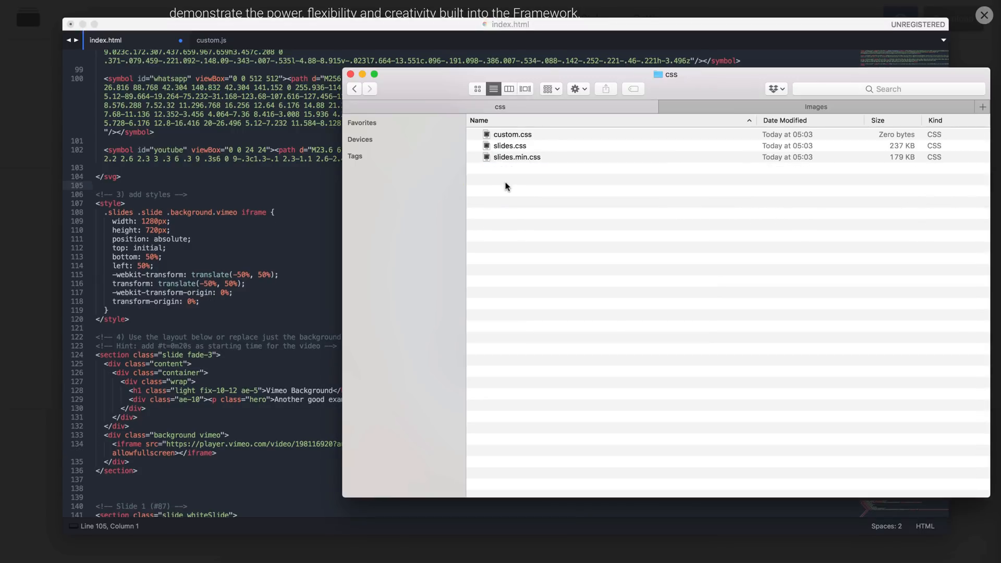
double_click(512, 135)
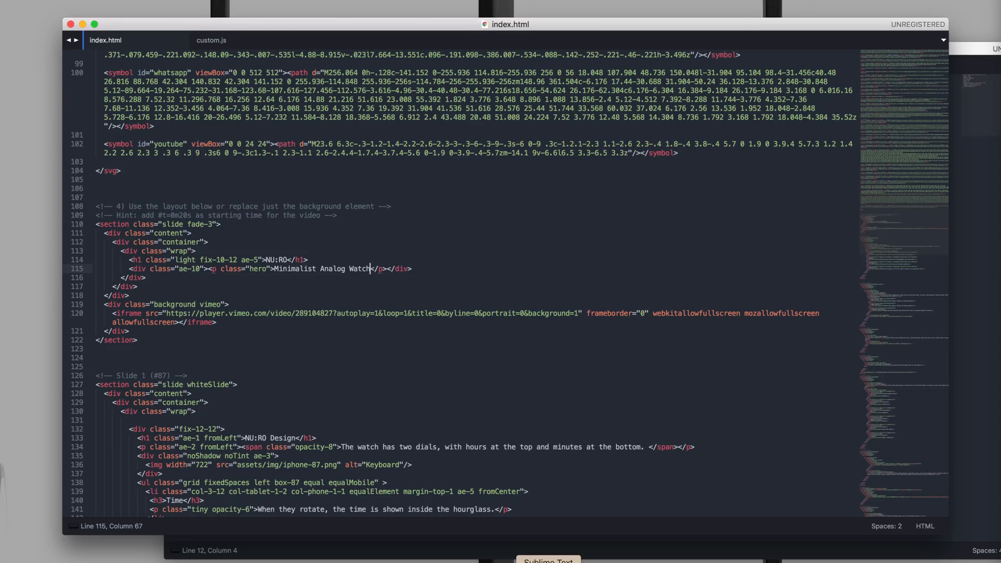
Step: Set the intro heading to NU:RO with 'Minimalist Analog Watch' and Vimeo video 289104827
double_click(275, 259)
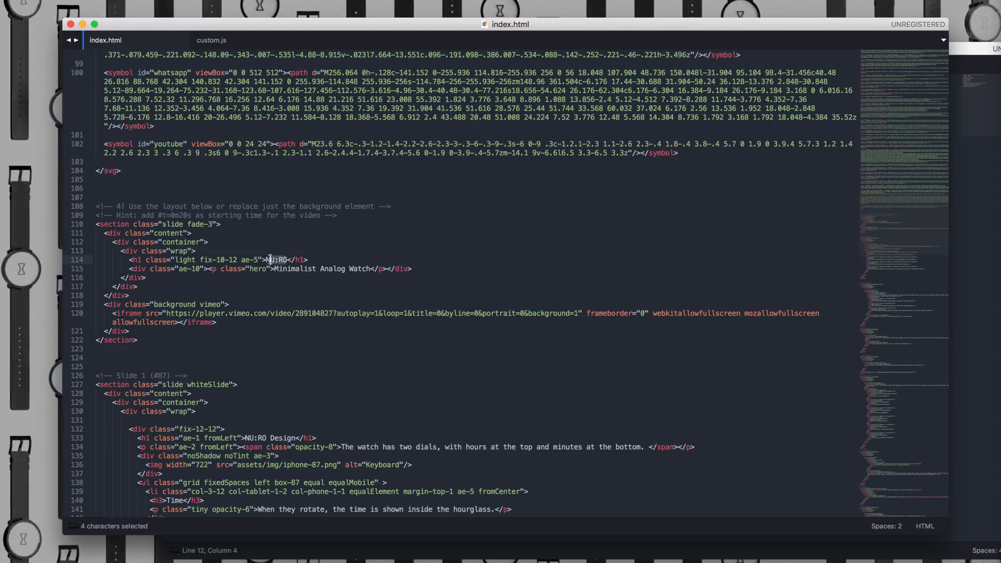